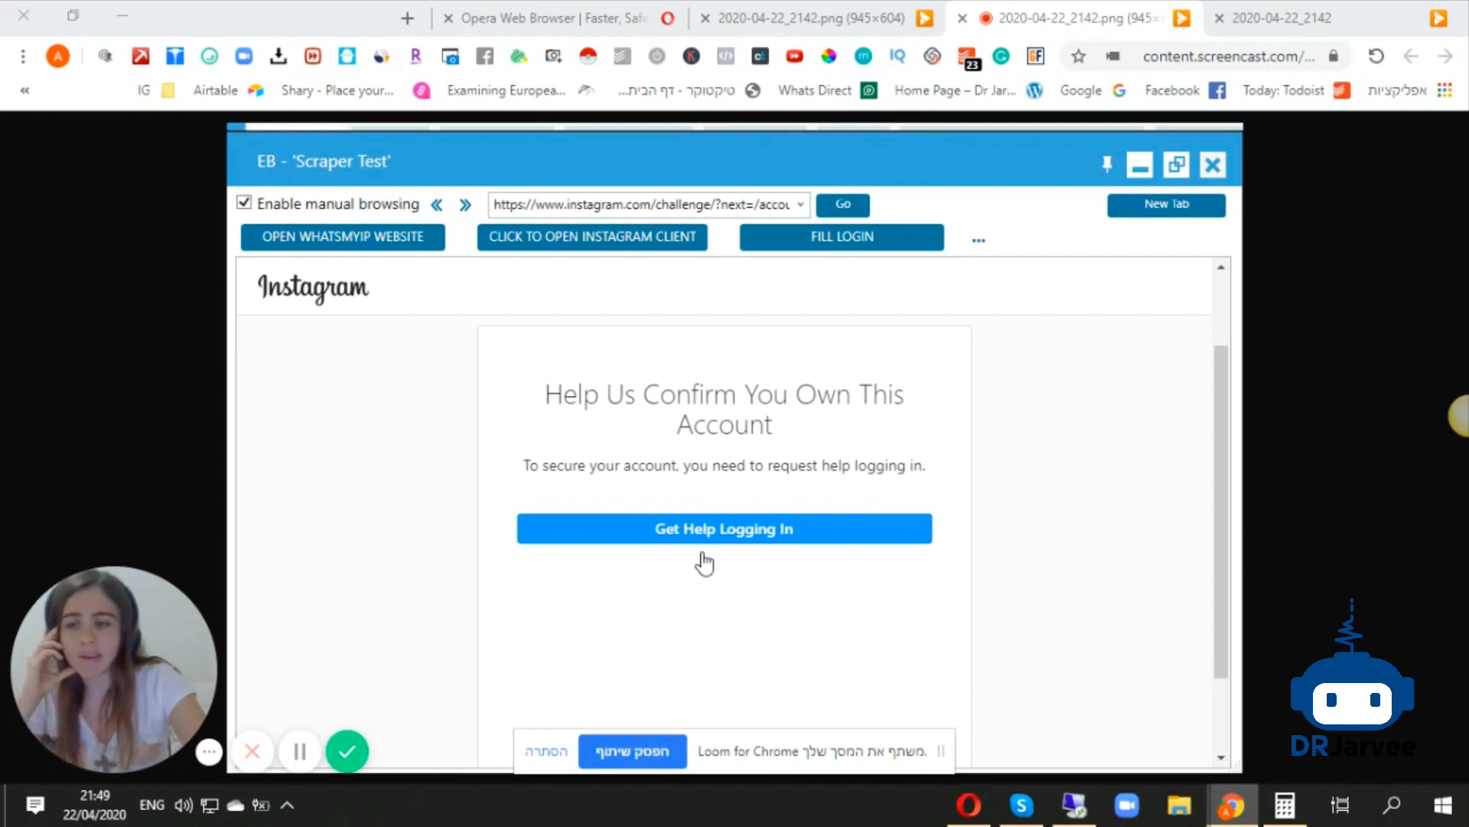
{"action": "mouse_move", "coordinate": [754, 482]}
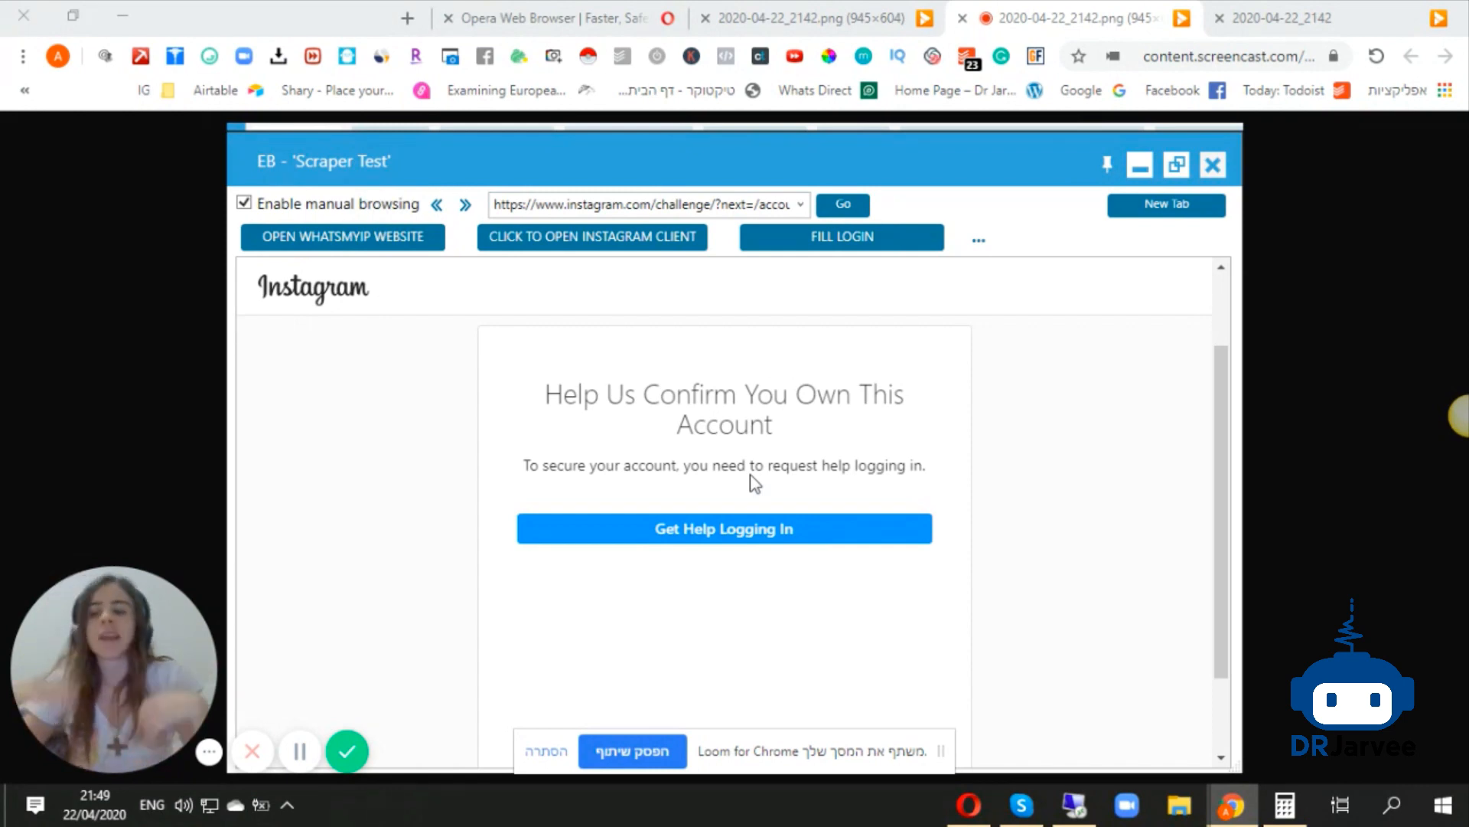
{"action": "mouse_move", "coordinate": [785, 423]}
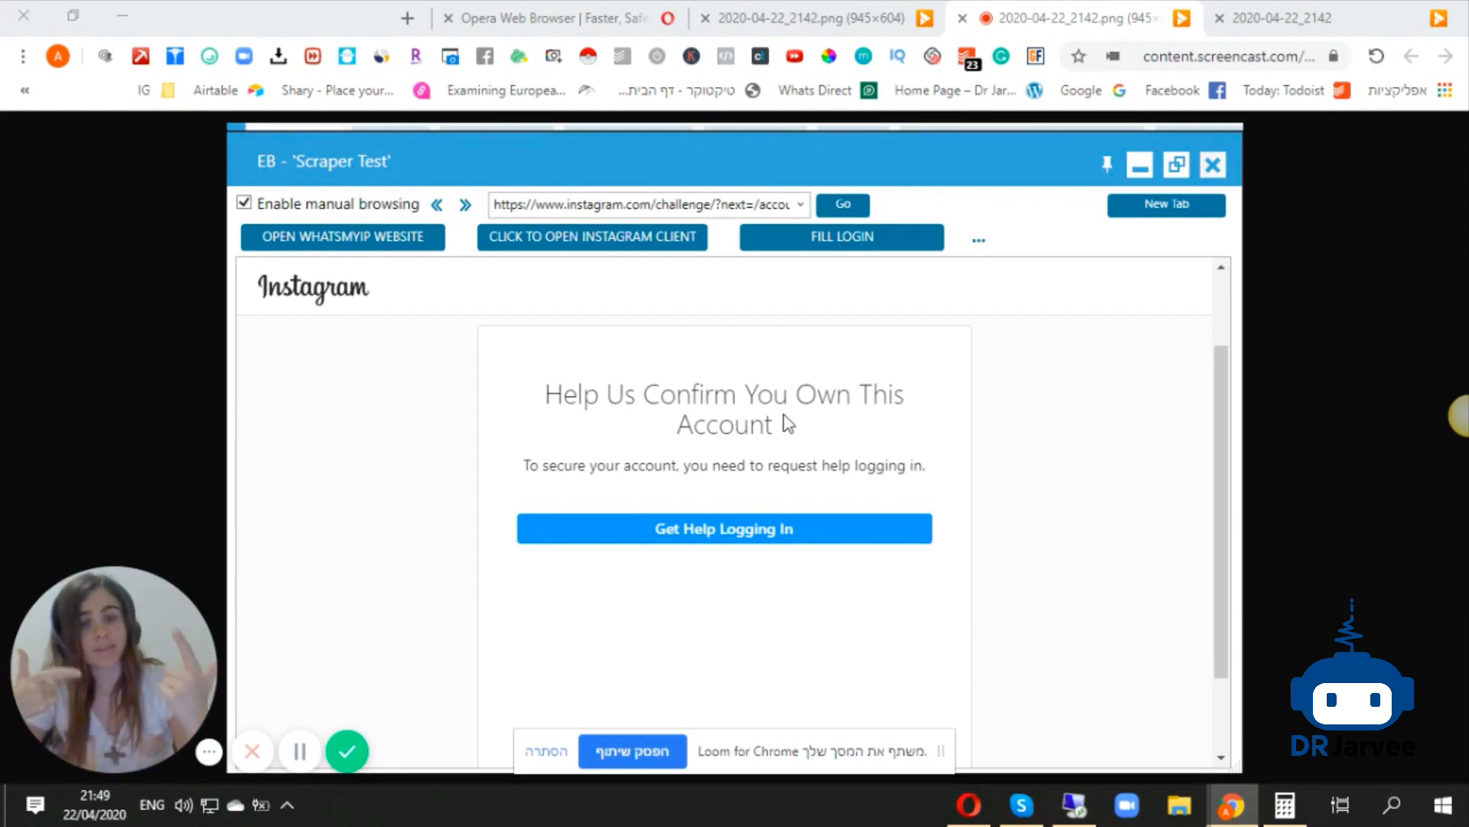
{"action": "mouse_move", "coordinate": [1080, 753]}
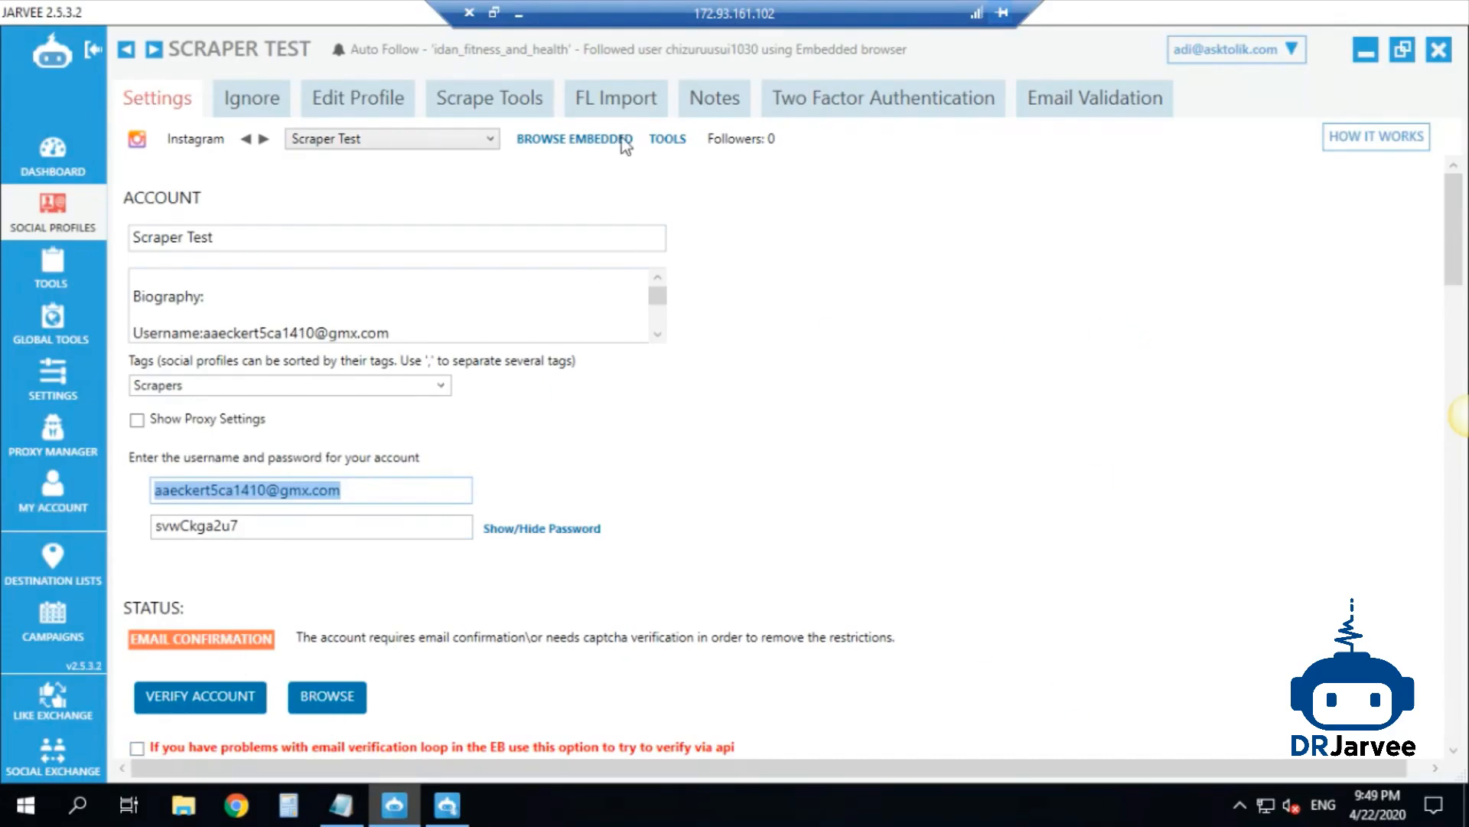
{"action": "left_click", "coordinate": [572, 138]}
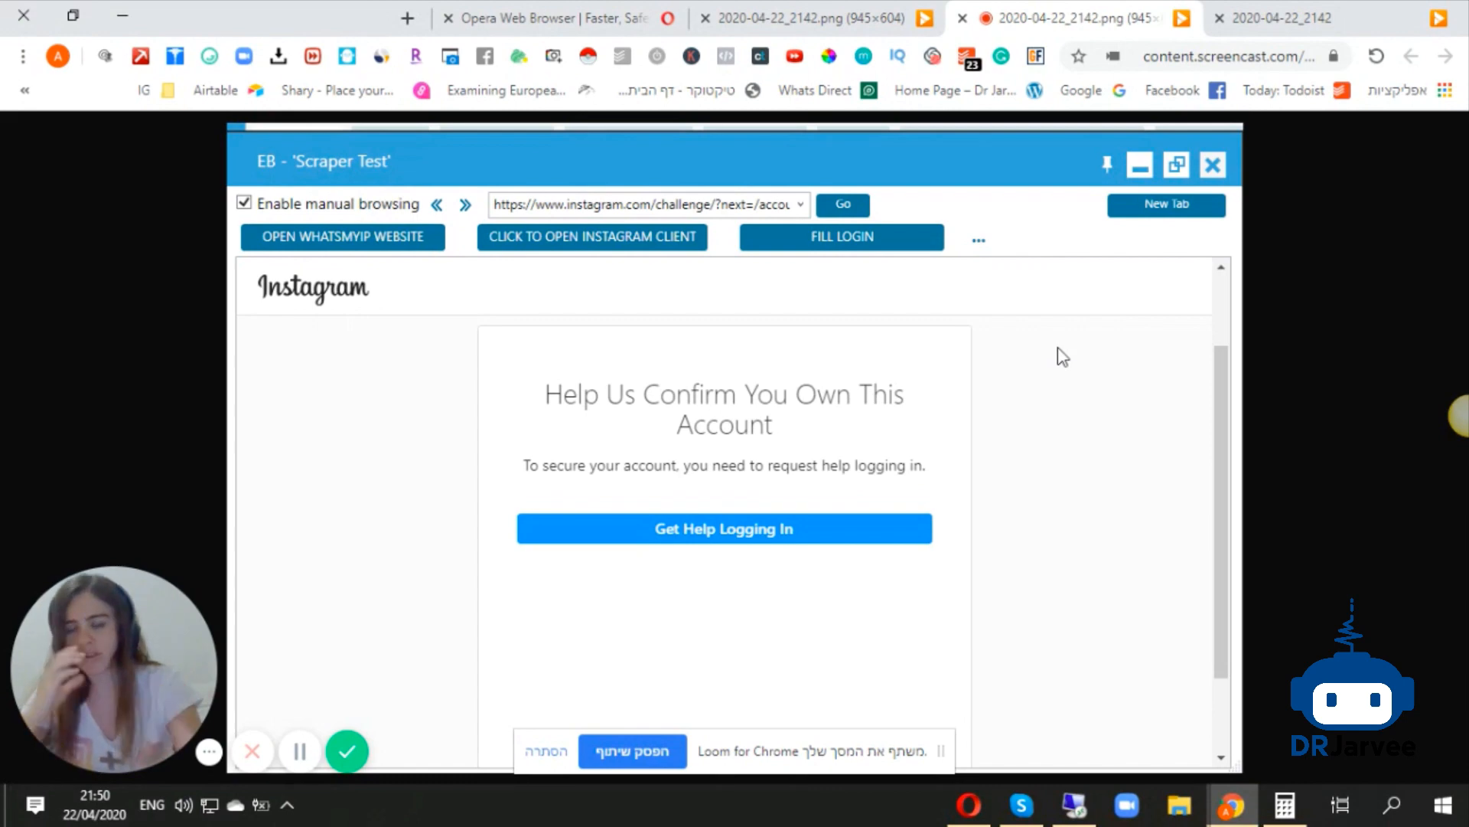
{"action": "mouse_move", "coordinate": [1065, 6]}
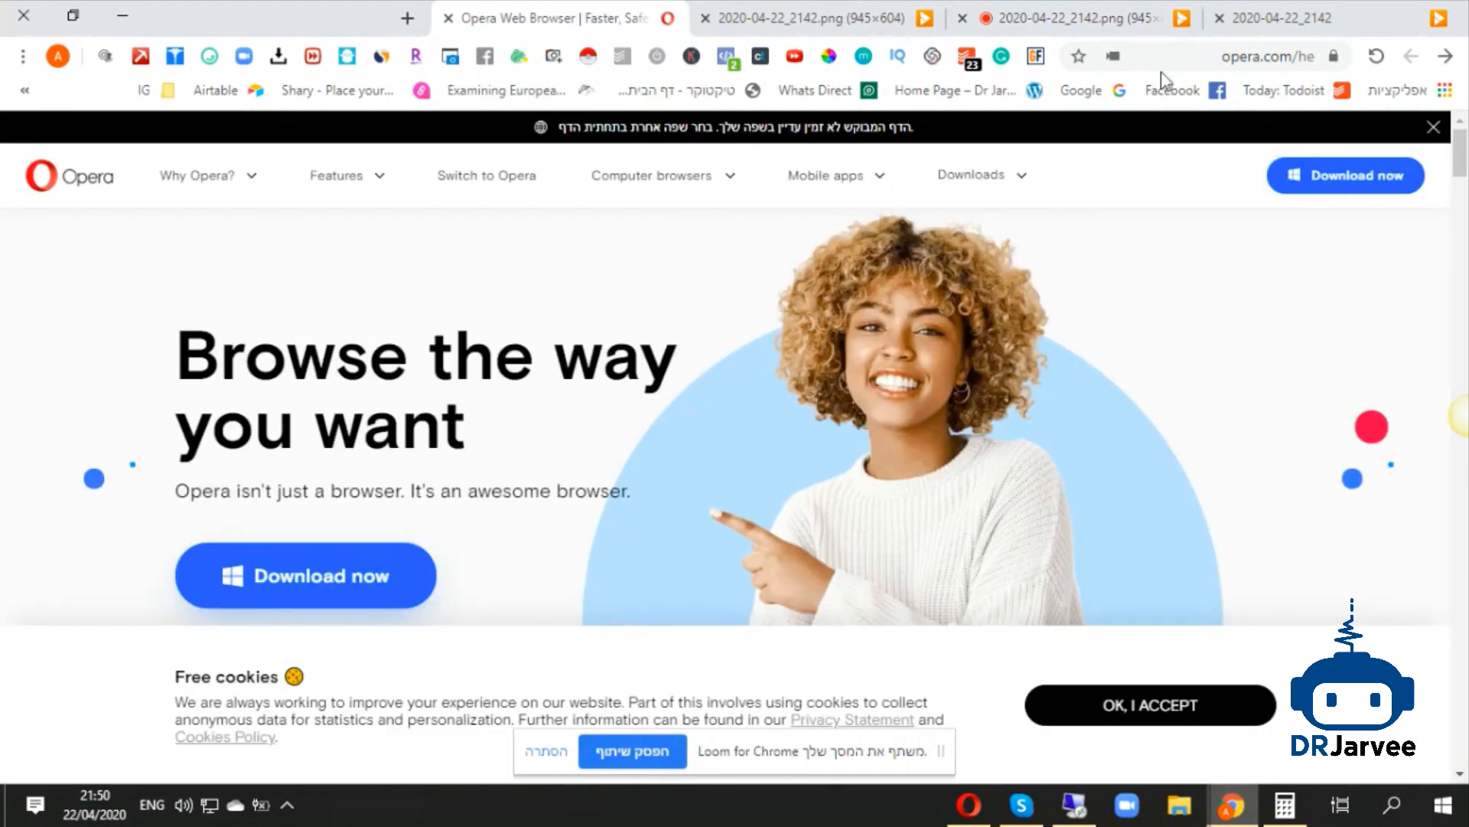
{"action": "left_click", "coordinate": [825, 176]}
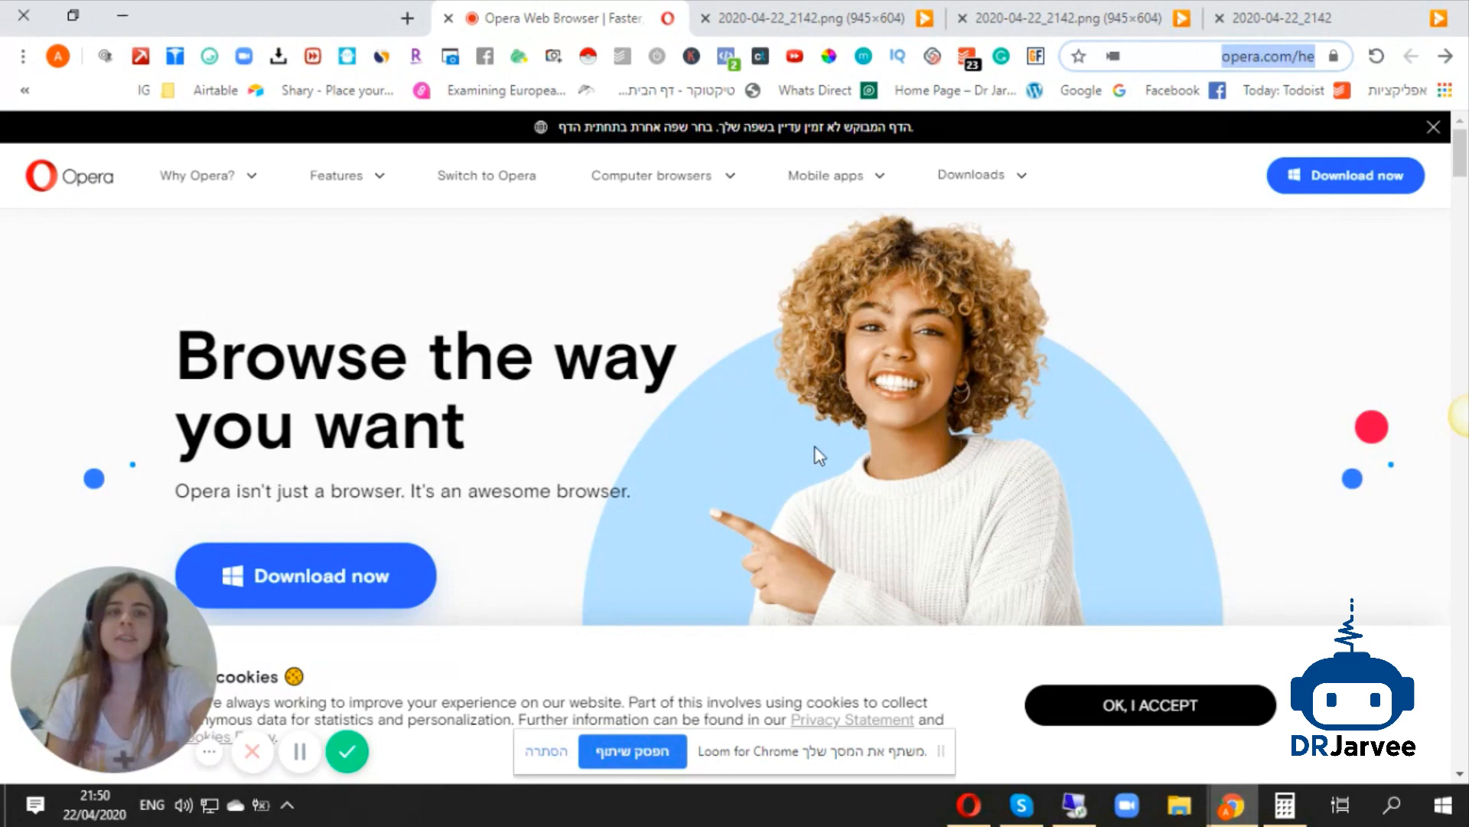
{"action": "scroll", "scroll_direction": "down", "scroll_amount": 3}
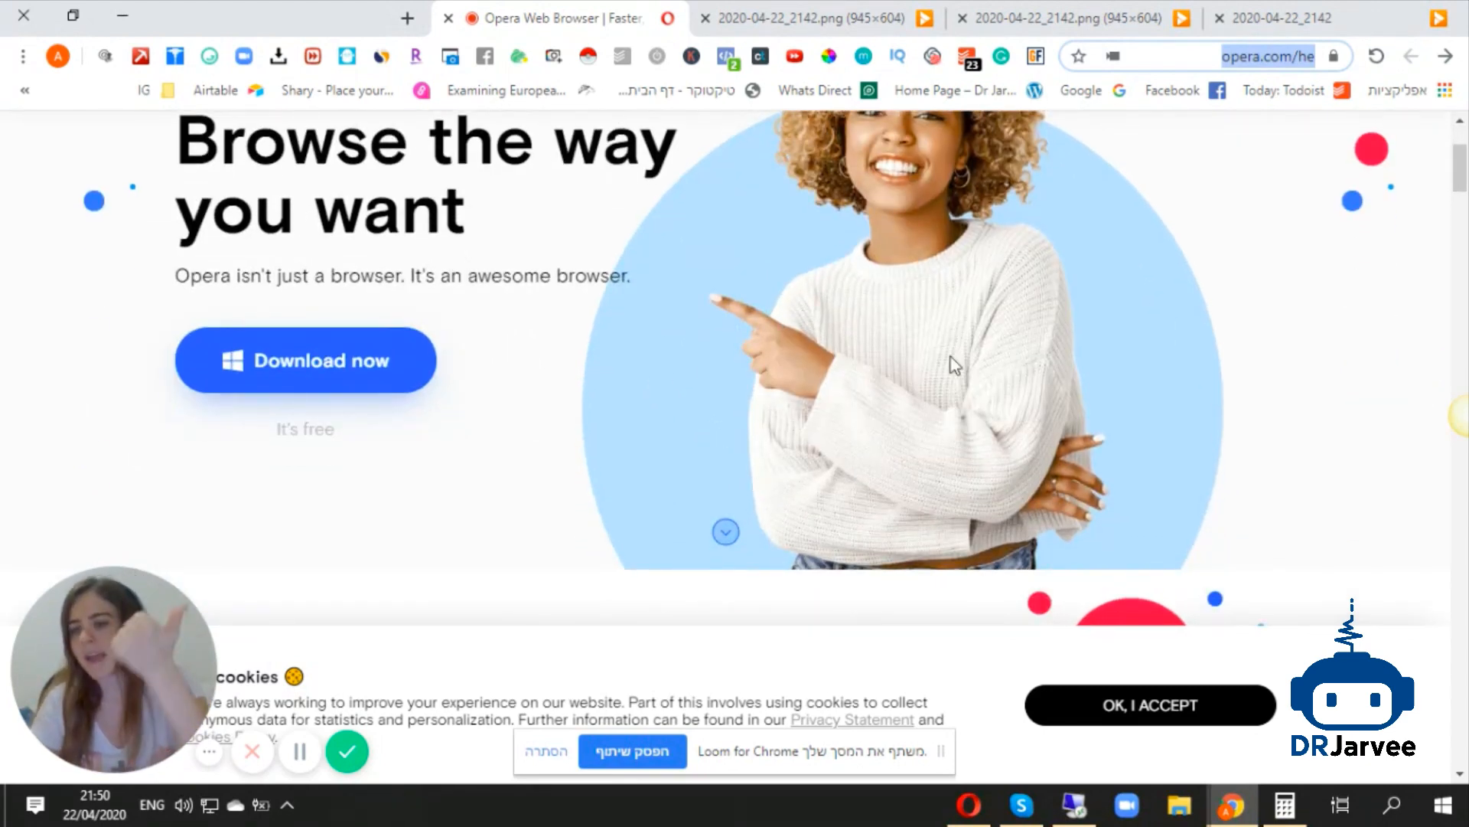
{"action": "mouse_move", "coordinate": [1006, 373]}
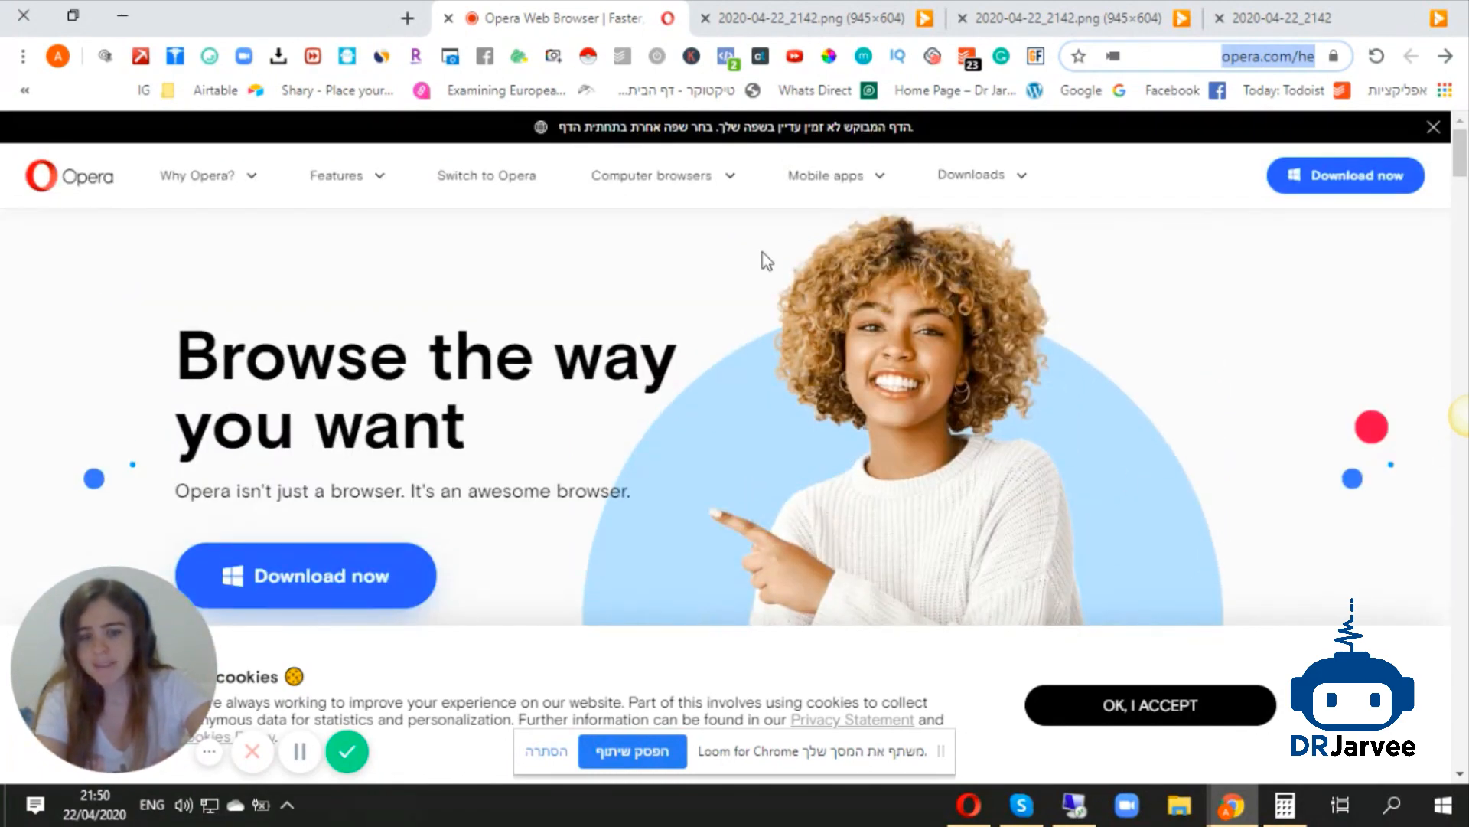
{"action": "mouse_move", "coordinate": [1145, 378]}
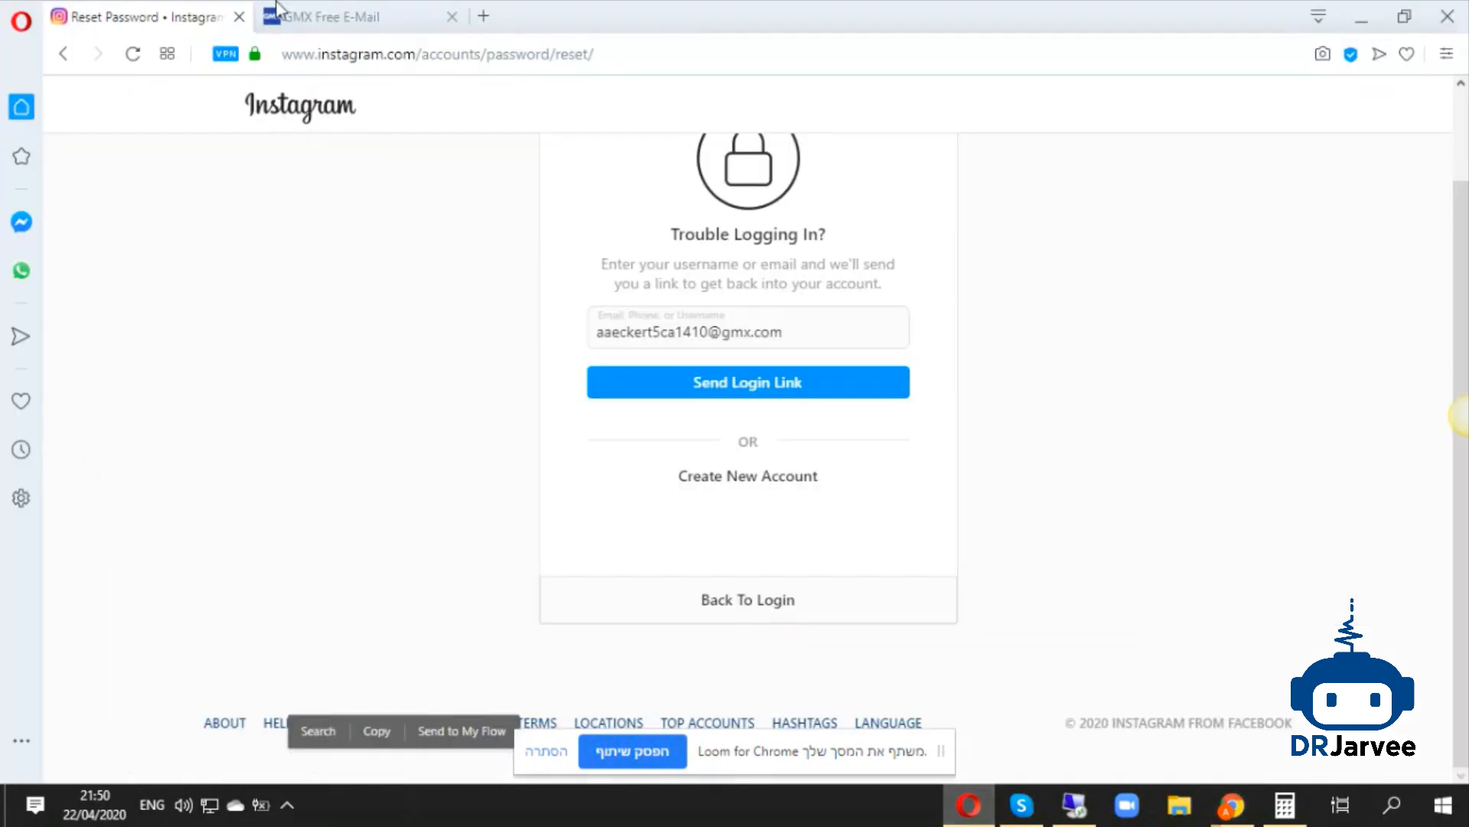
{"action": "mouse_move", "coordinate": [40, 119]}
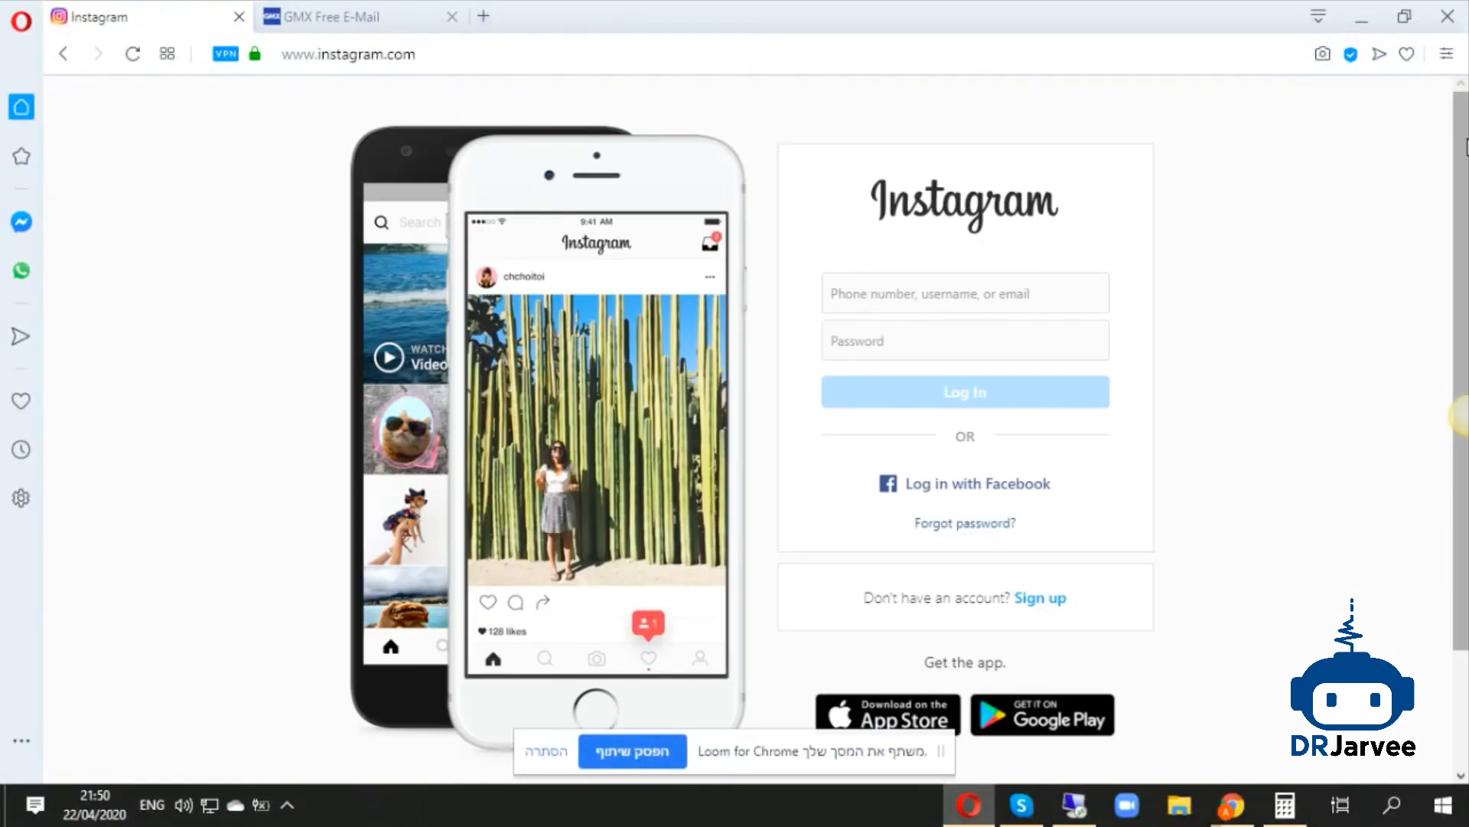
{"action": "mouse_move", "coordinate": [21, 498]}
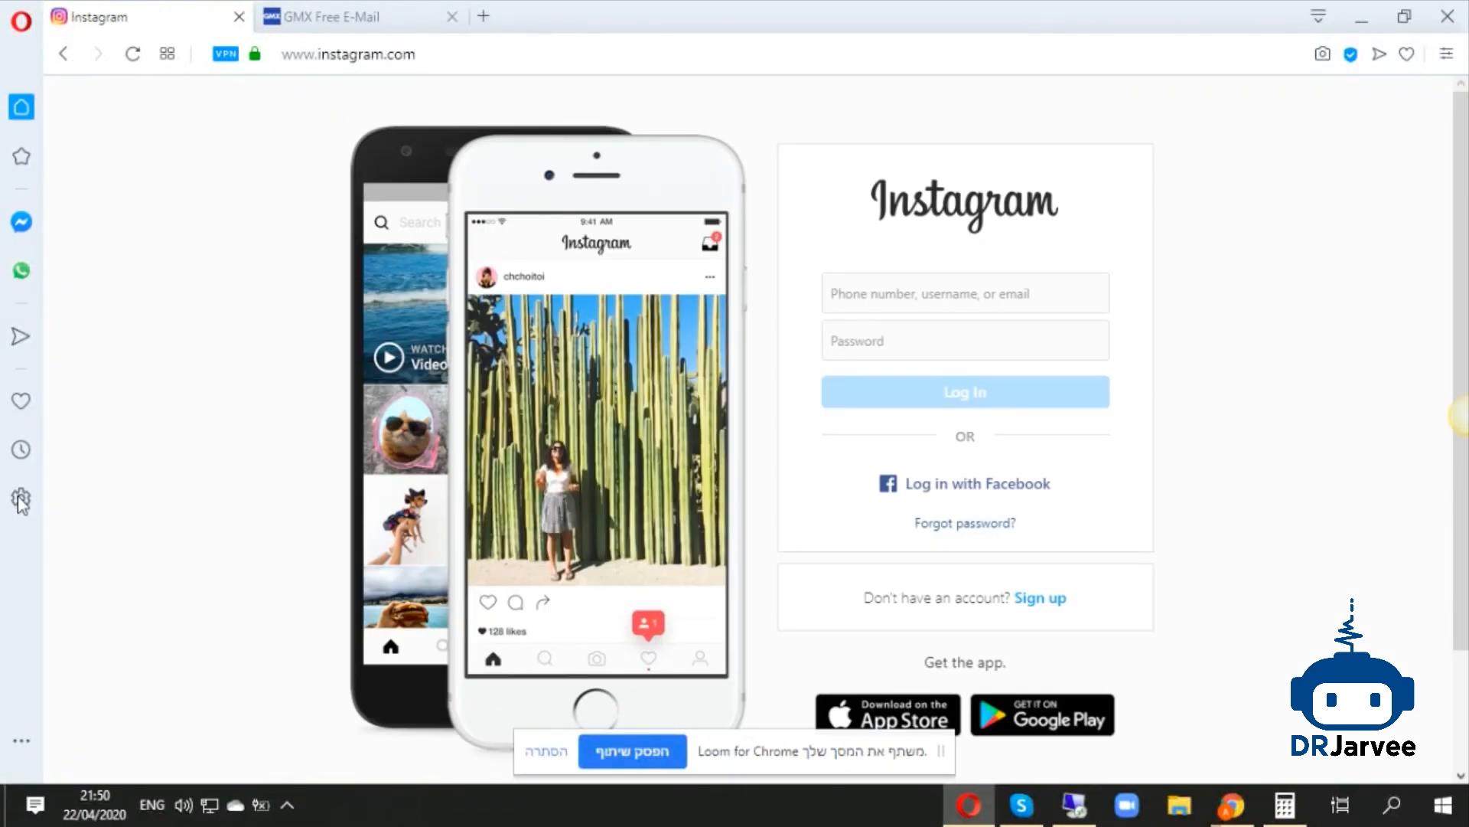
Open Opera settings, expand Advanced, and scroll to the enabled VPN section.
{"action": "left_click", "coordinate": [21, 499]}
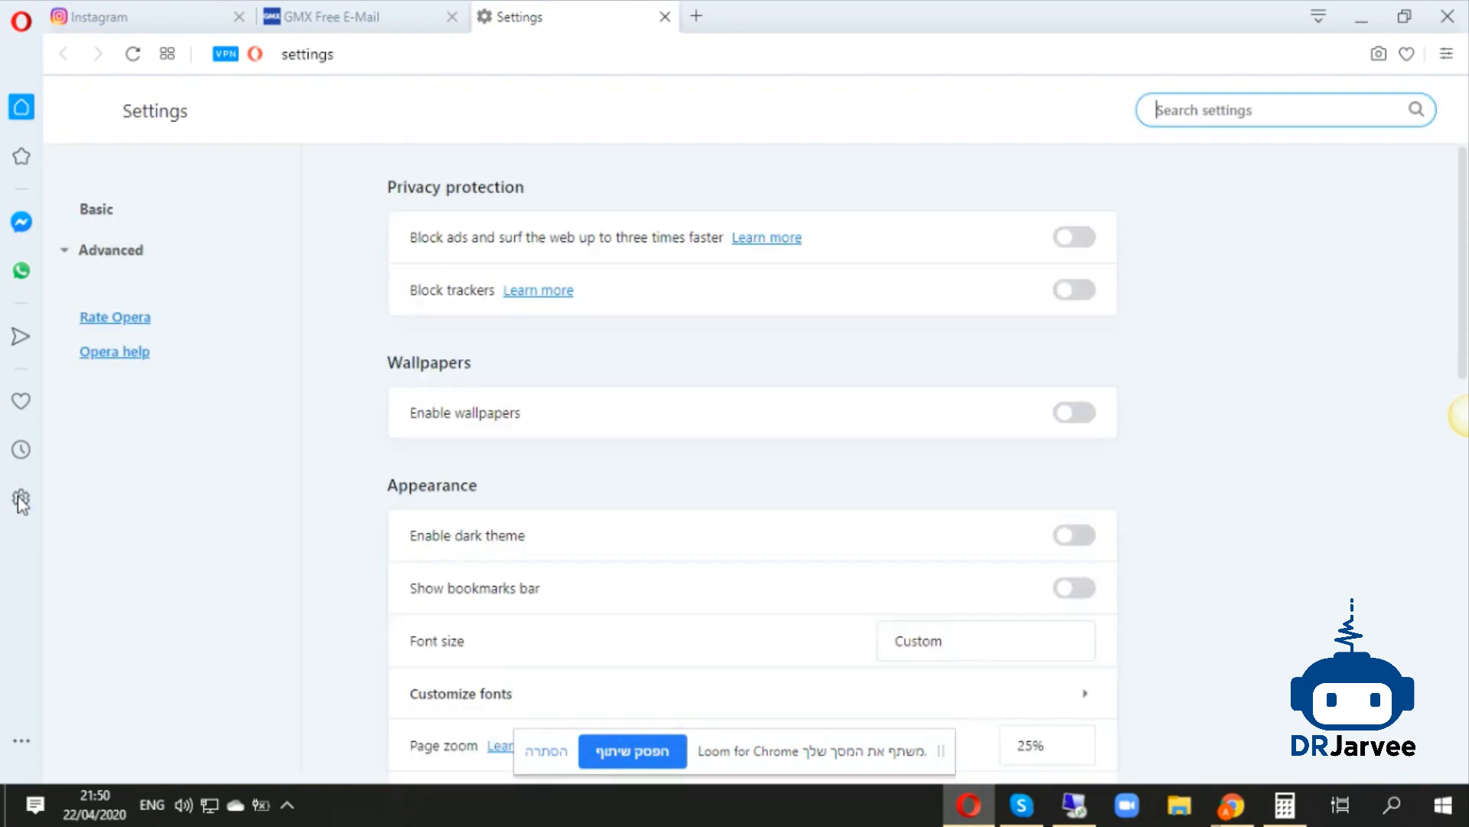
{"action": "left_click", "coordinate": [1075, 412]}
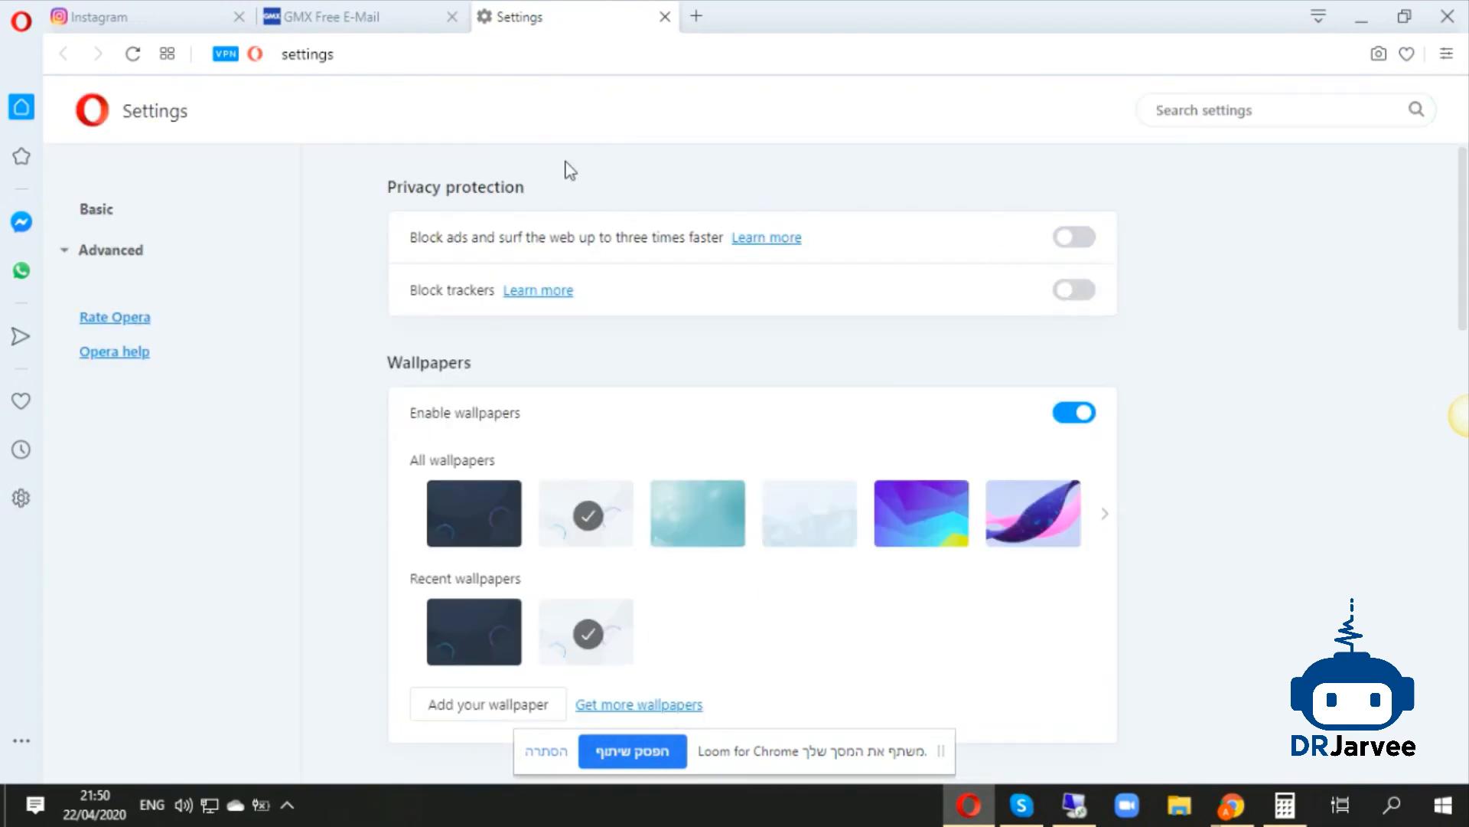
{"action": "mouse_move", "coordinate": [488, 163]}
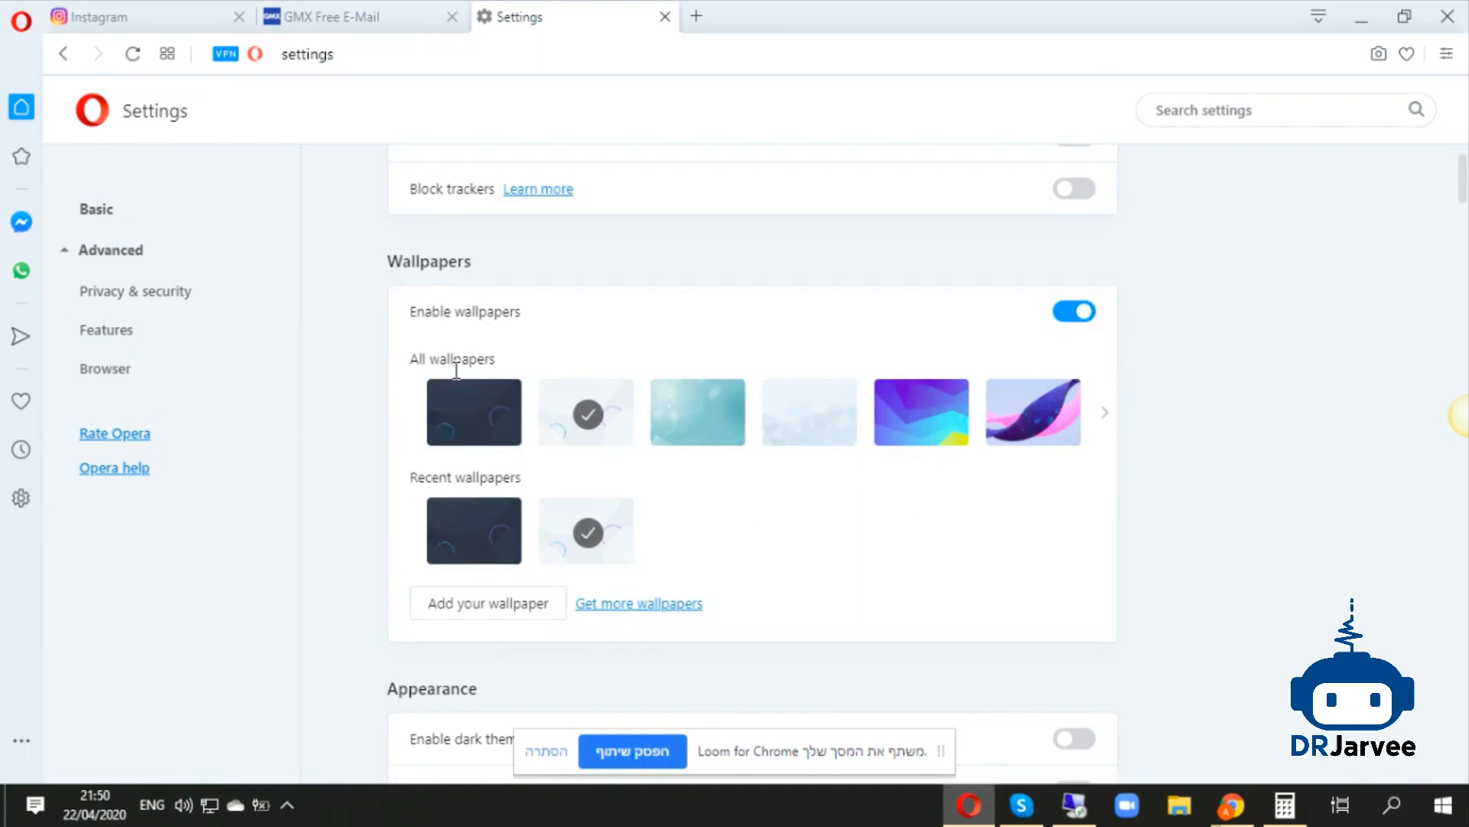
{"action": "scroll", "scroll_direction": "down", "scroll_amount": 3}
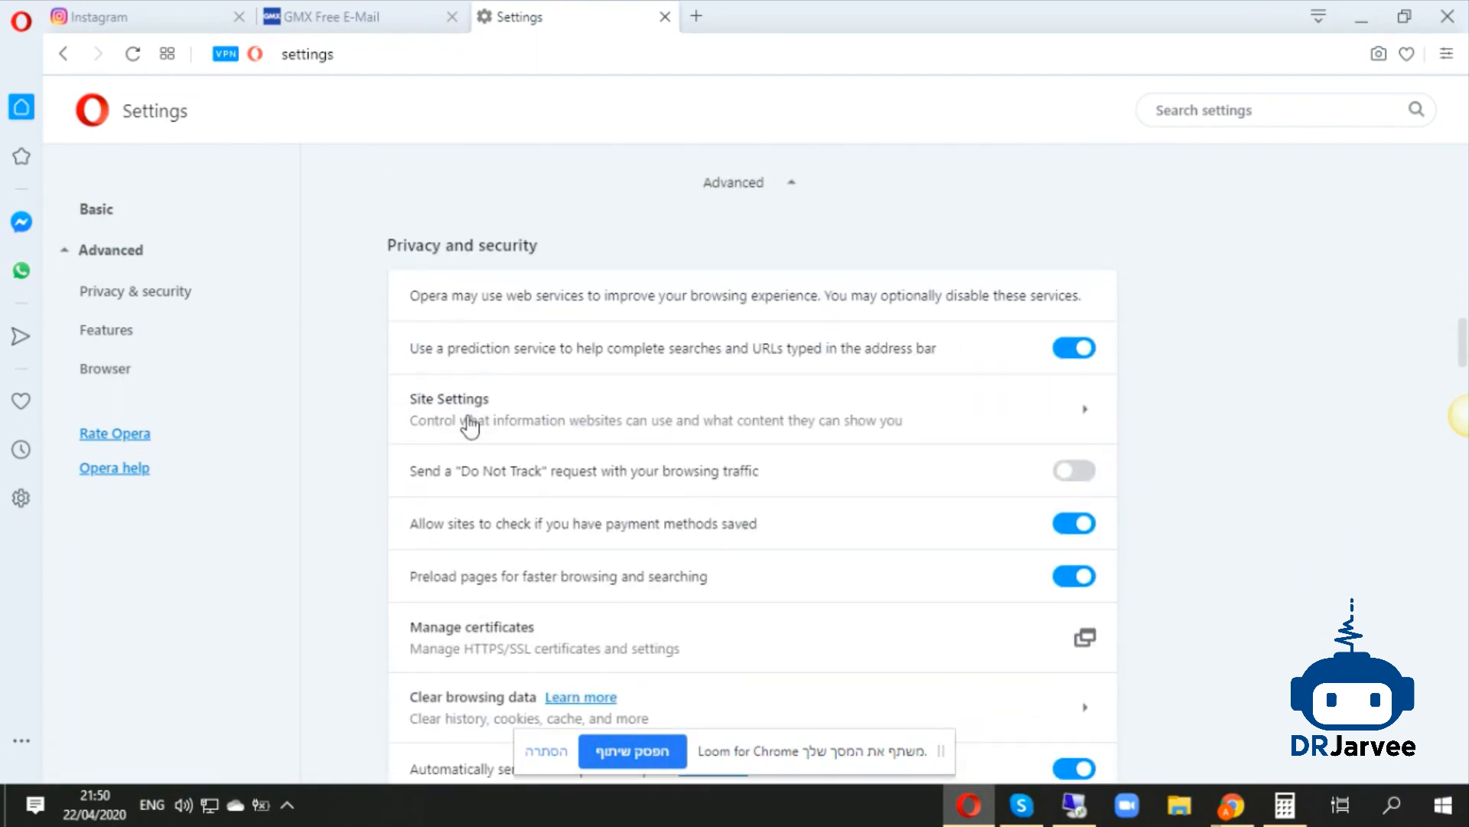
{"action": "scroll", "scroll_direction": "down", "scroll_amount": 3}
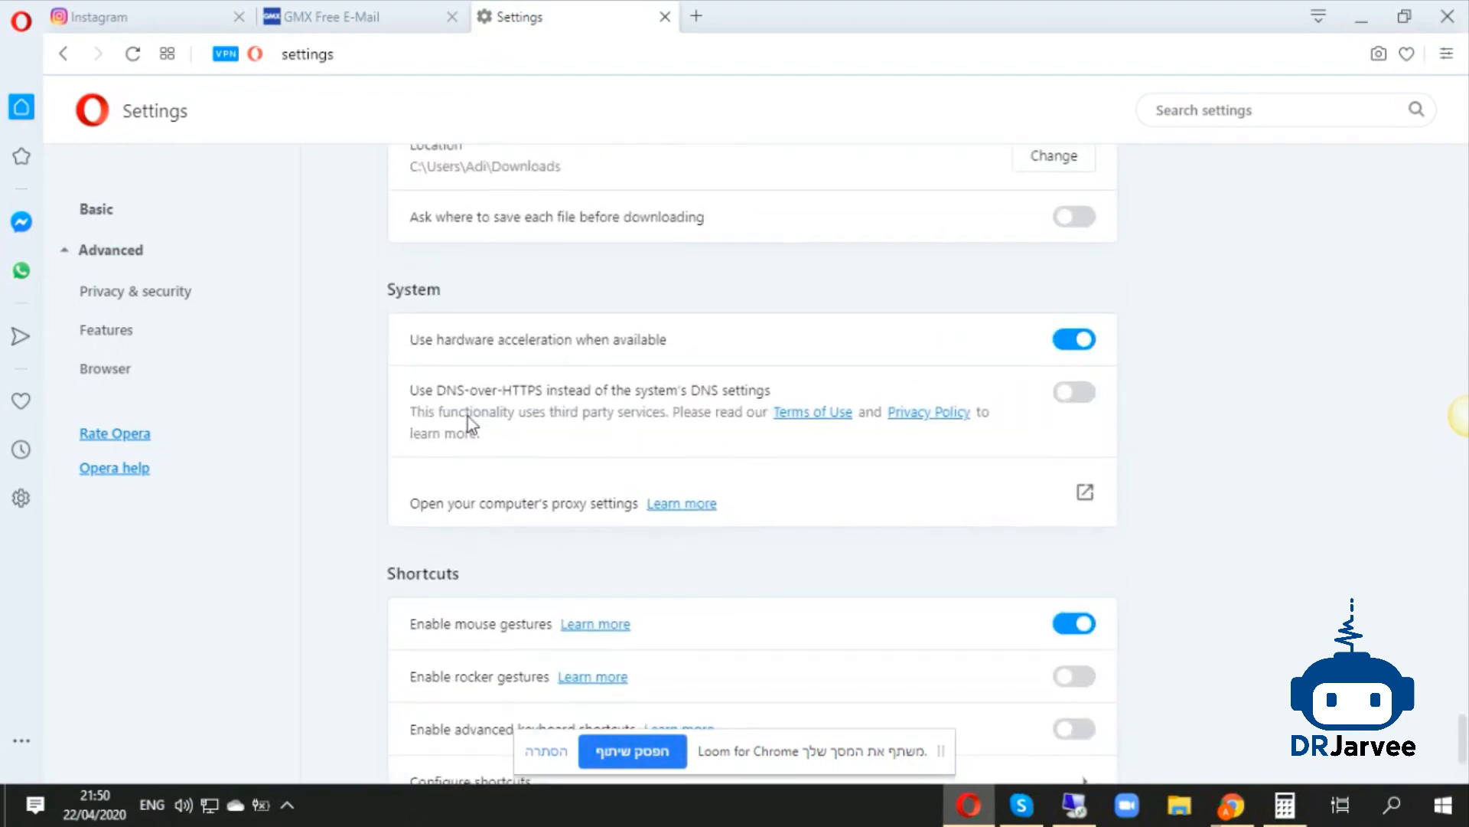
{"action": "scroll", "scroll_direction": "down", "scroll_amount": 3}
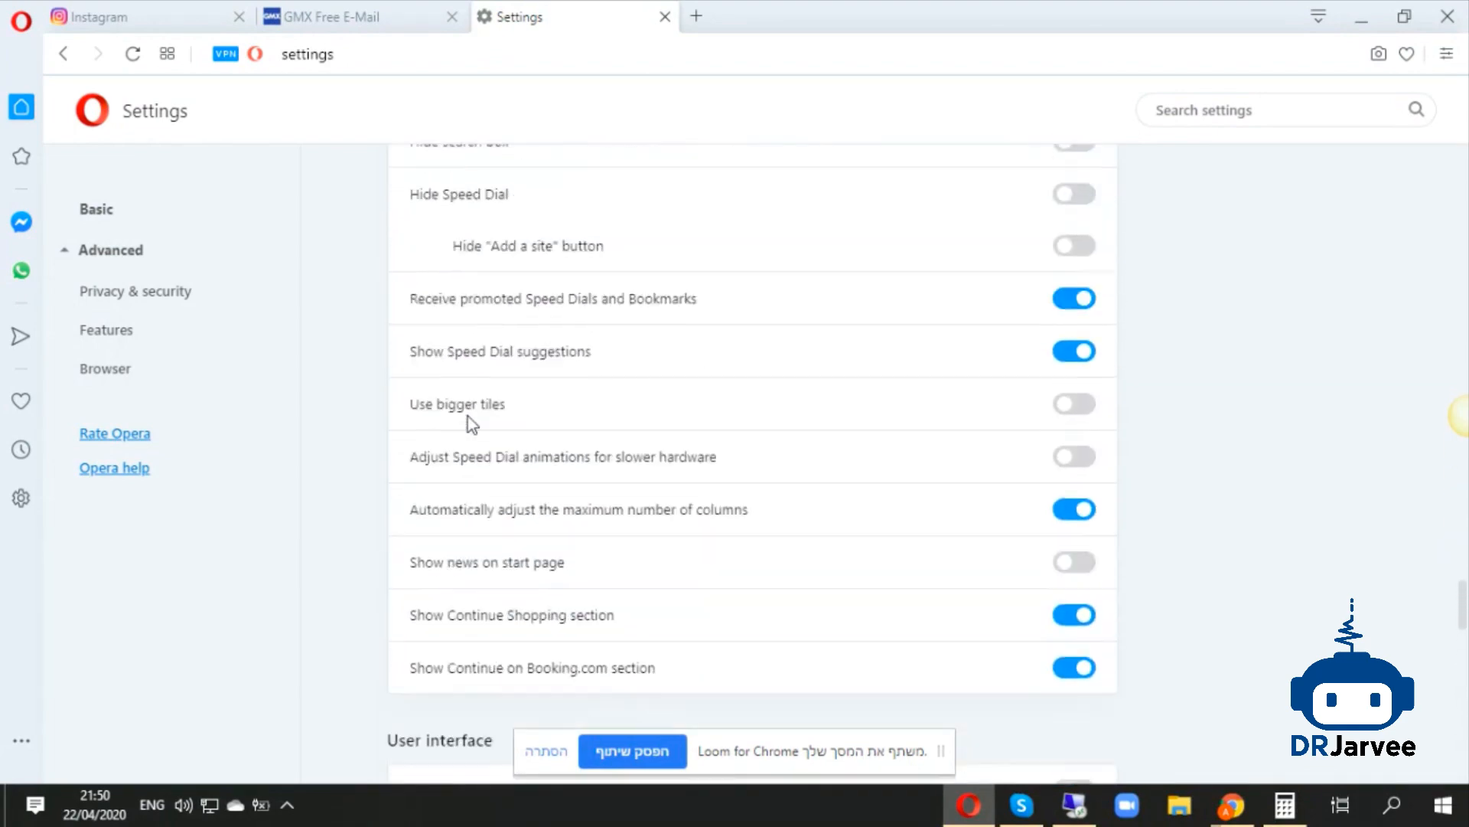
{"action": "scroll", "scroll_direction": "down", "scroll_amount": 3}
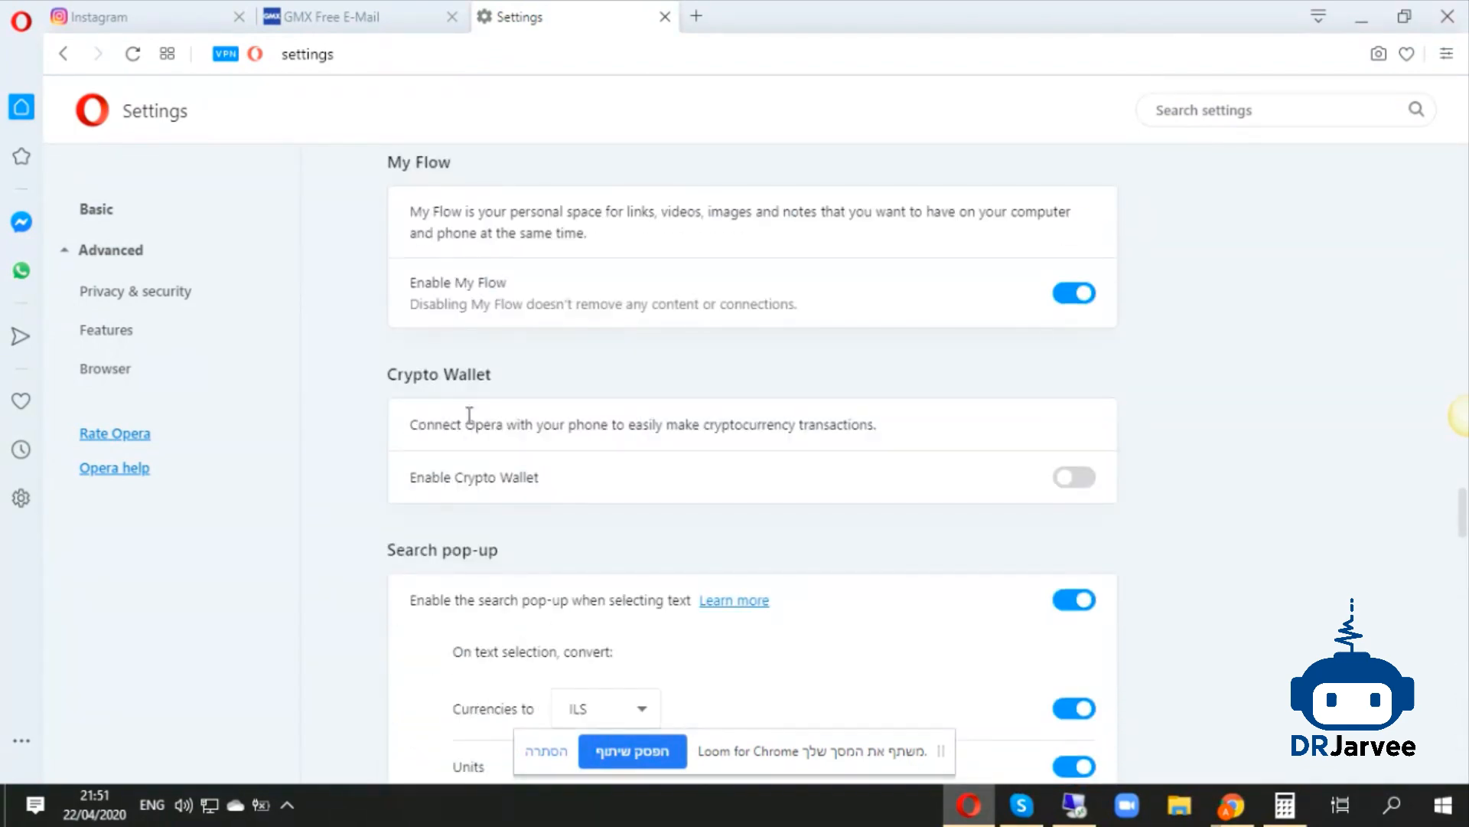
{"action": "scroll", "scroll_direction": "down", "scroll_amount": 3}
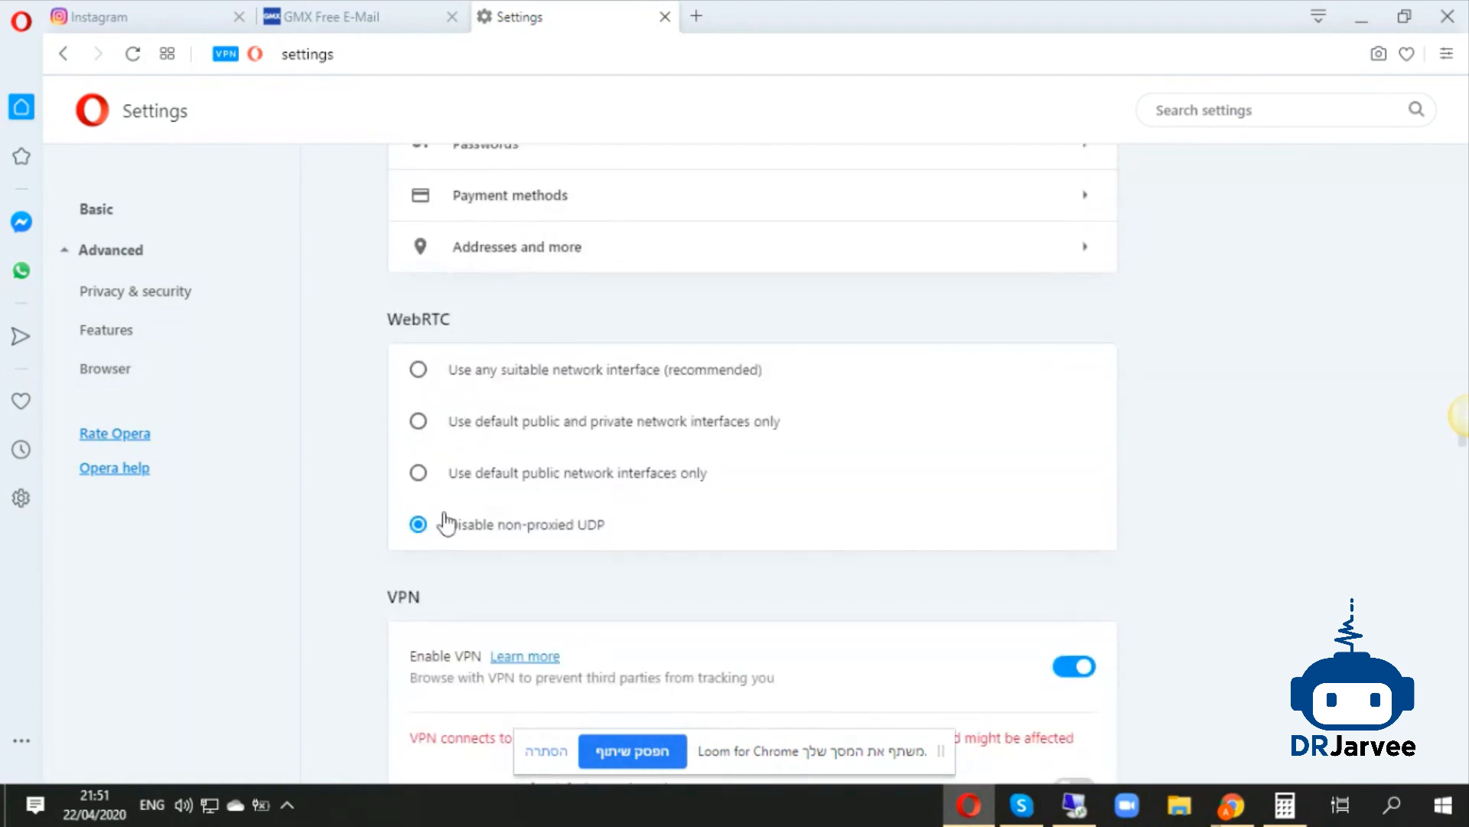
{"action": "scroll", "scroll_direction": "down", "scroll_amount": 3}
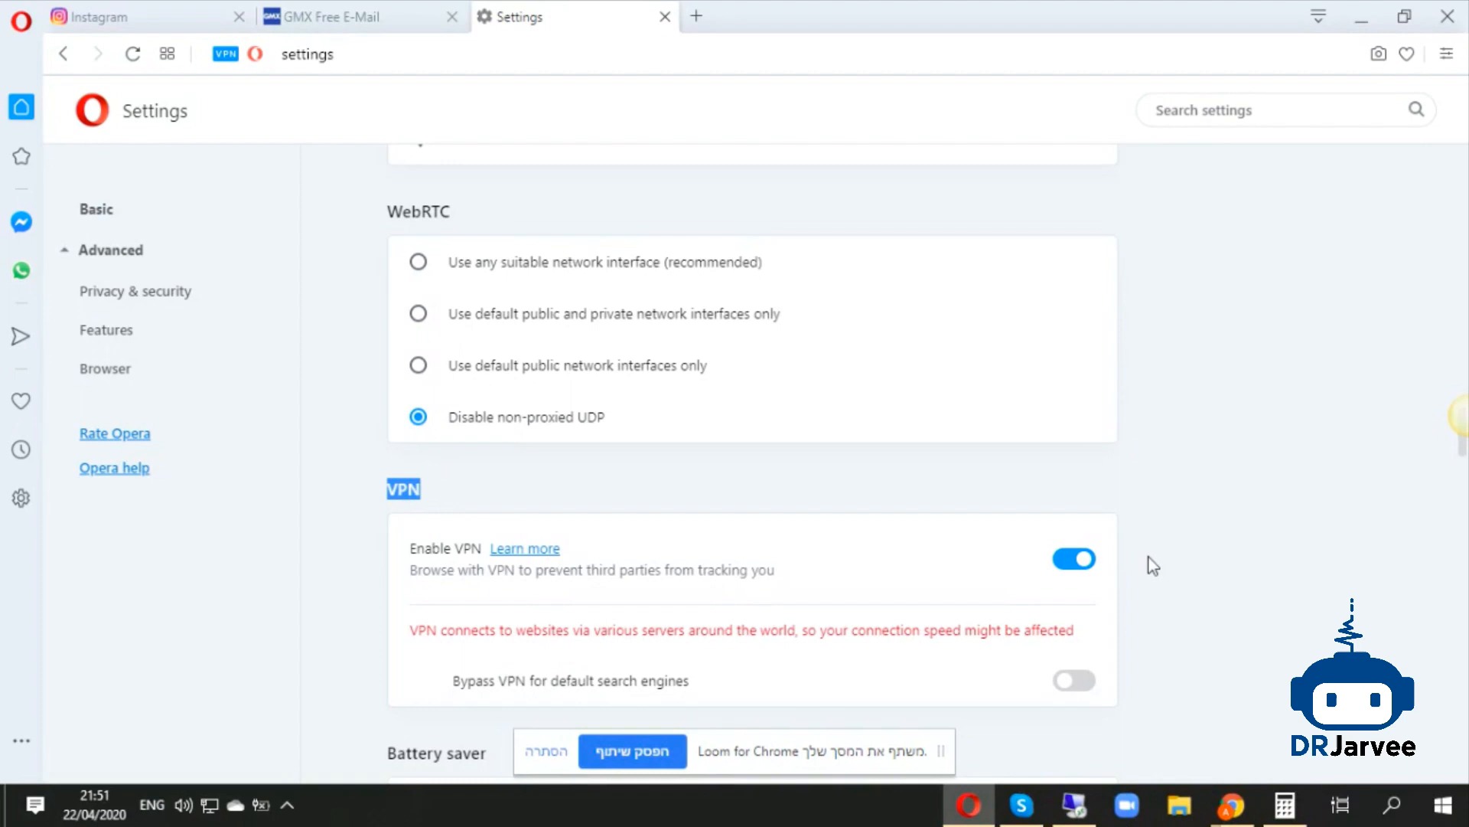
{"action": "left_click", "coordinate": [1073, 558]}
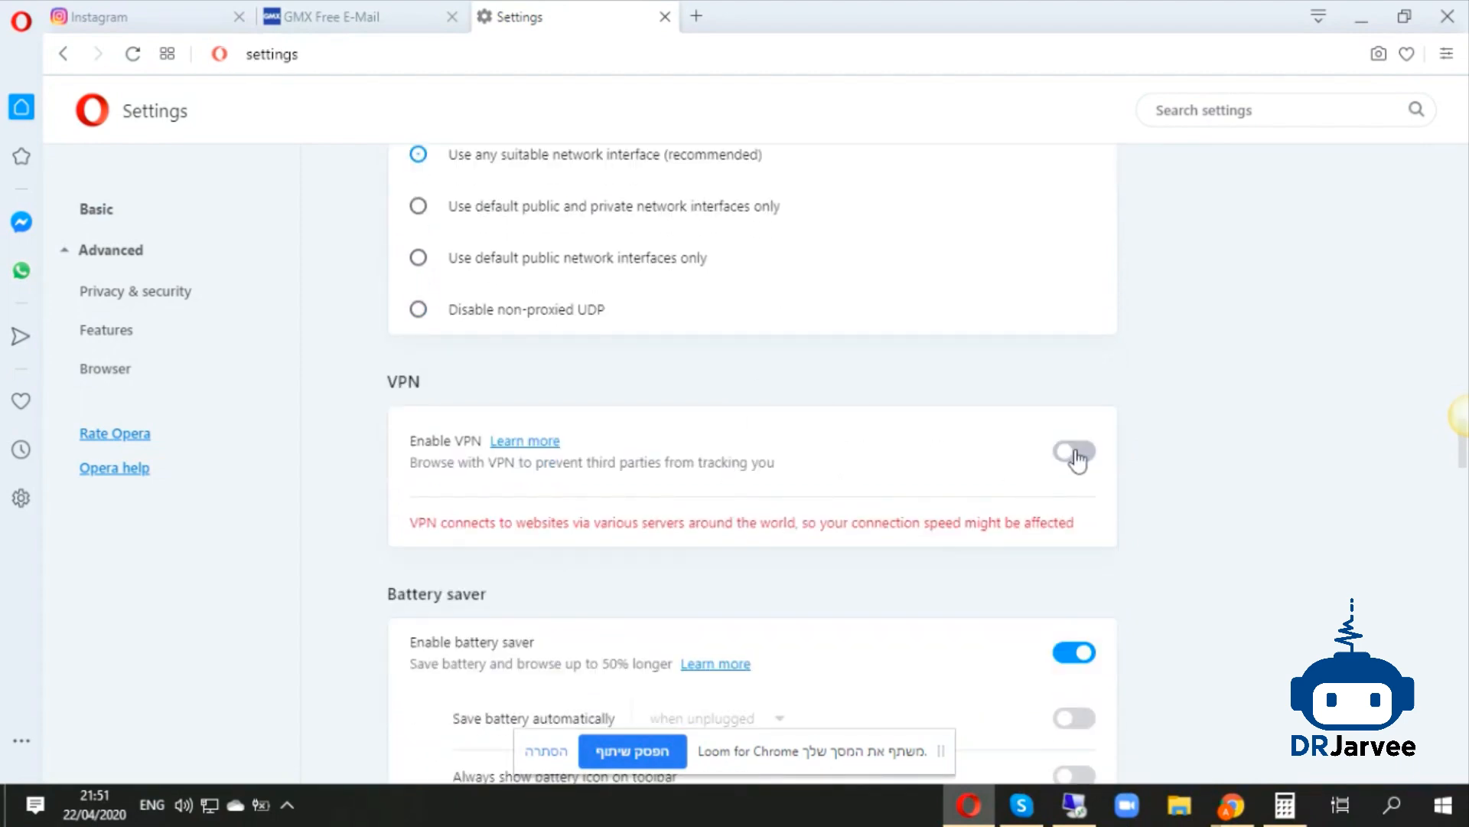
{"action": "left_click", "coordinate": [1074, 451]}
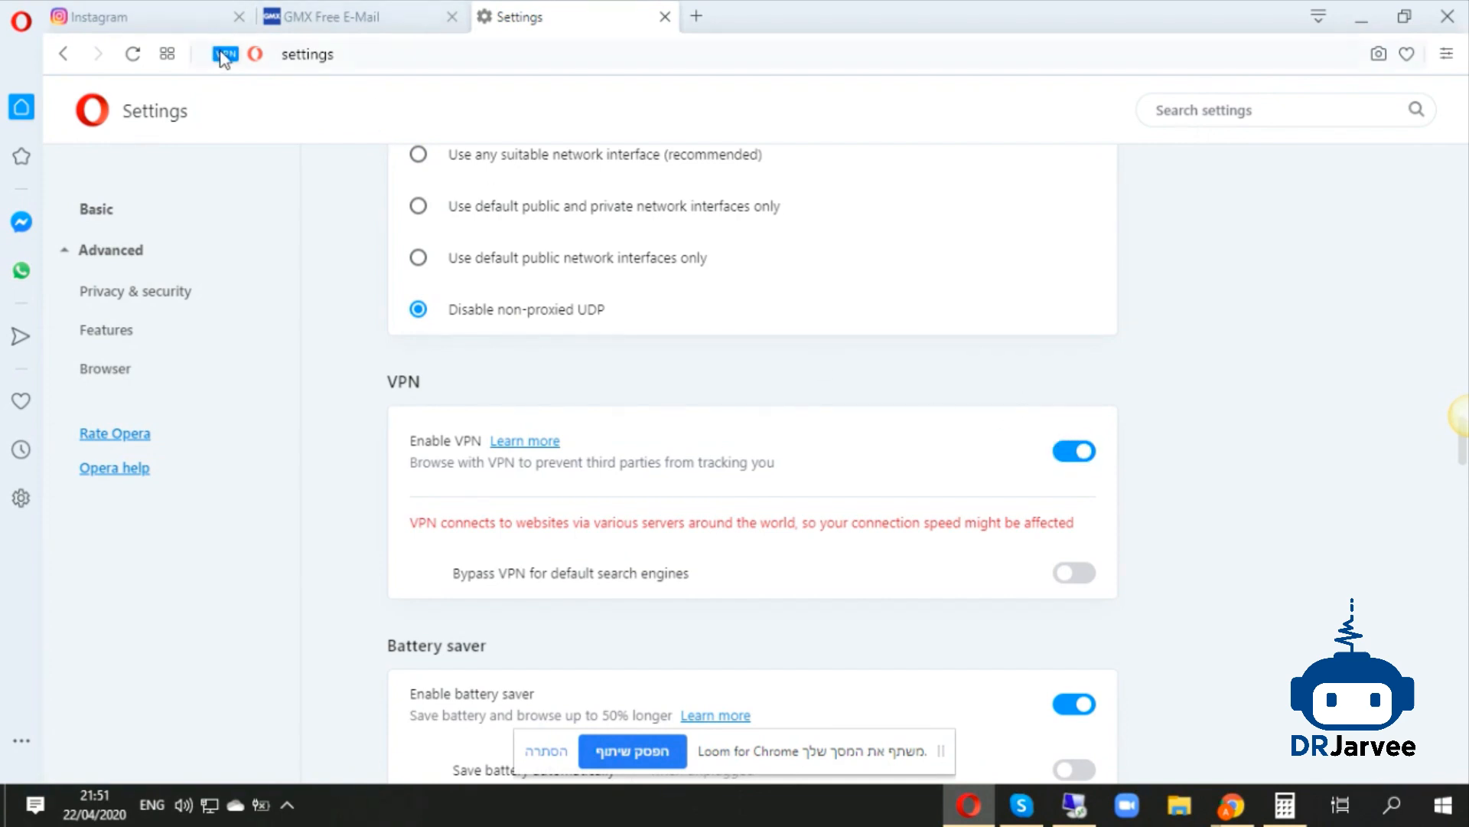
{"action": "mouse_move", "coordinate": [224, 62]}
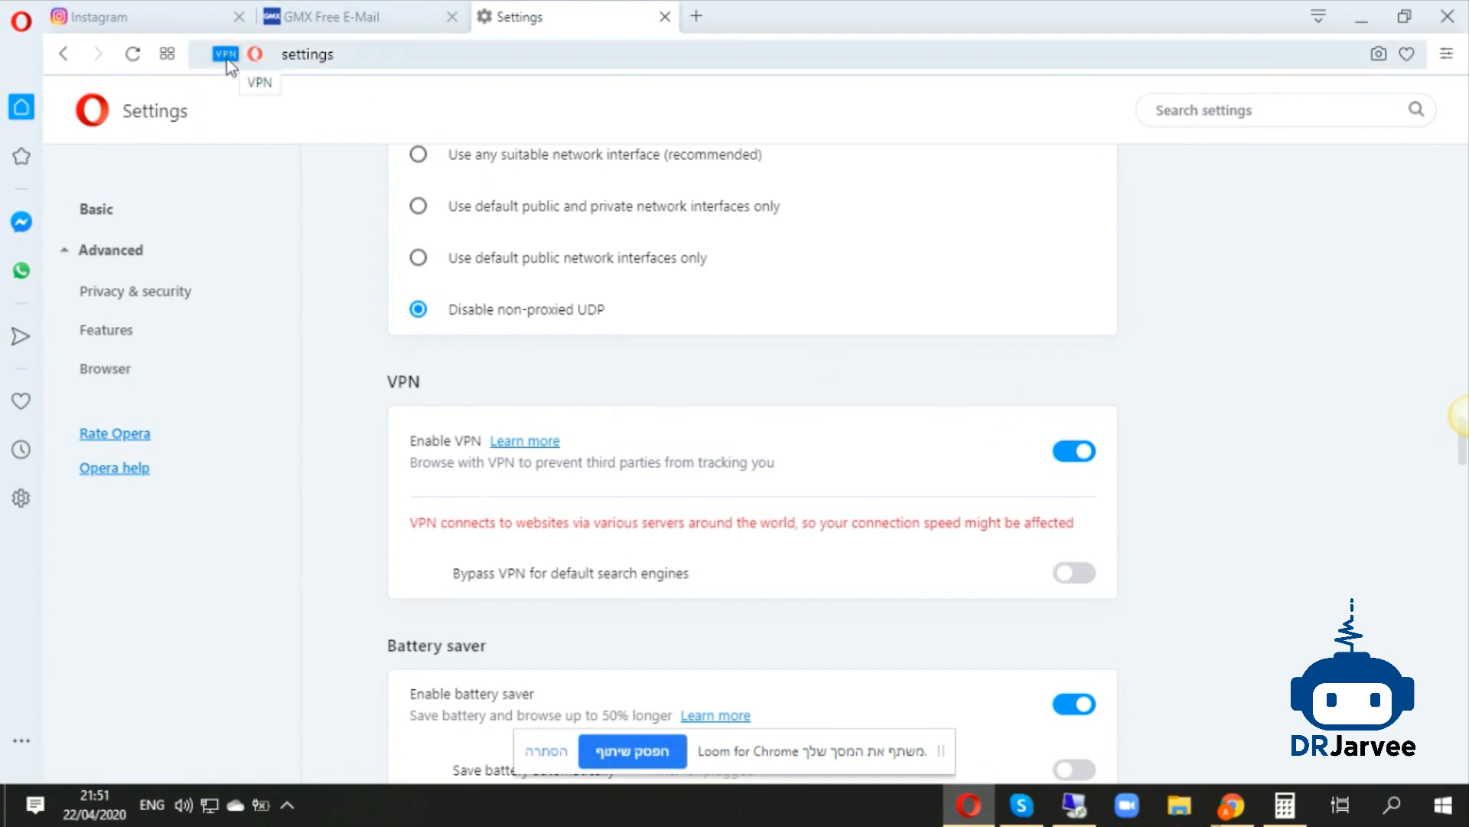
{"action": "left_click", "coordinate": [225, 54]}
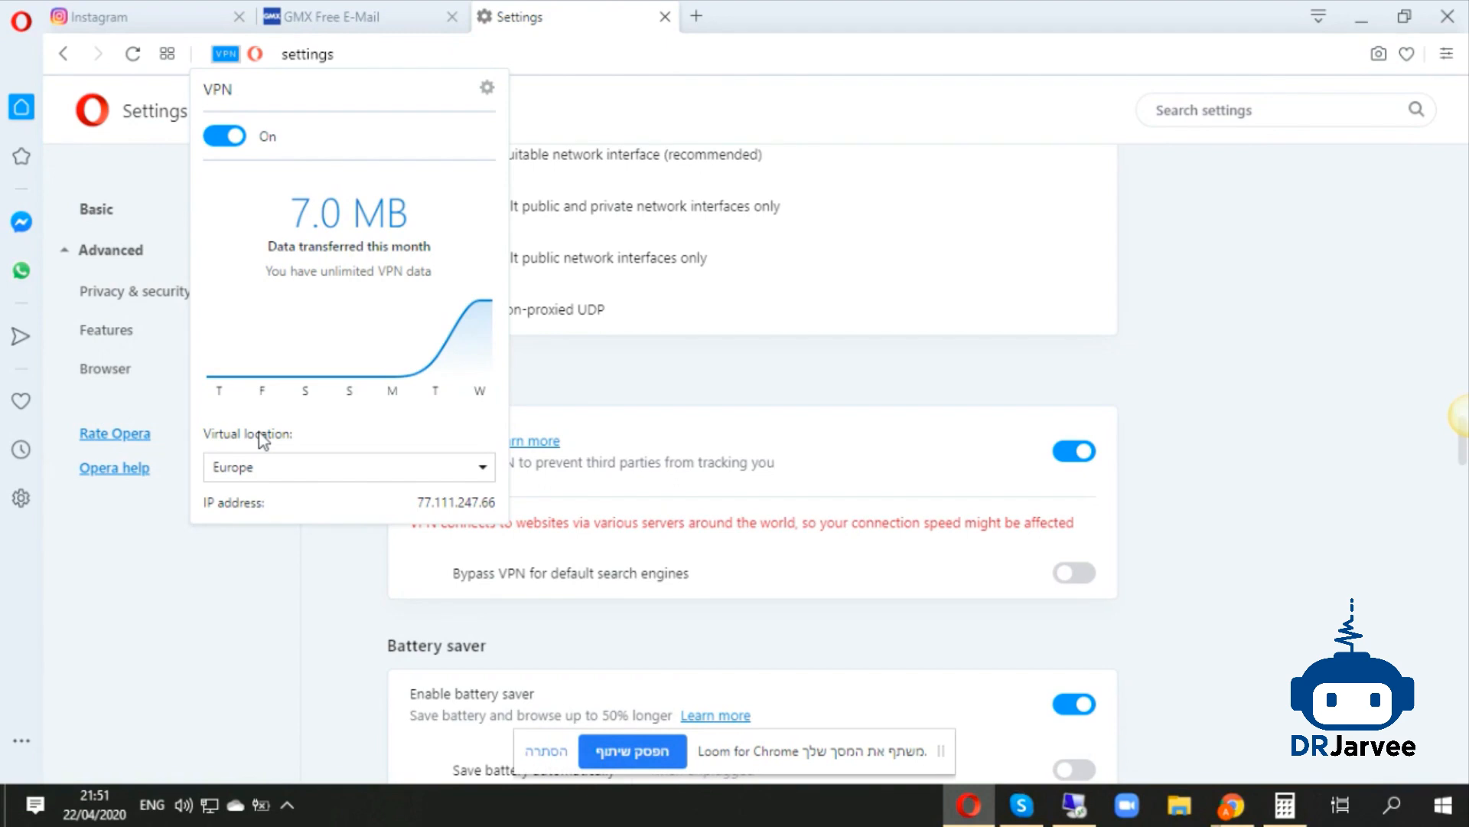
{"action": "mouse_move", "coordinate": [304, 385]}
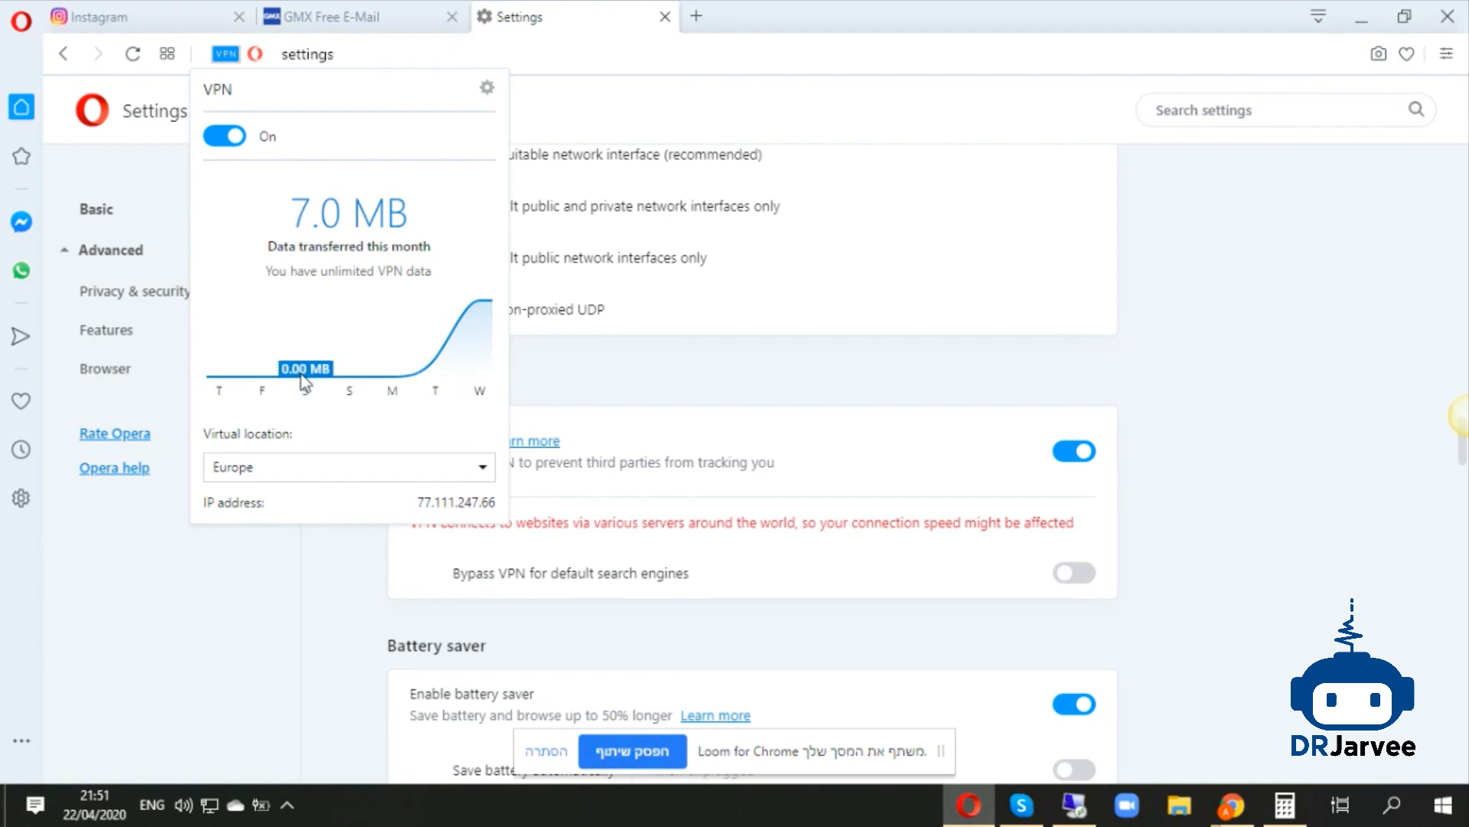
{"action": "left_click", "coordinate": [347, 467]}
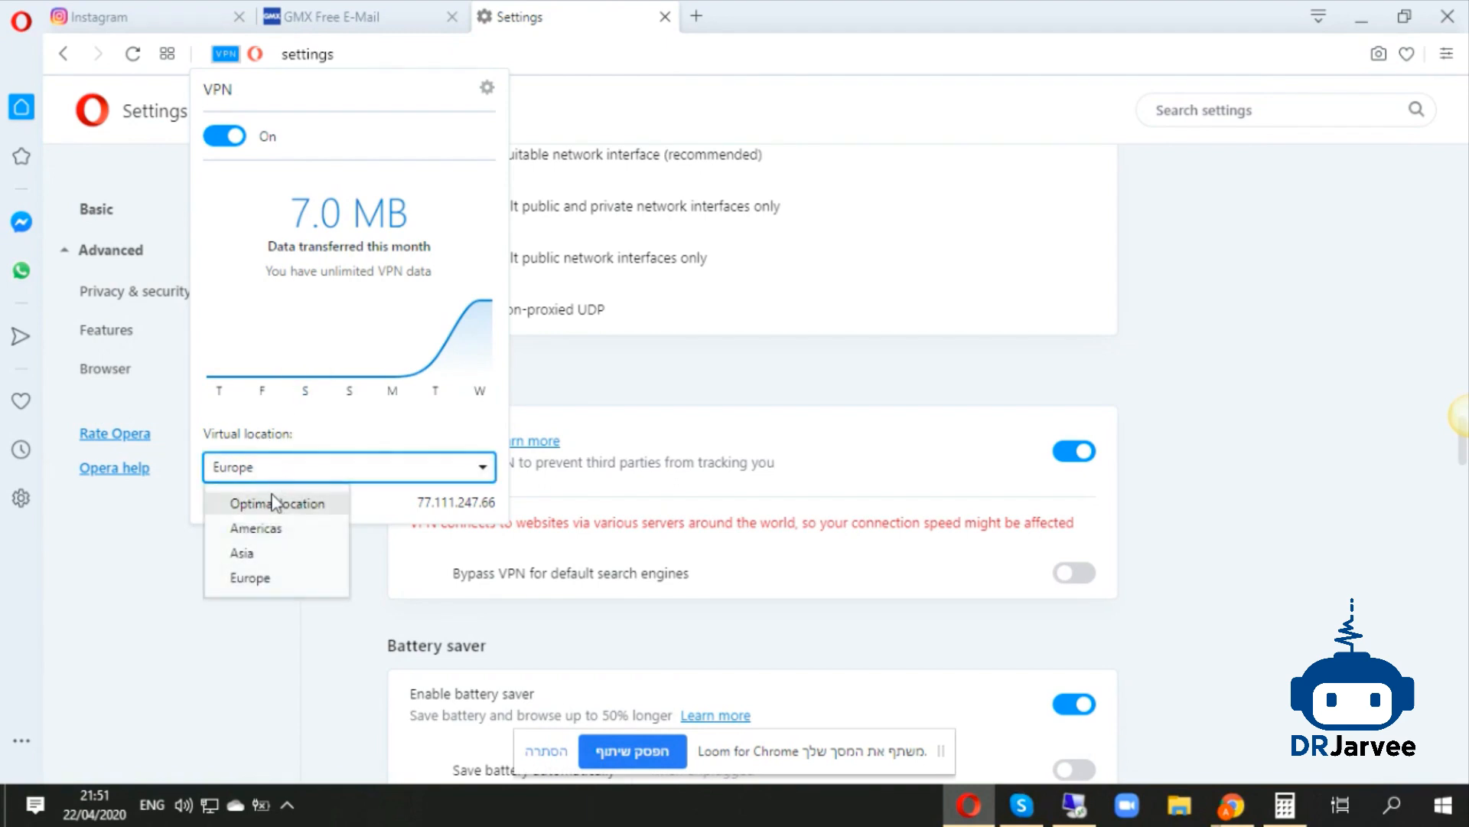
{"action": "mouse_move", "coordinate": [269, 540]}
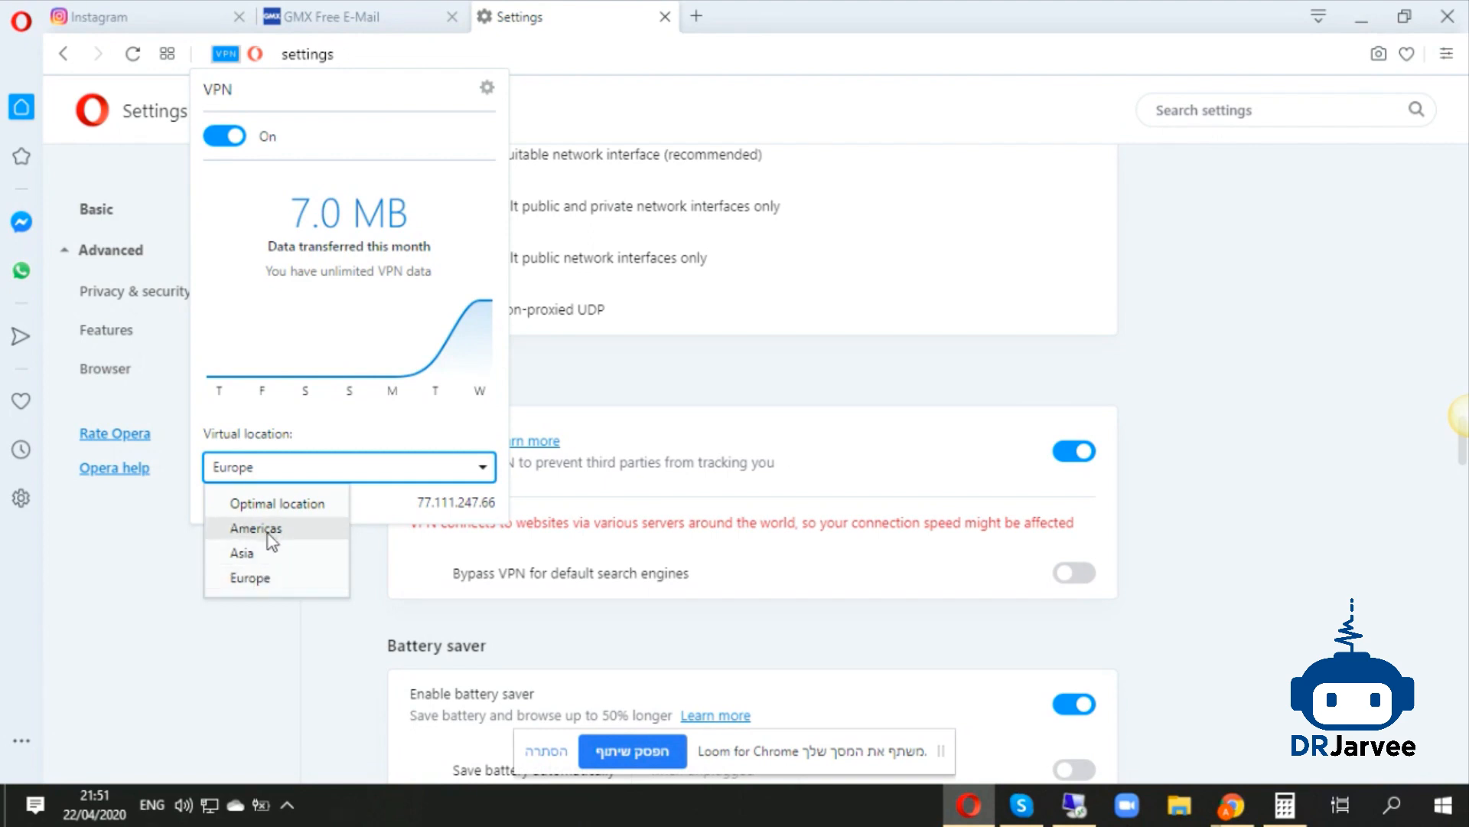
{"action": "left_click", "coordinate": [249, 577]}
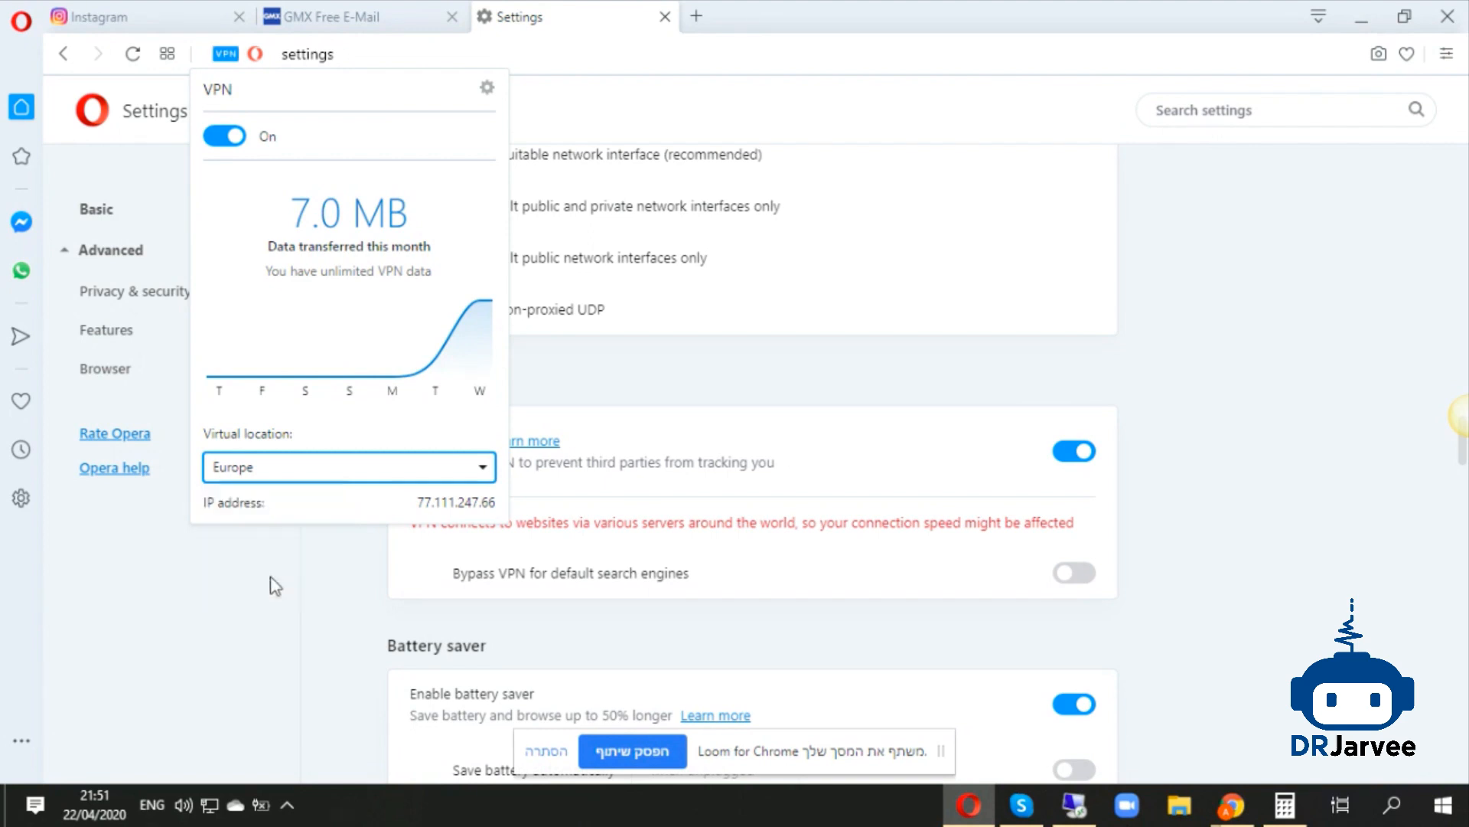
{"action": "left_click", "coordinate": [348, 467]}
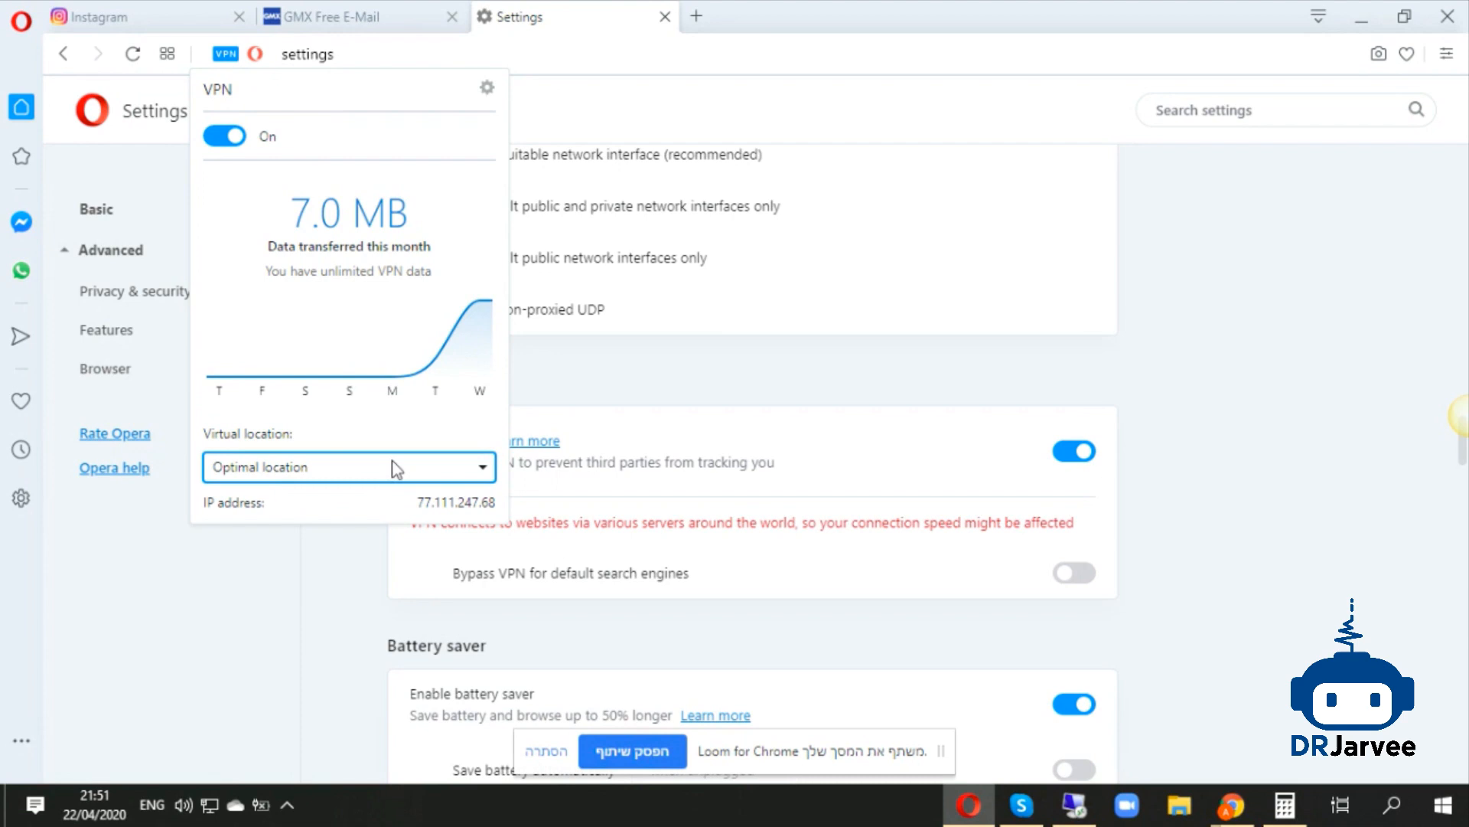
{"action": "left_click", "coordinate": [349, 467]}
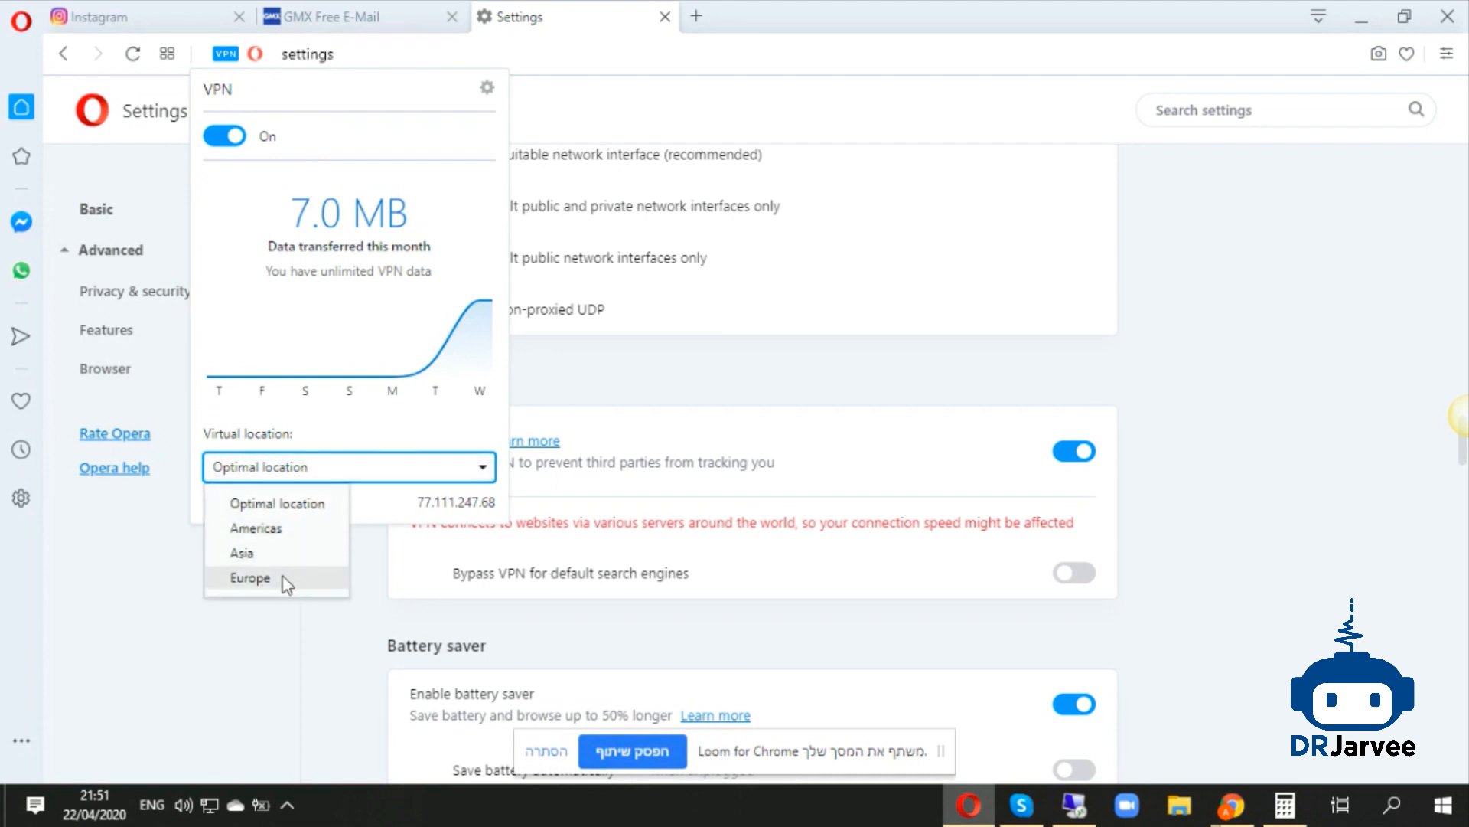
{"action": "left_click", "coordinate": [249, 578]}
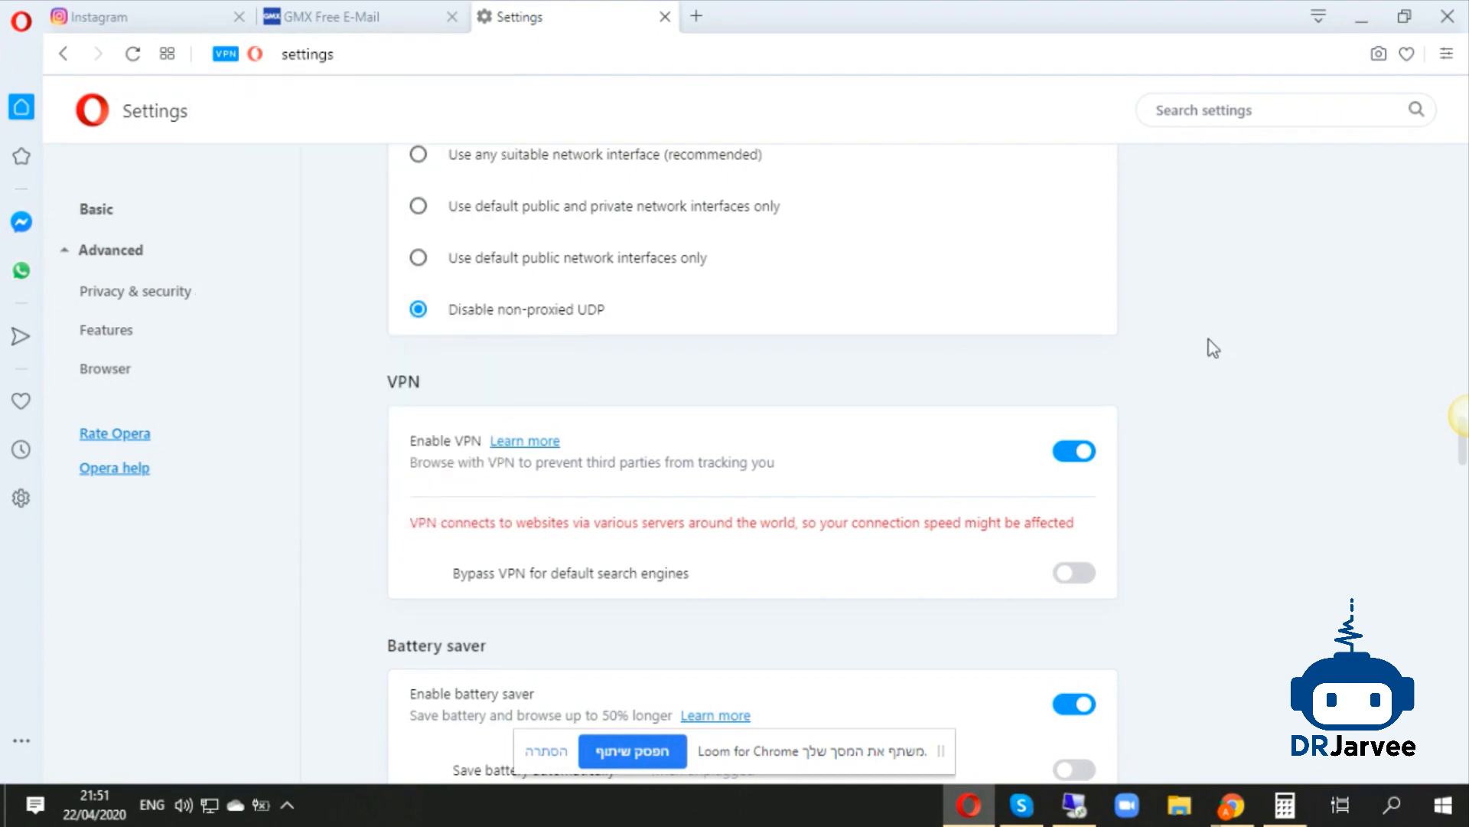
{"action": "scroll", "scroll_direction": "up", "scroll_amount": 3}
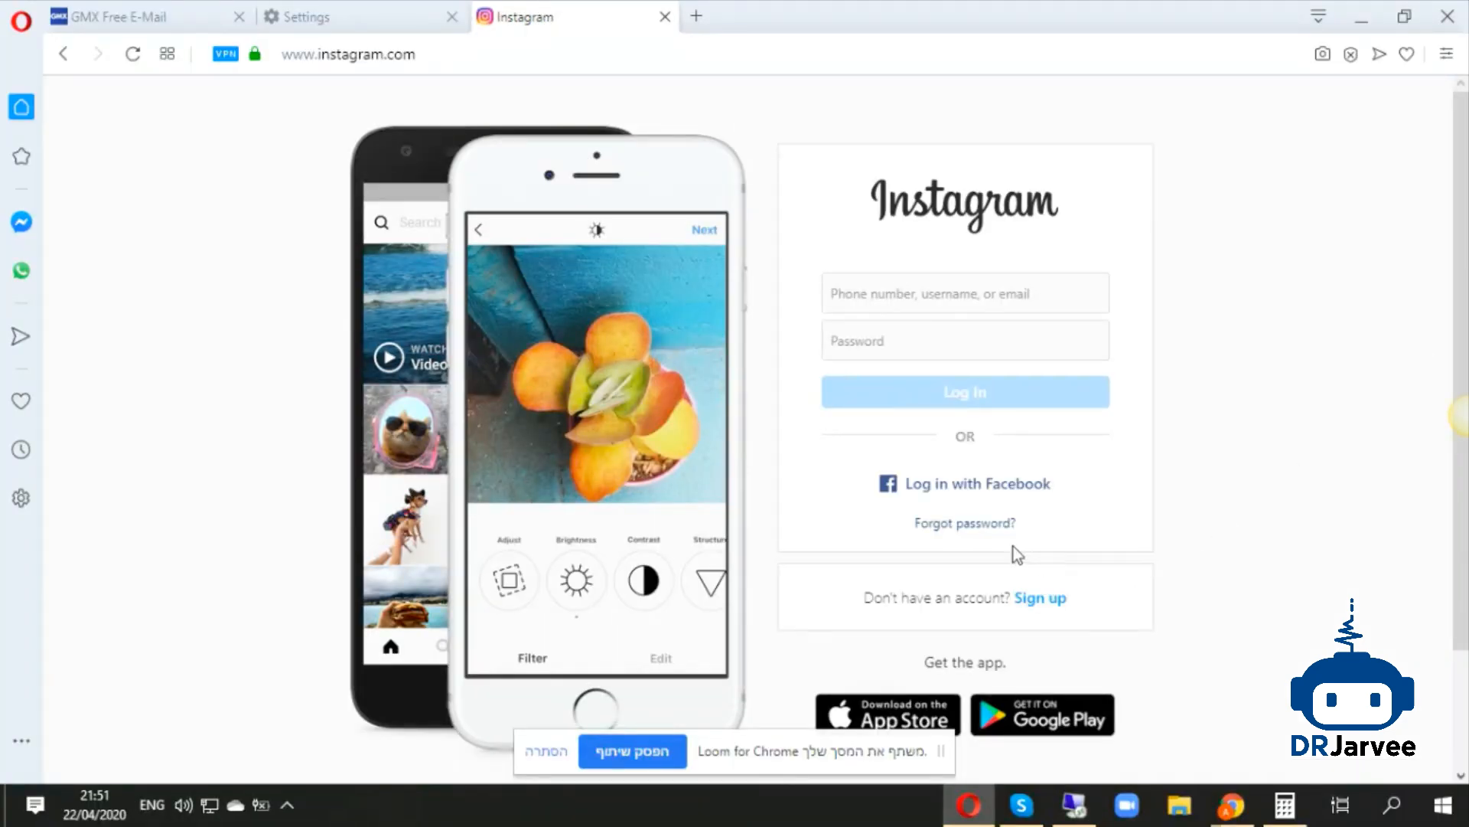
{"action": "left_click", "coordinate": [965, 523]}
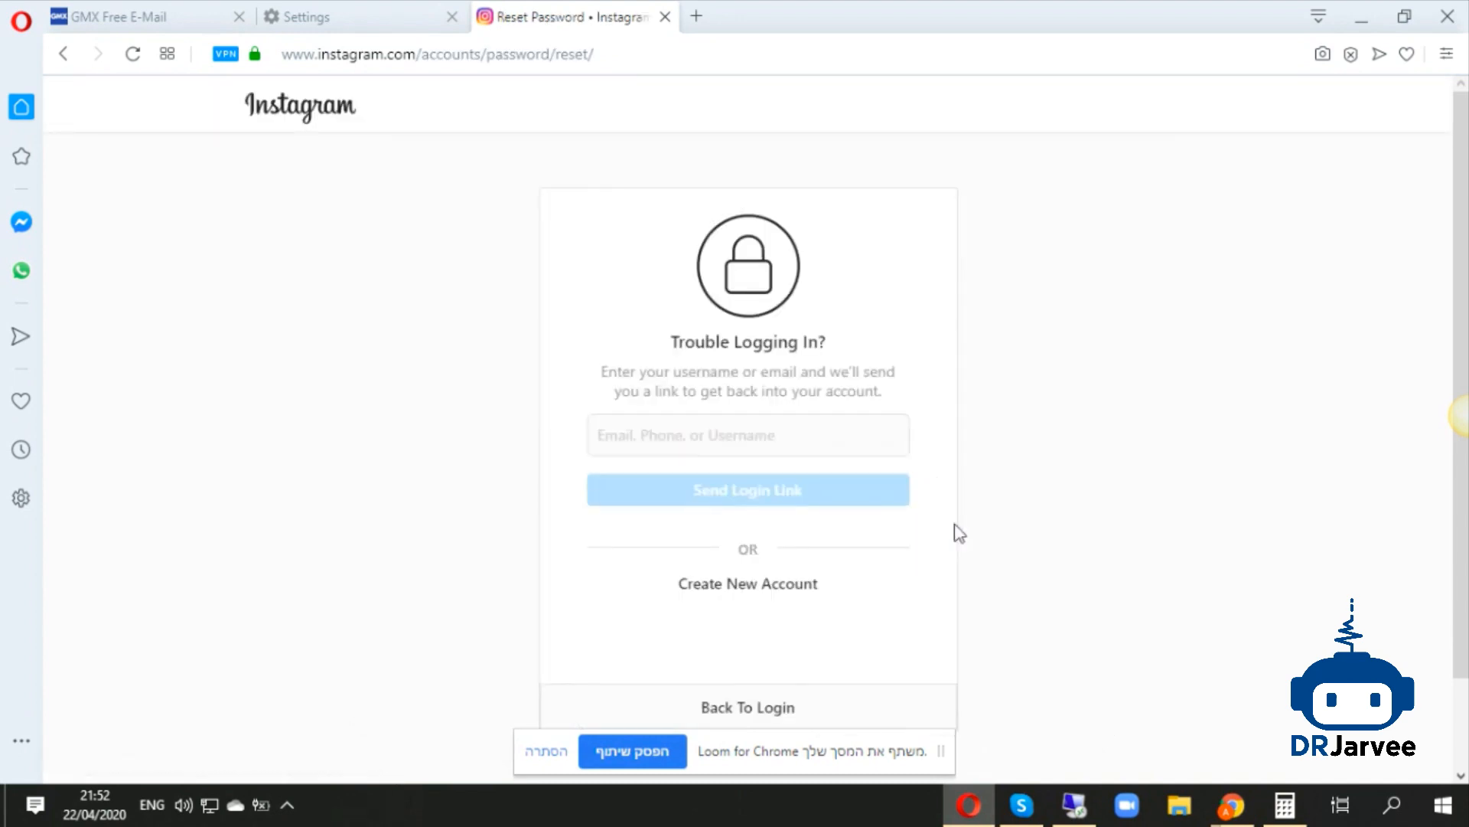
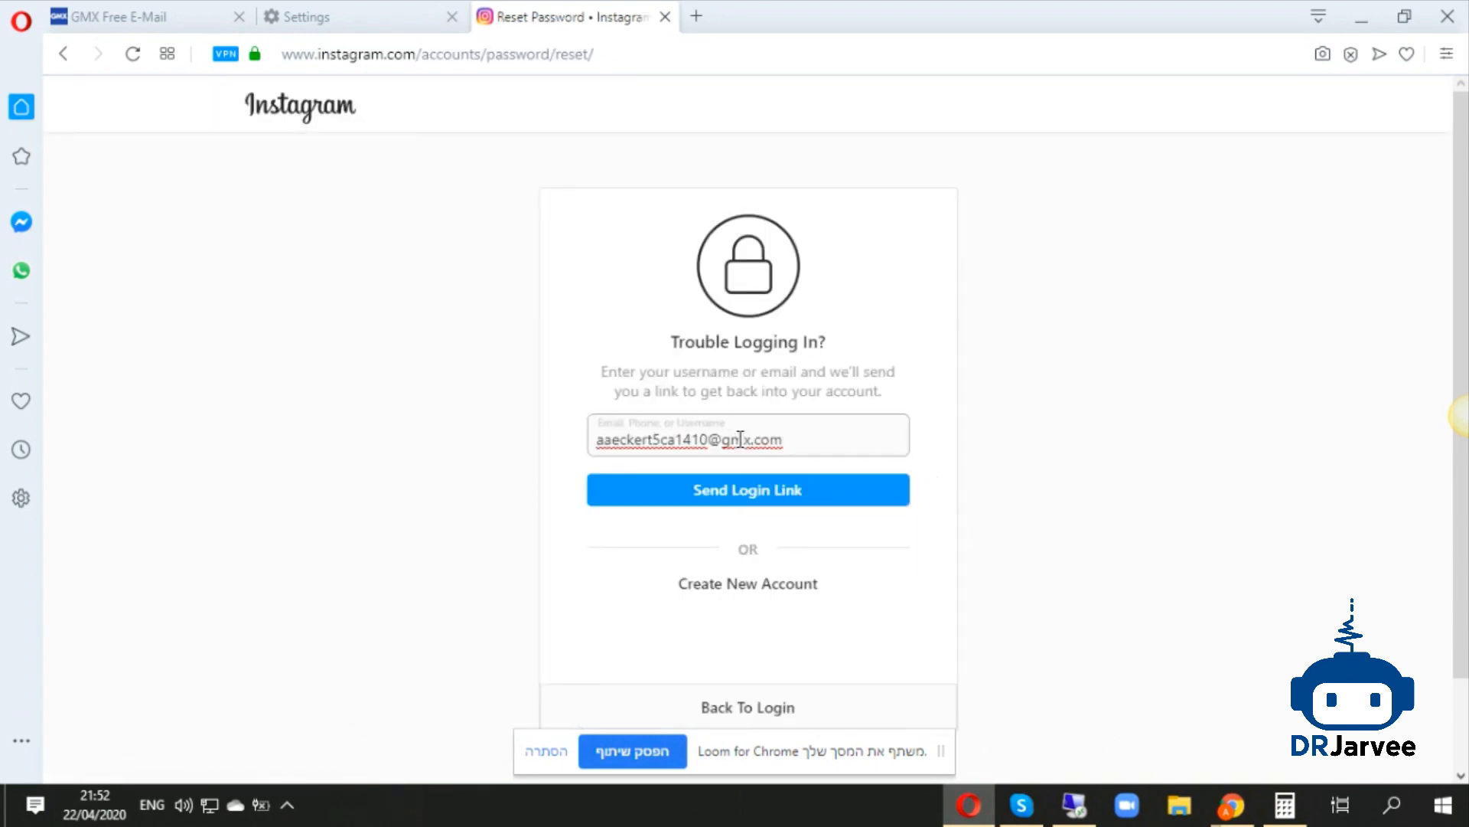
{"action": "left_click", "coordinate": [748, 490]}
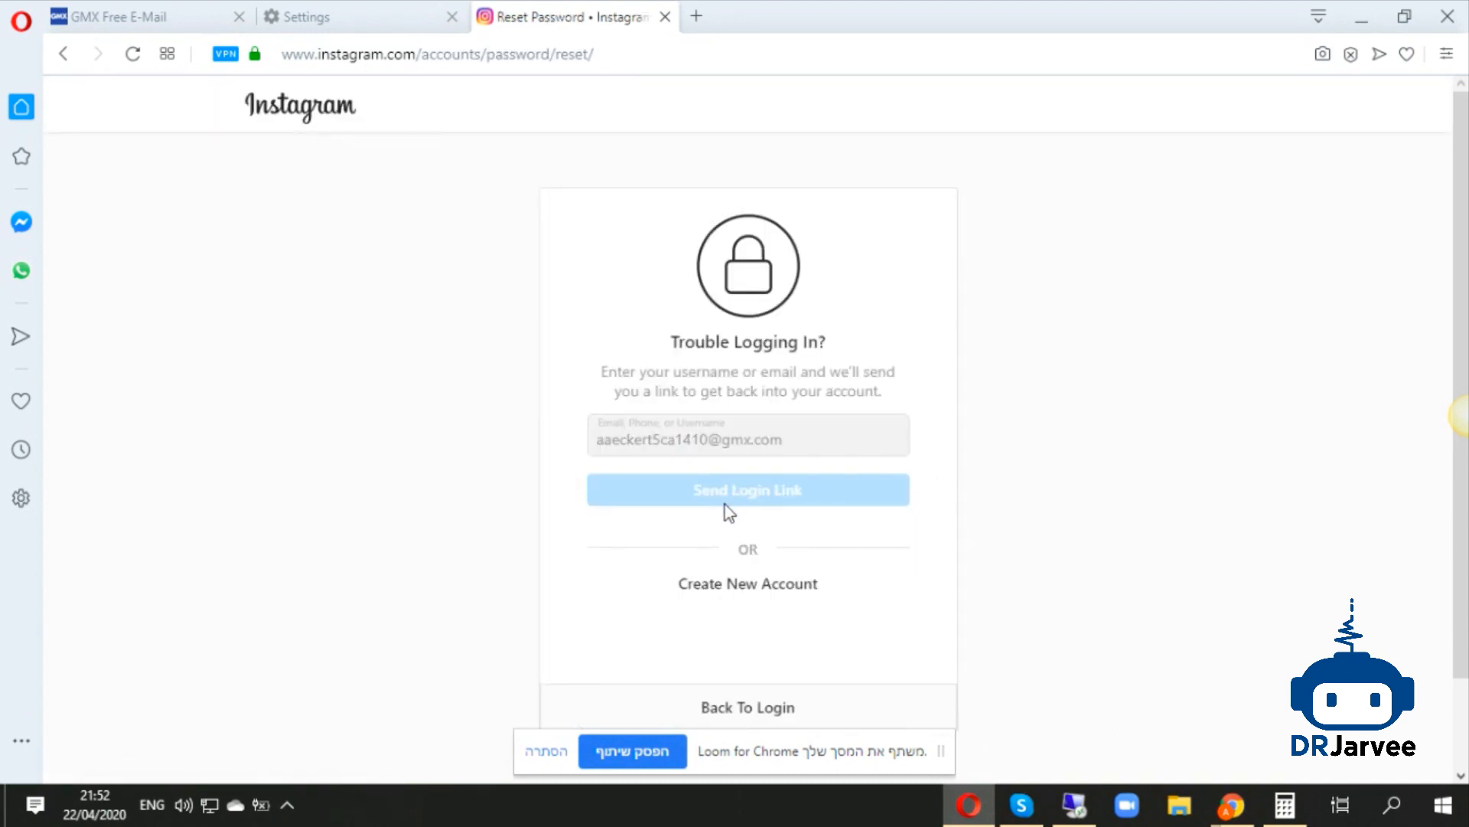
{"action": "left_click", "coordinate": [748, 490]}
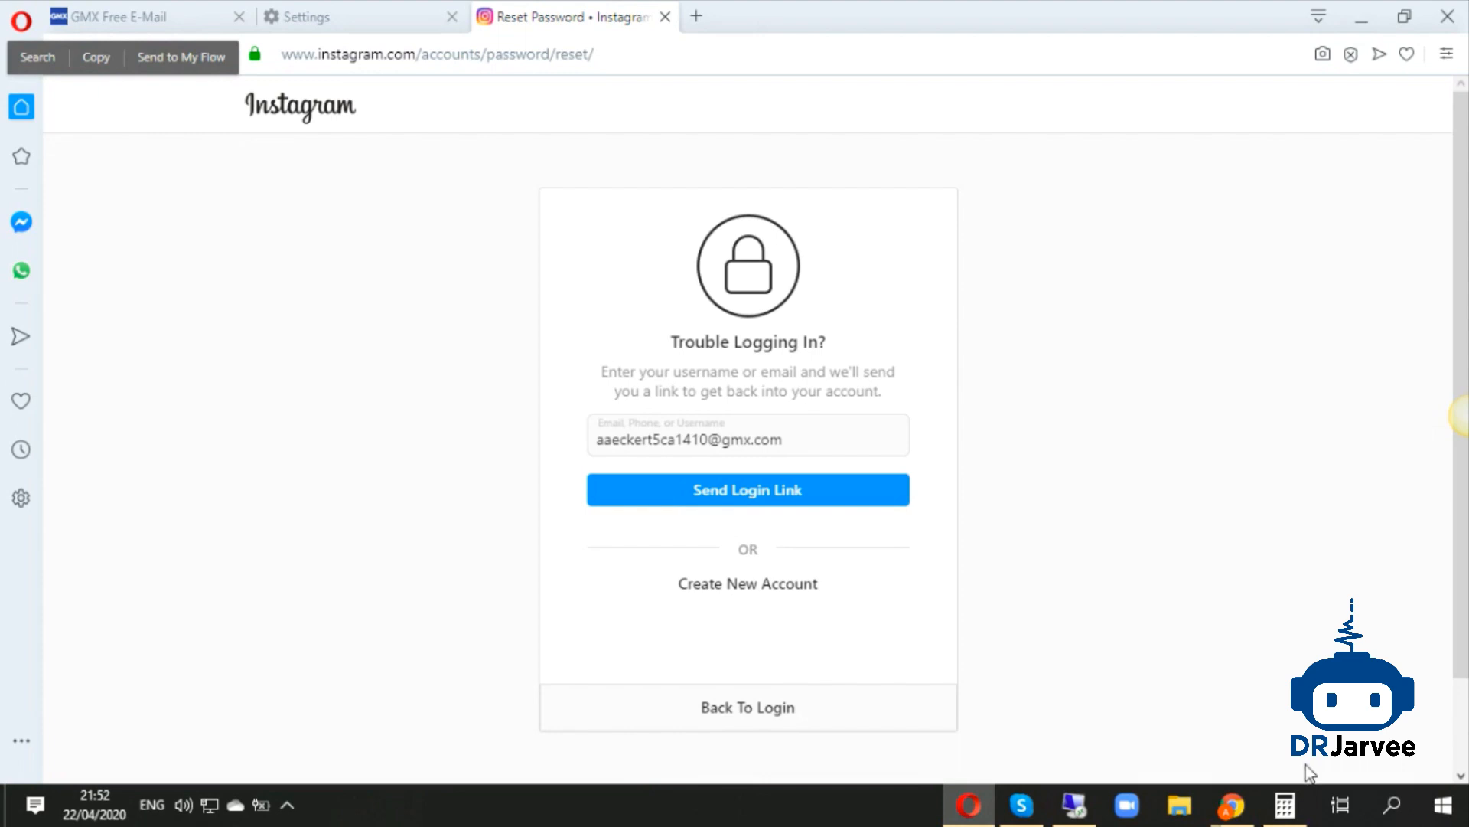
{"action": "mouse_move", "coordinate": [385, 9]}
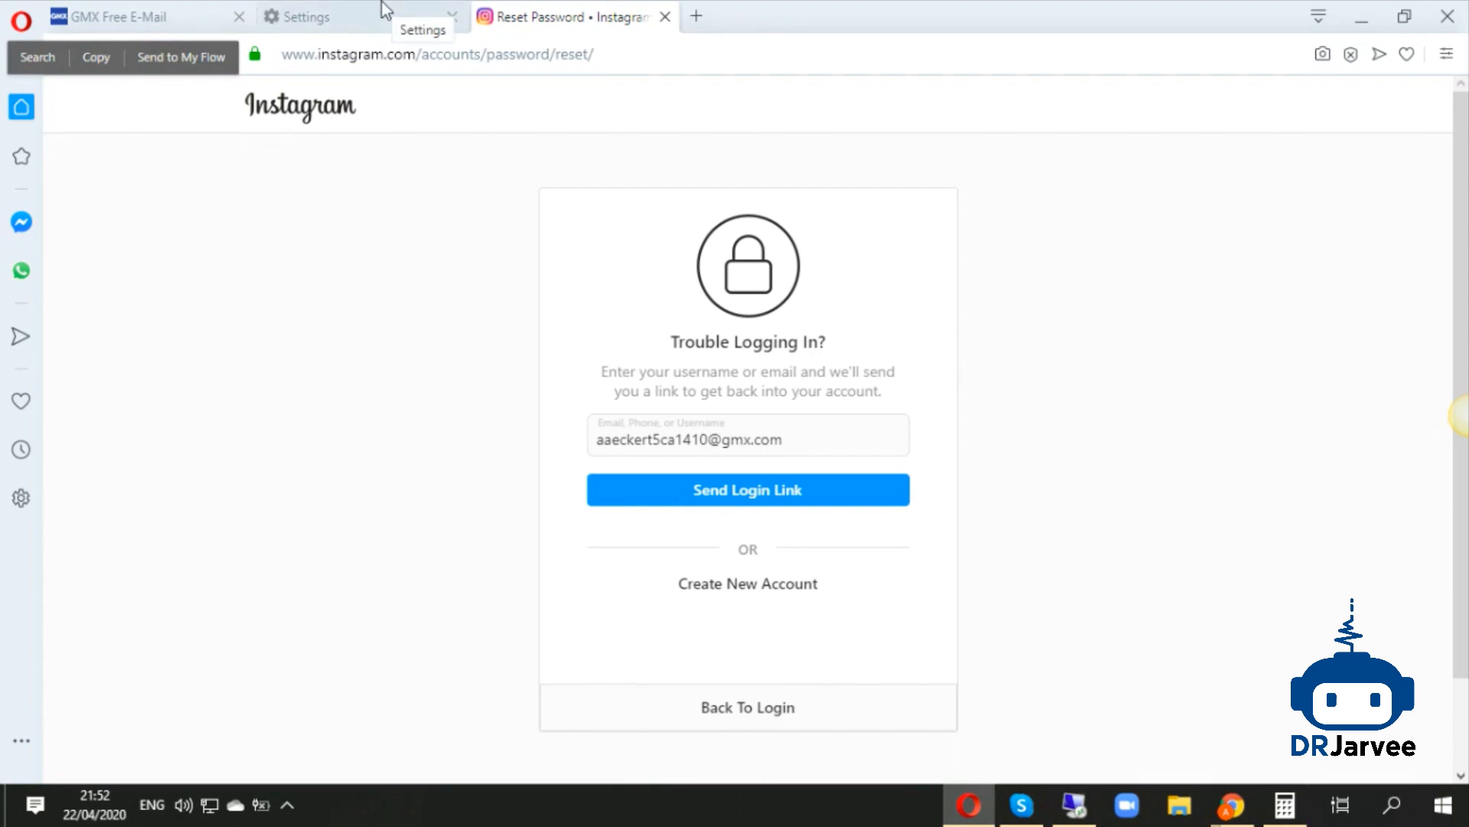
{"action": "mouse_move", "coordinate": [565, 124]}
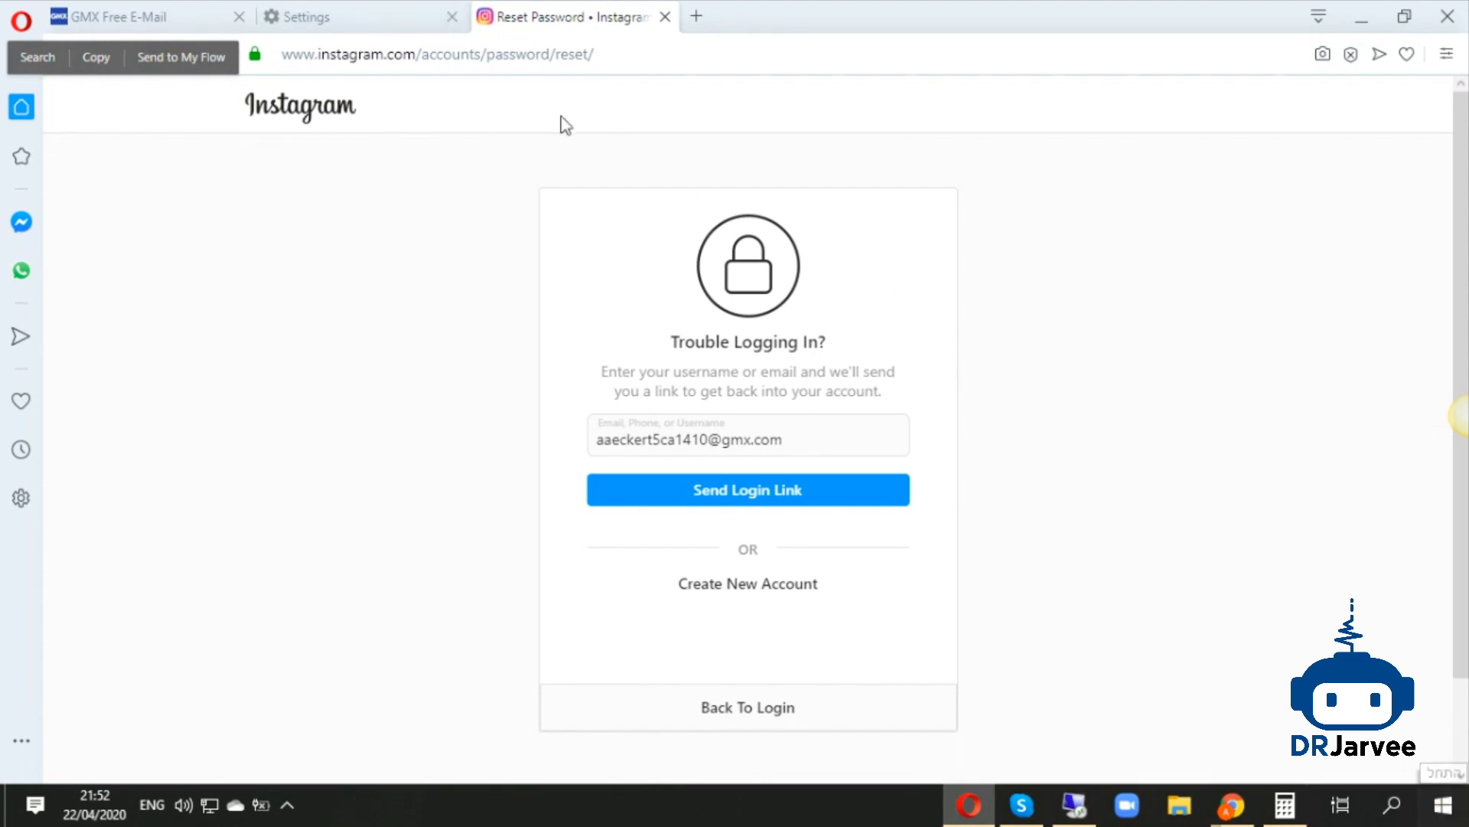
{"action": "left_click", "coordinate": [115, 17]}
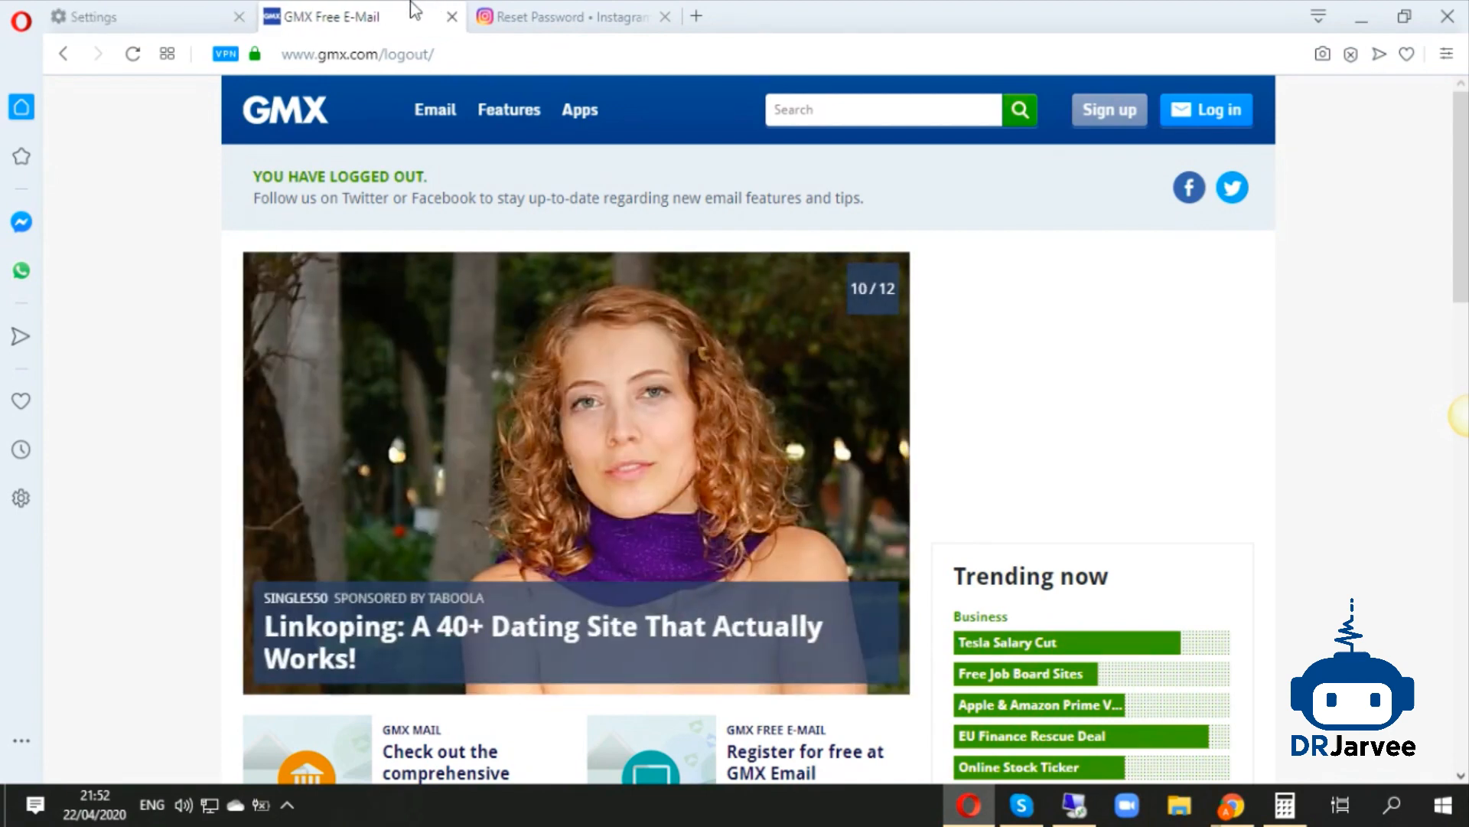
{"action": "mouse_move", "coordinate": [471, 10]}
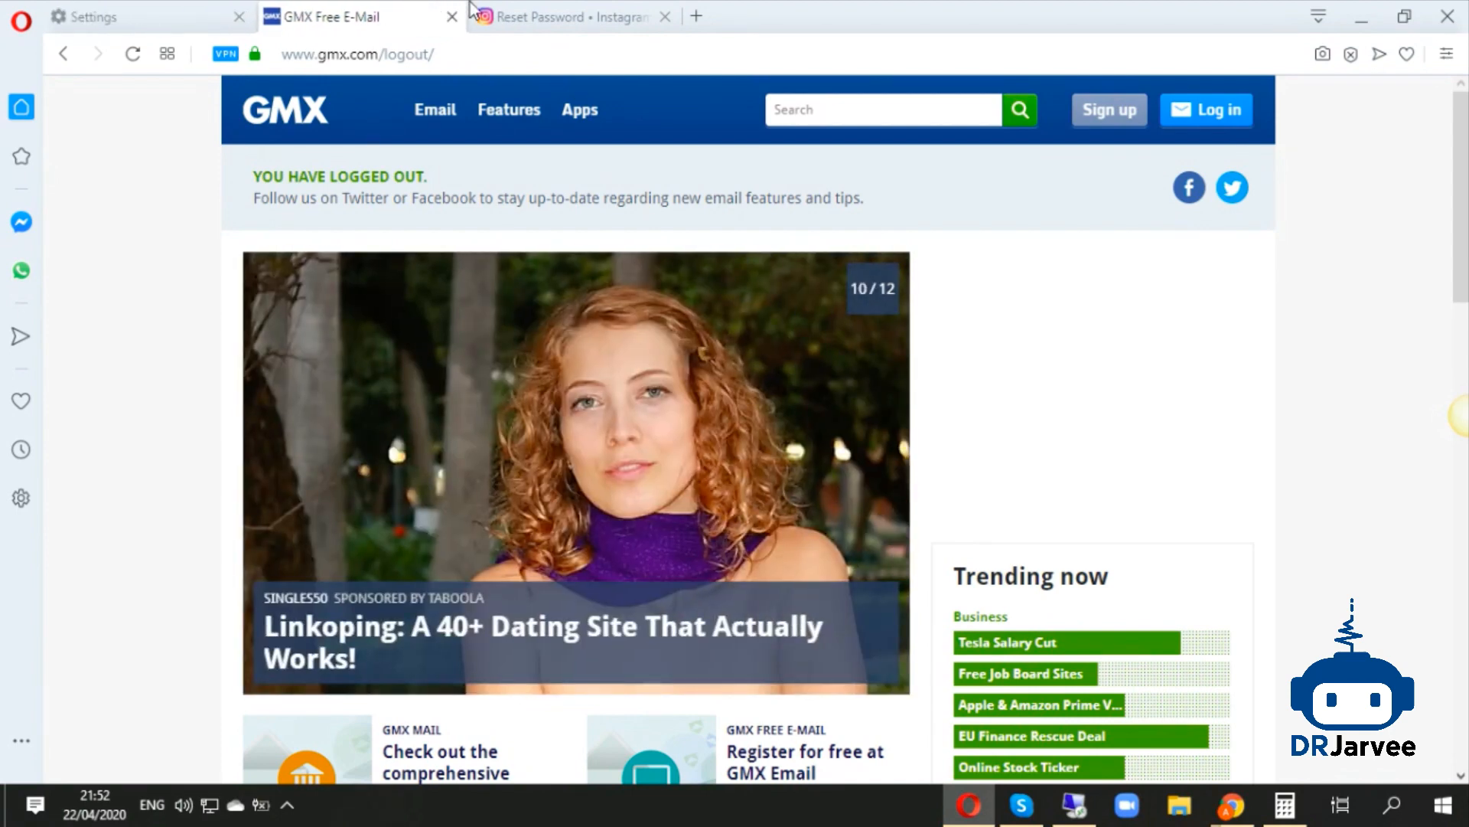
Log in to GMX to view the Instagram Reset Your Password emails.
{"action": "left_click", "coordinate": [1219, 109]}
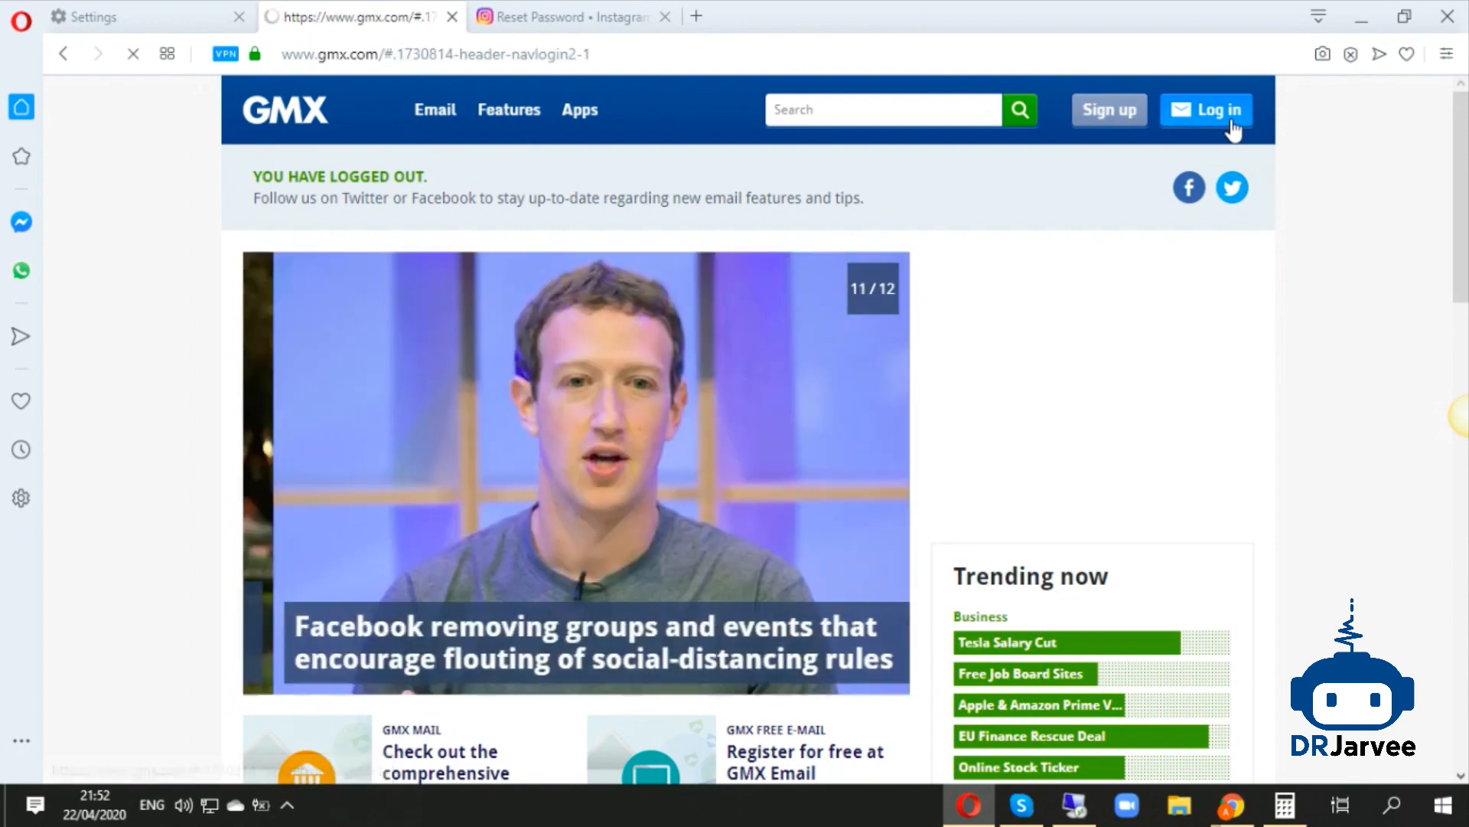
{"action": "left_click", "coordinate": [1220, 109]}
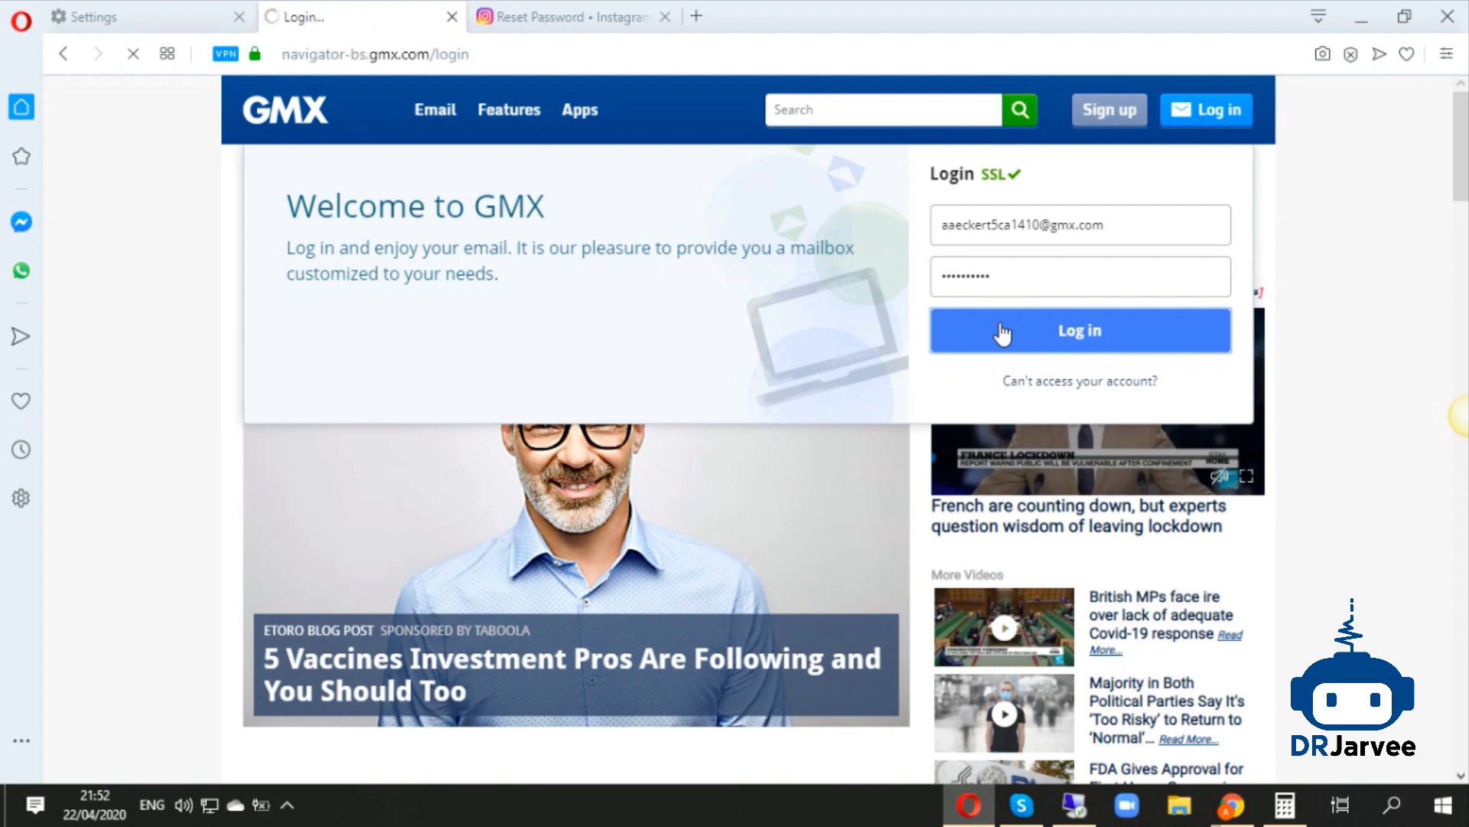
{"action": "left_click", "coordinate": [1080, 330]}
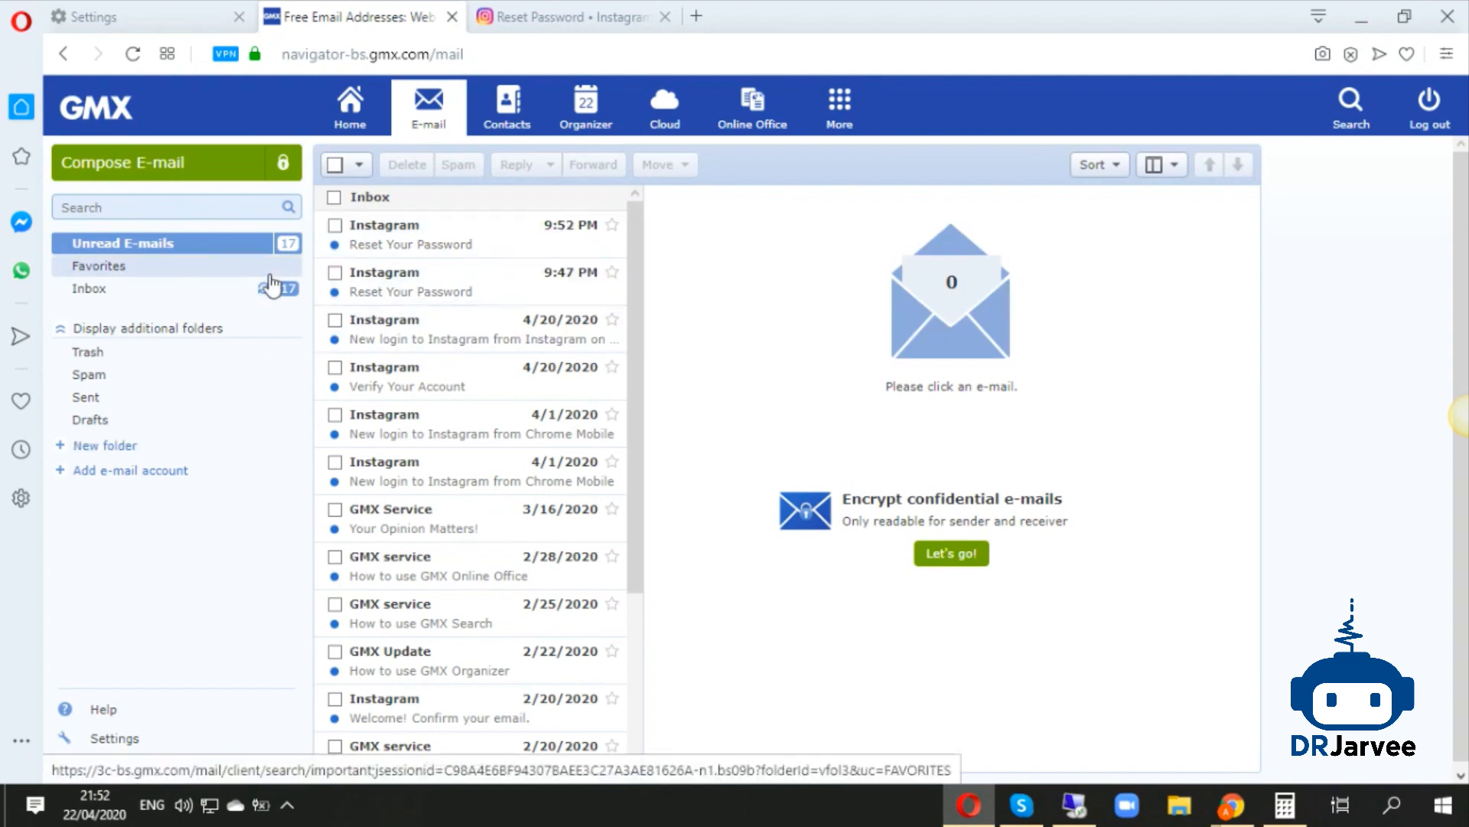
{"action": "mouse_move", "coordinate": [464, 245]}
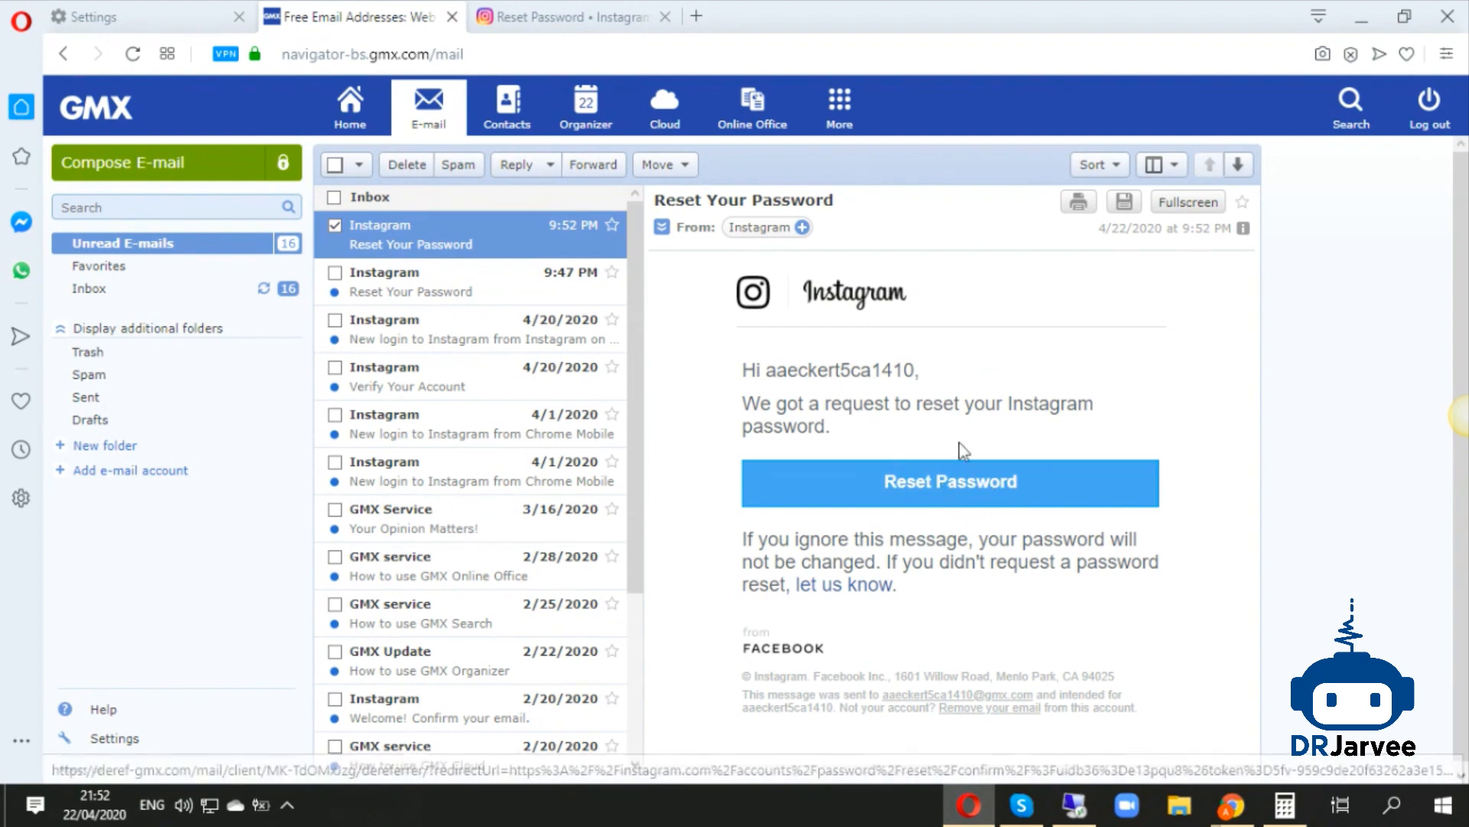
Set and confirm a new Instagram password via the email's reset link, then return to GMX.
{"action": "left_click", "coordinate": [951, 482]}
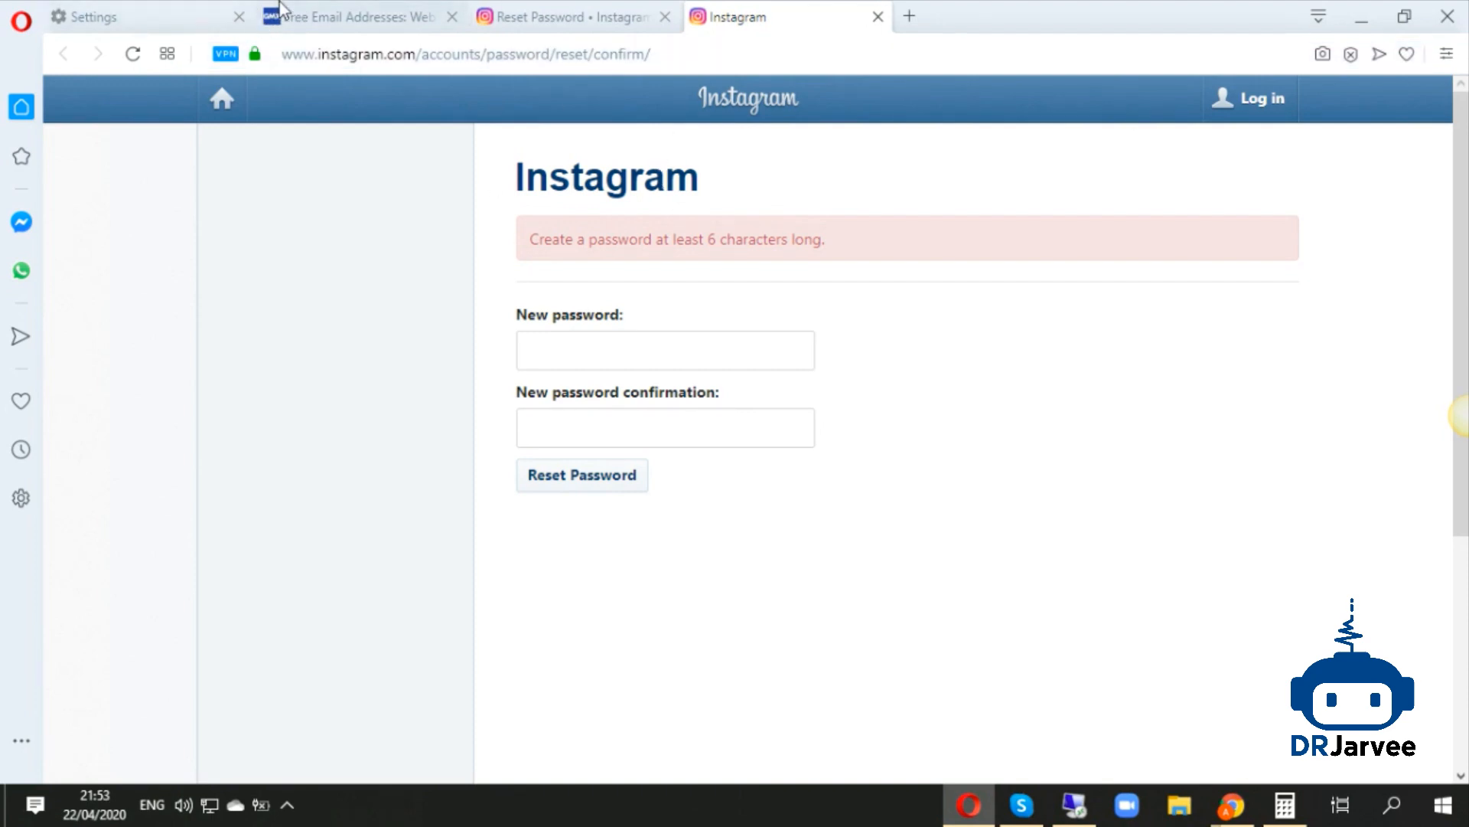
{"action": "left_click", "coordinate": [665, 350]}
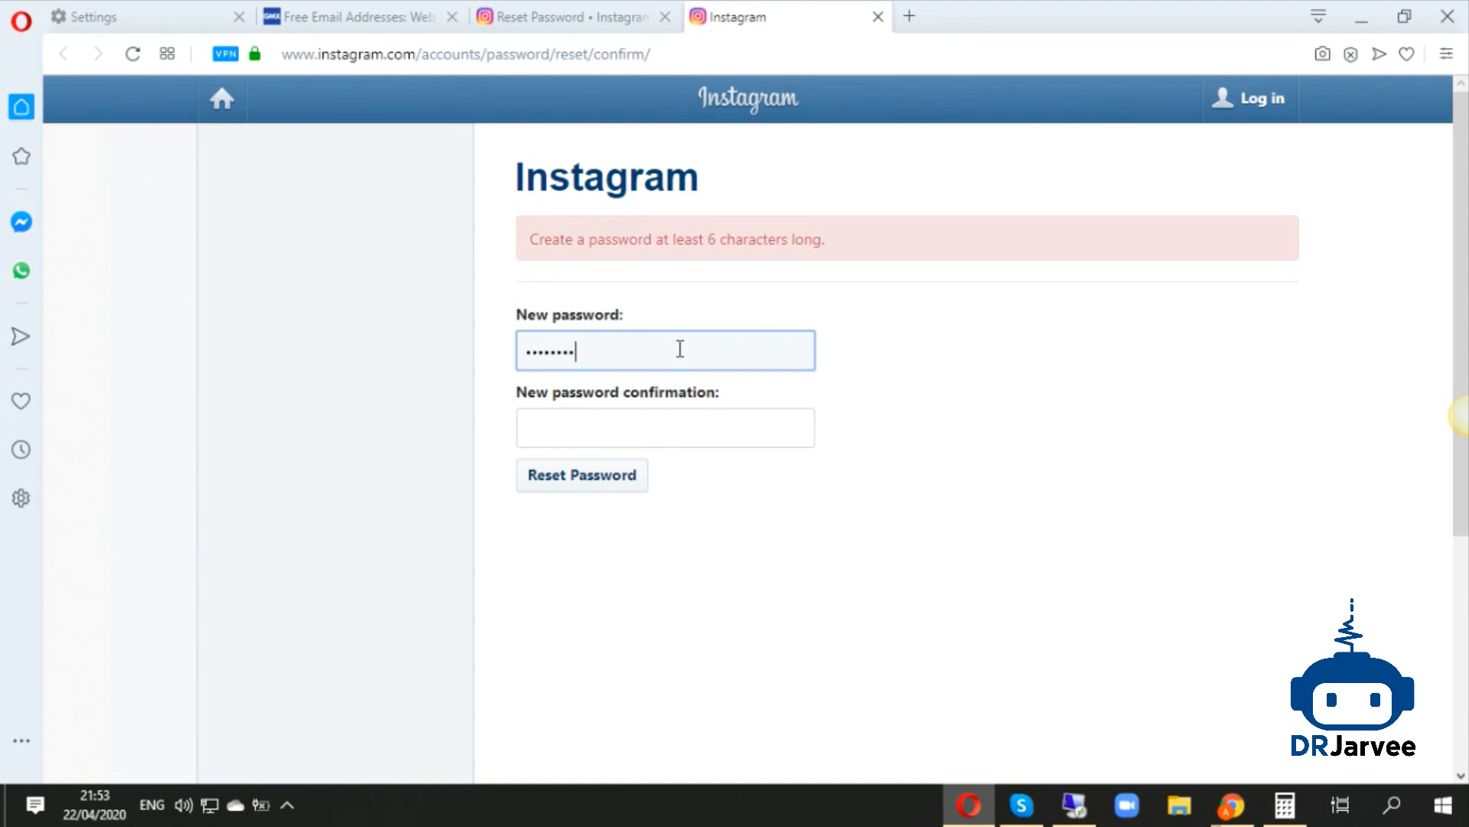
{"action": "type", "text": "••••••••"}
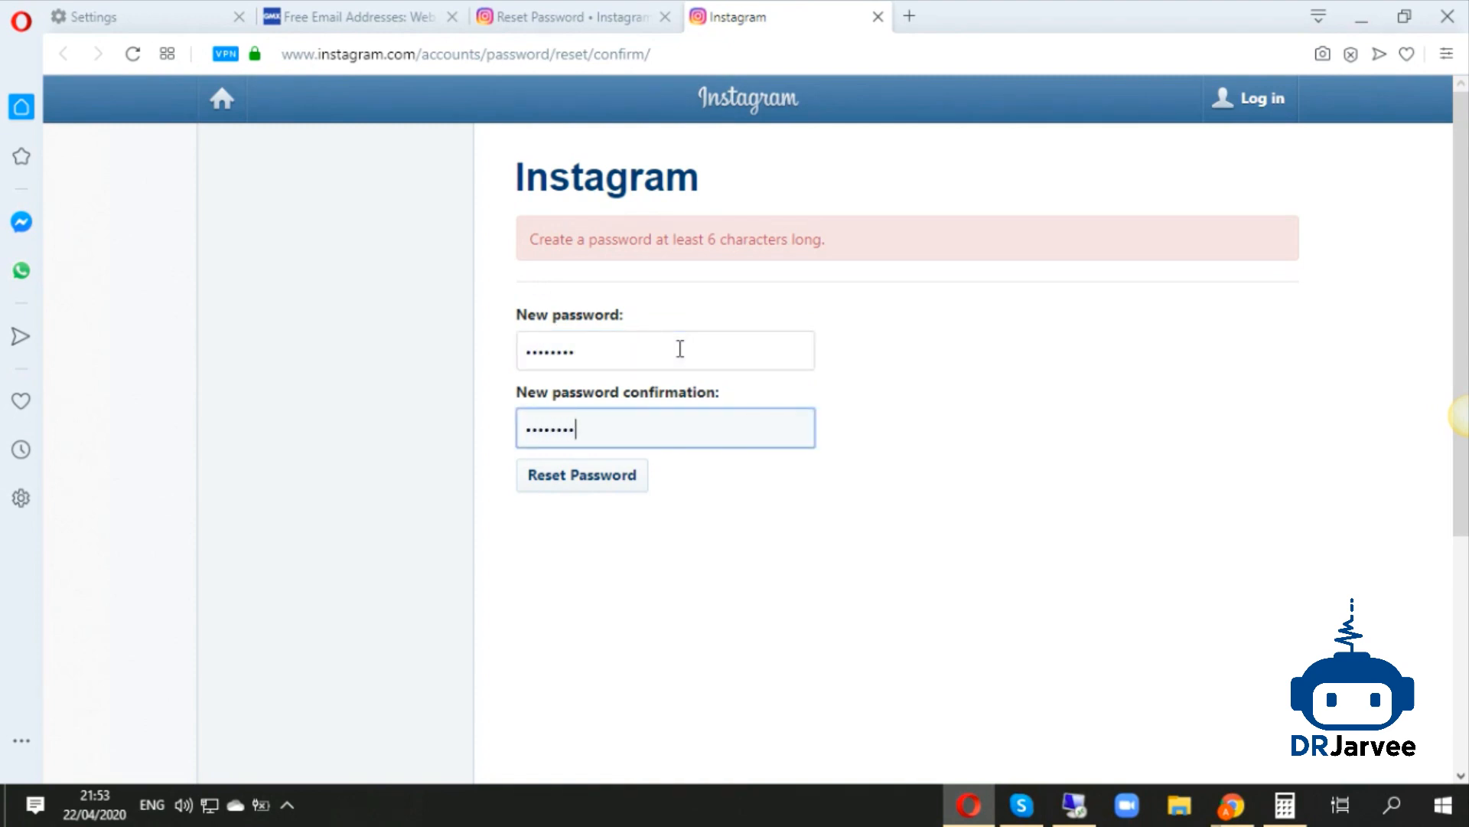
{"action": "left_click", "coordinate": [582, 475]}
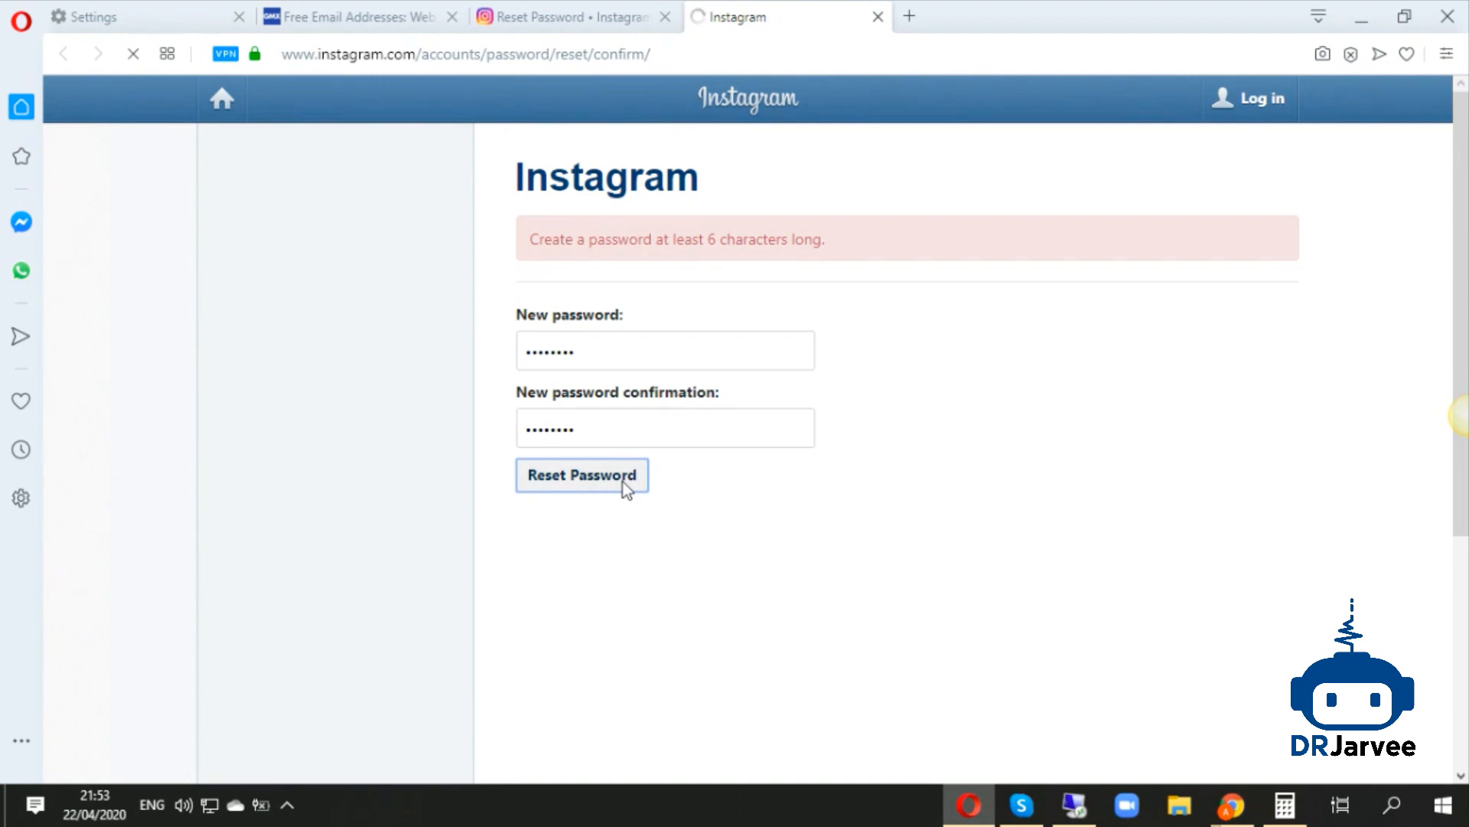
{"action": "left_click", "coordinate": [582, 475]}
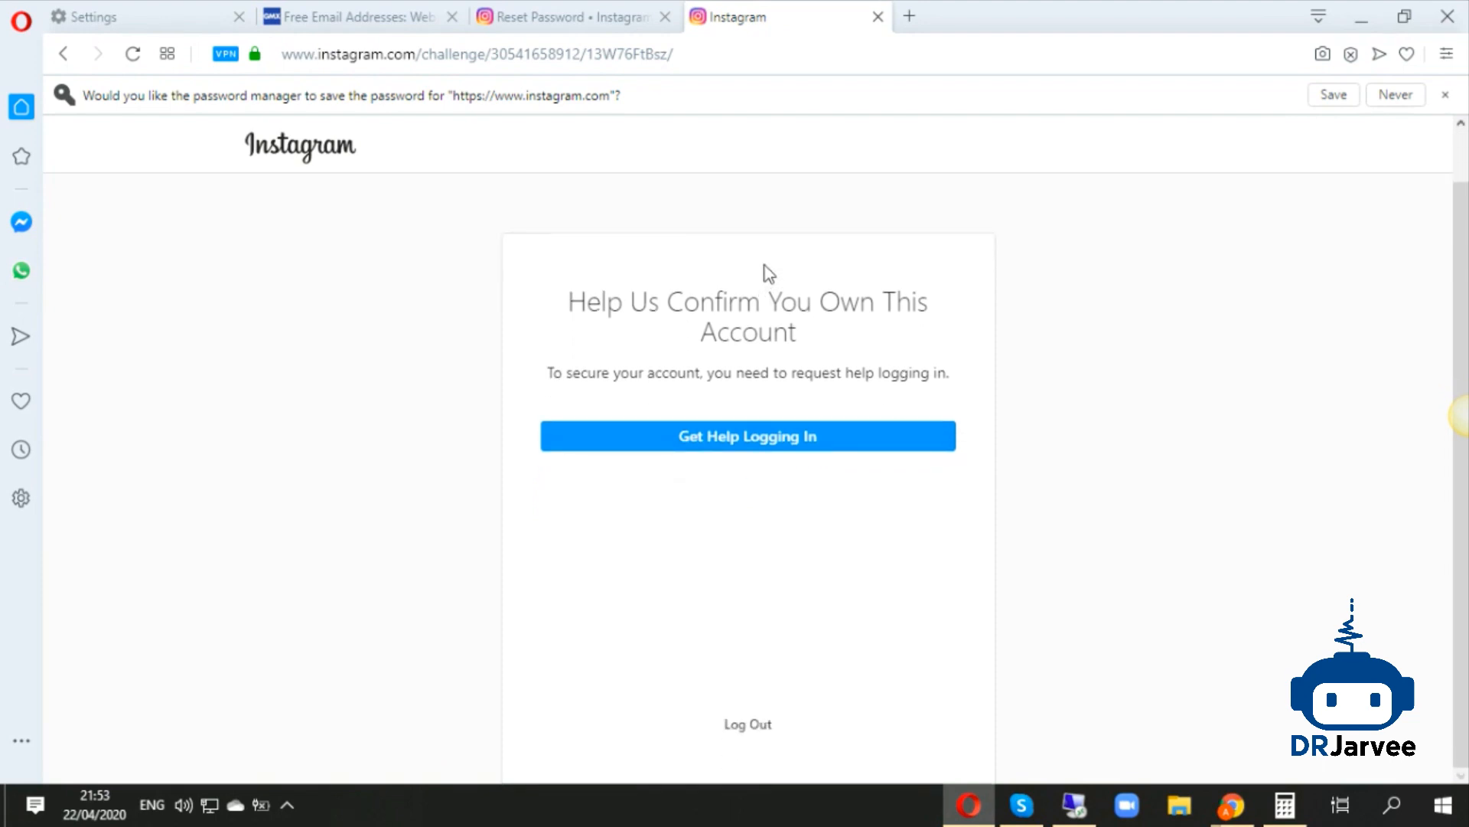
{"action": "left_click", "coordinate": [747, 724]}
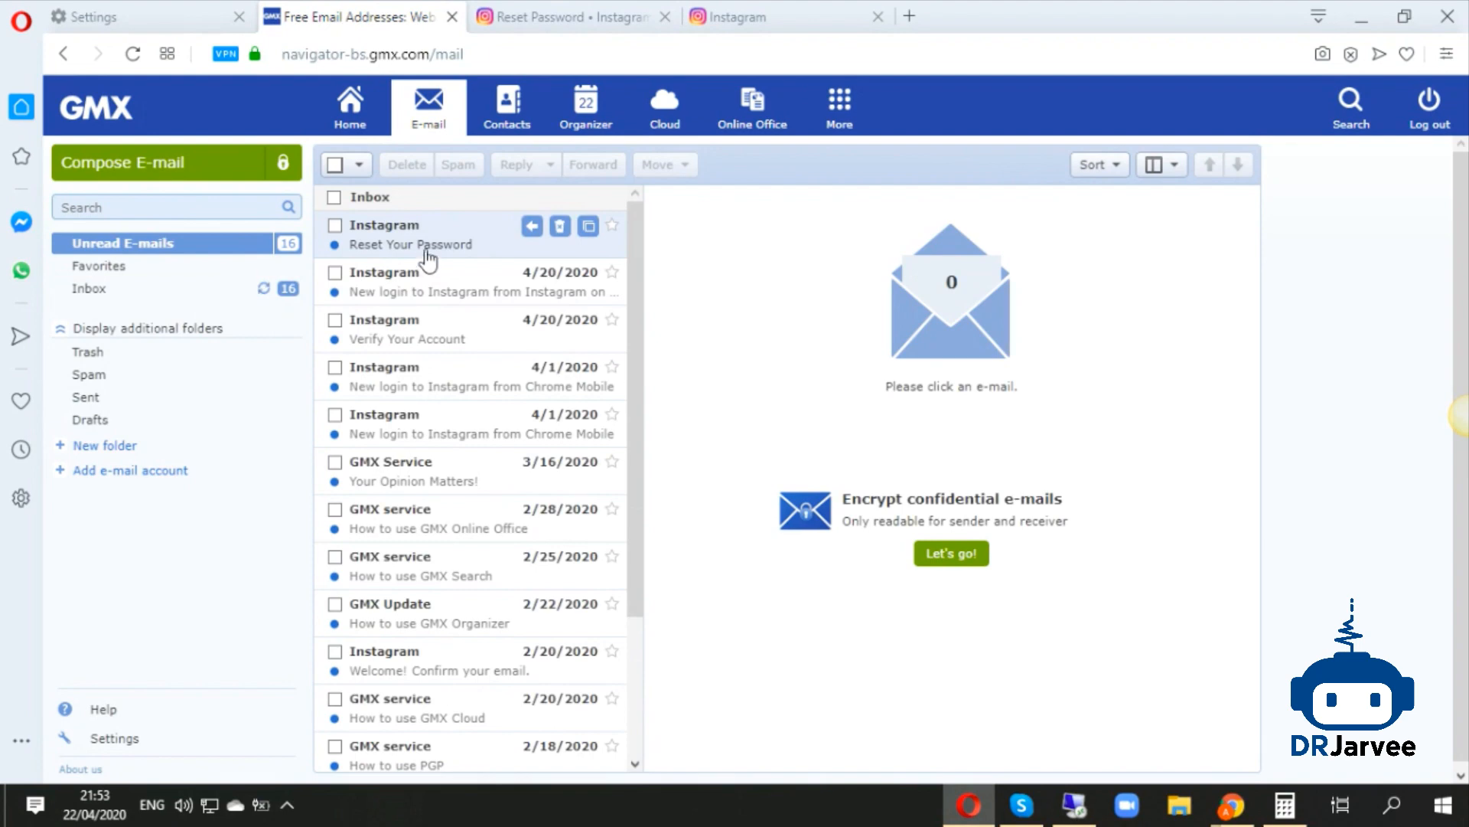
Open the 'Your Instagram password has been changed' email and highlight the secure-your-account sentence.
{"action": "left_click", "coordinate": [90, 289]}
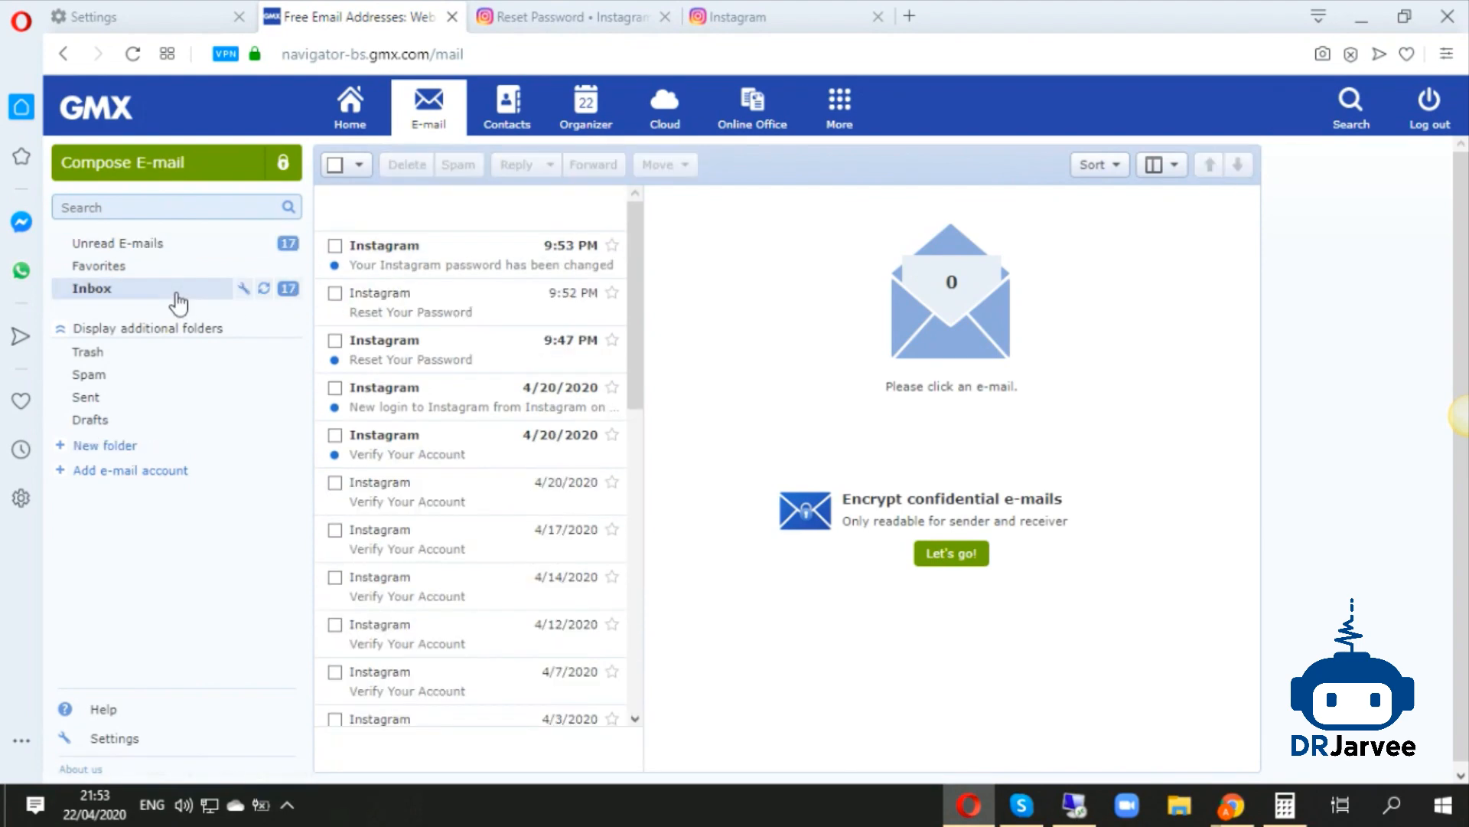
{"action": "left_click", "coordinate": [460, 265]}
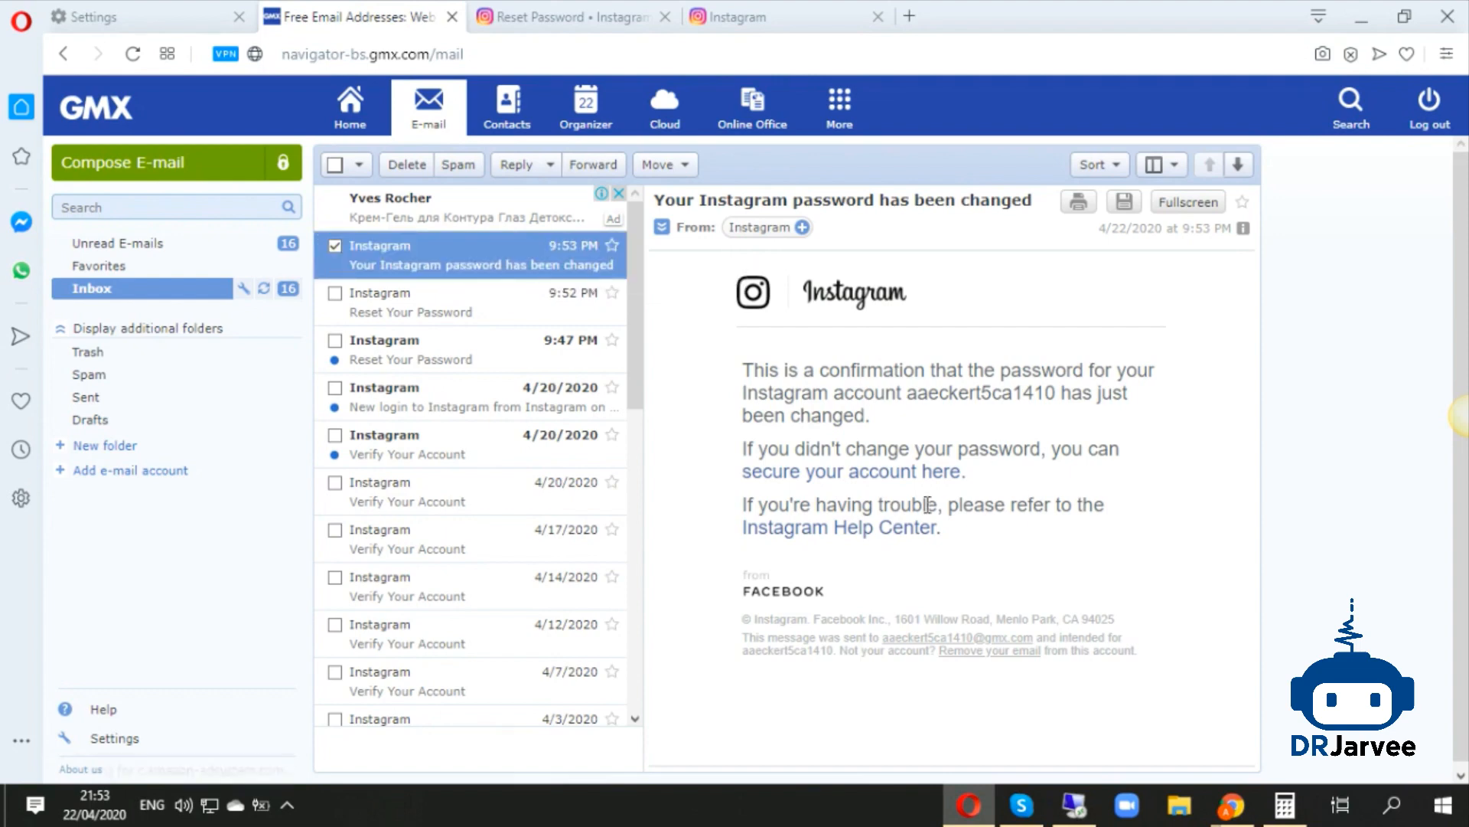
{"action": "left_click_drag", "start_coordinate": [765, 448], "coordinate": [1049, 448]}
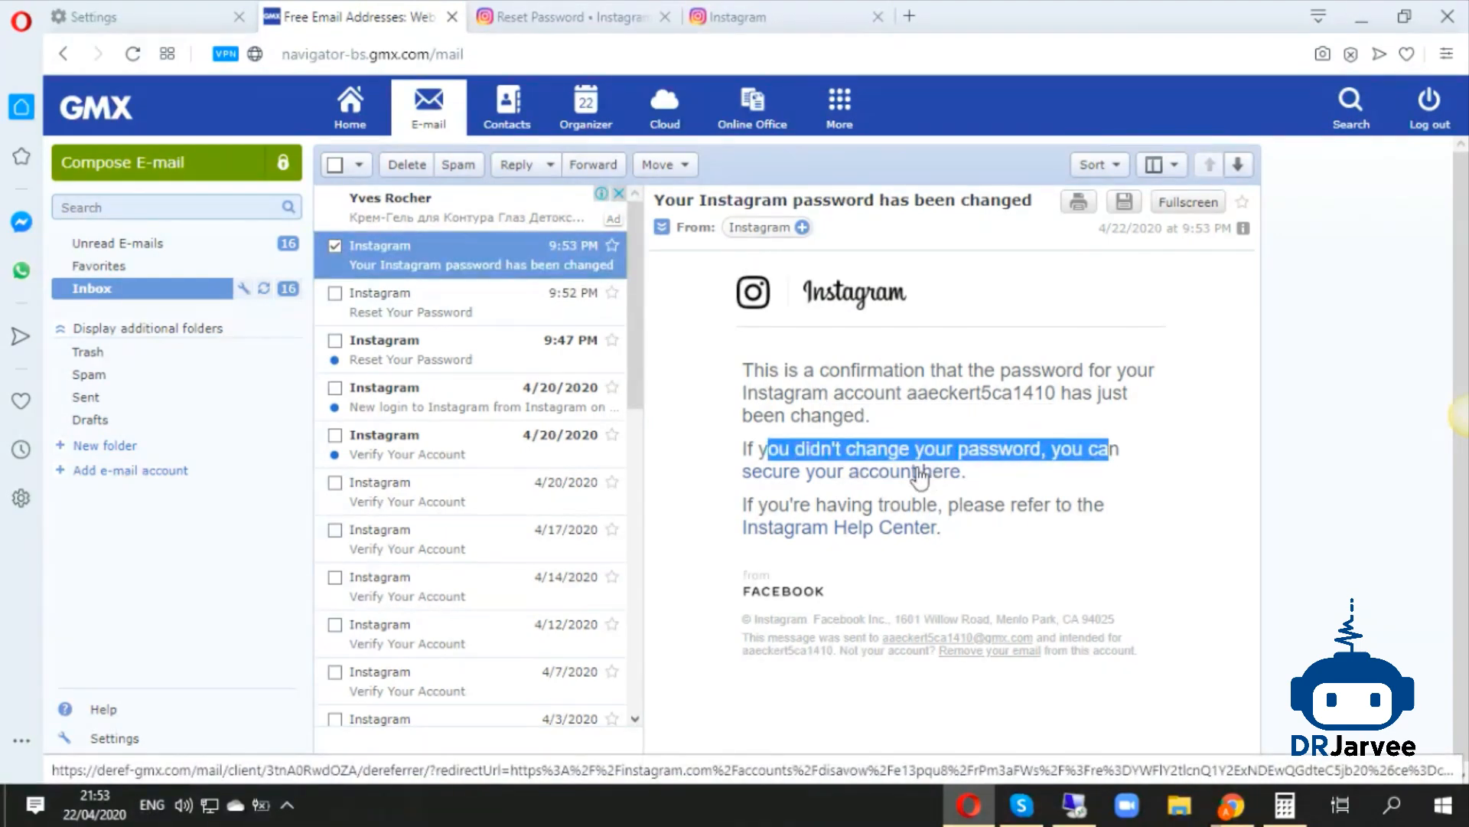
Follow the secure-account link, confirm profile details are correct, and mark the unusual login 'This Was Me'.
{"action": "left_click", "coordinate": [908, 472]}
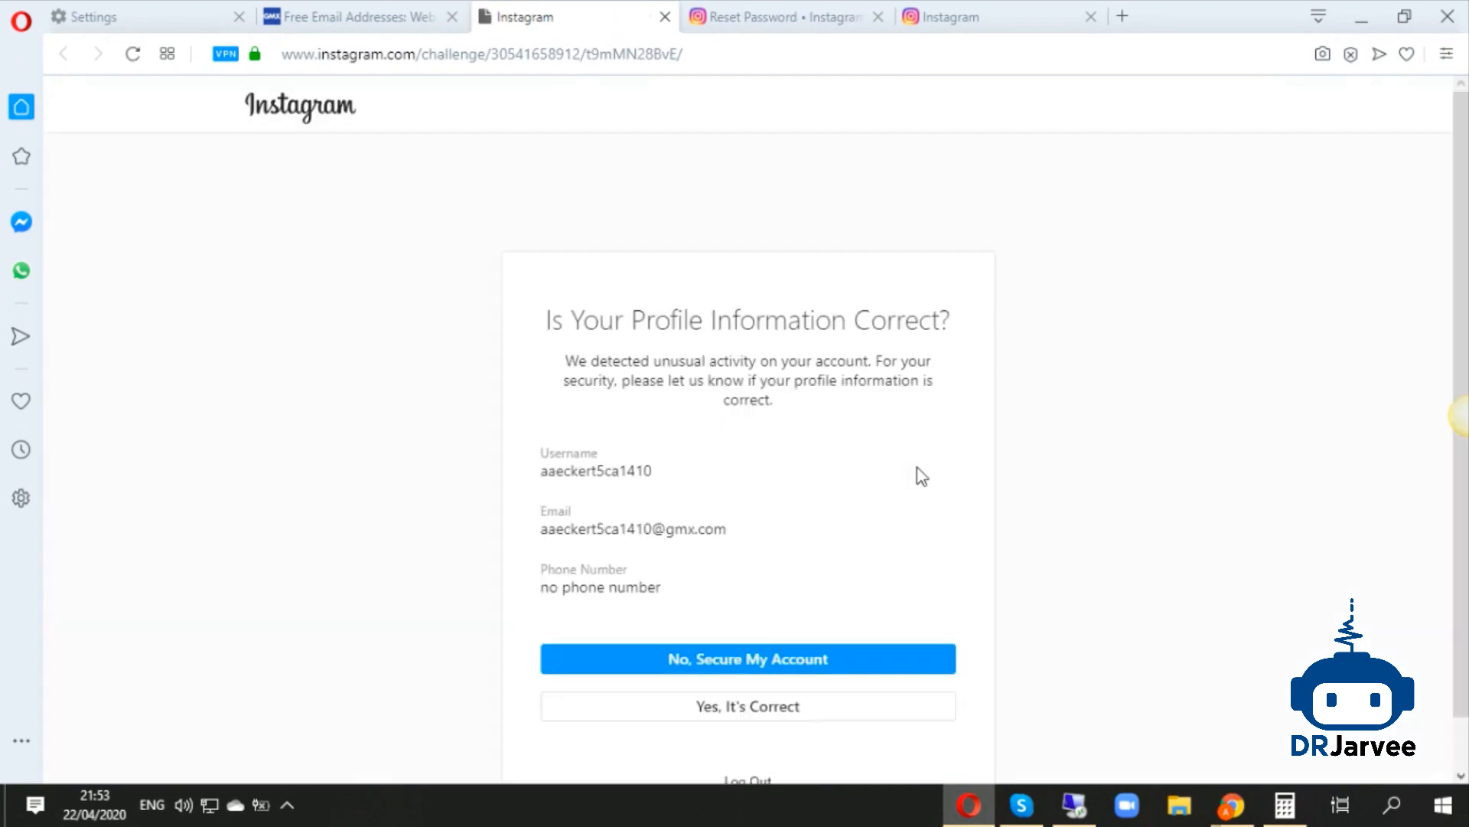
{"action": "mouse_move", "coordinate": [580, 329]}
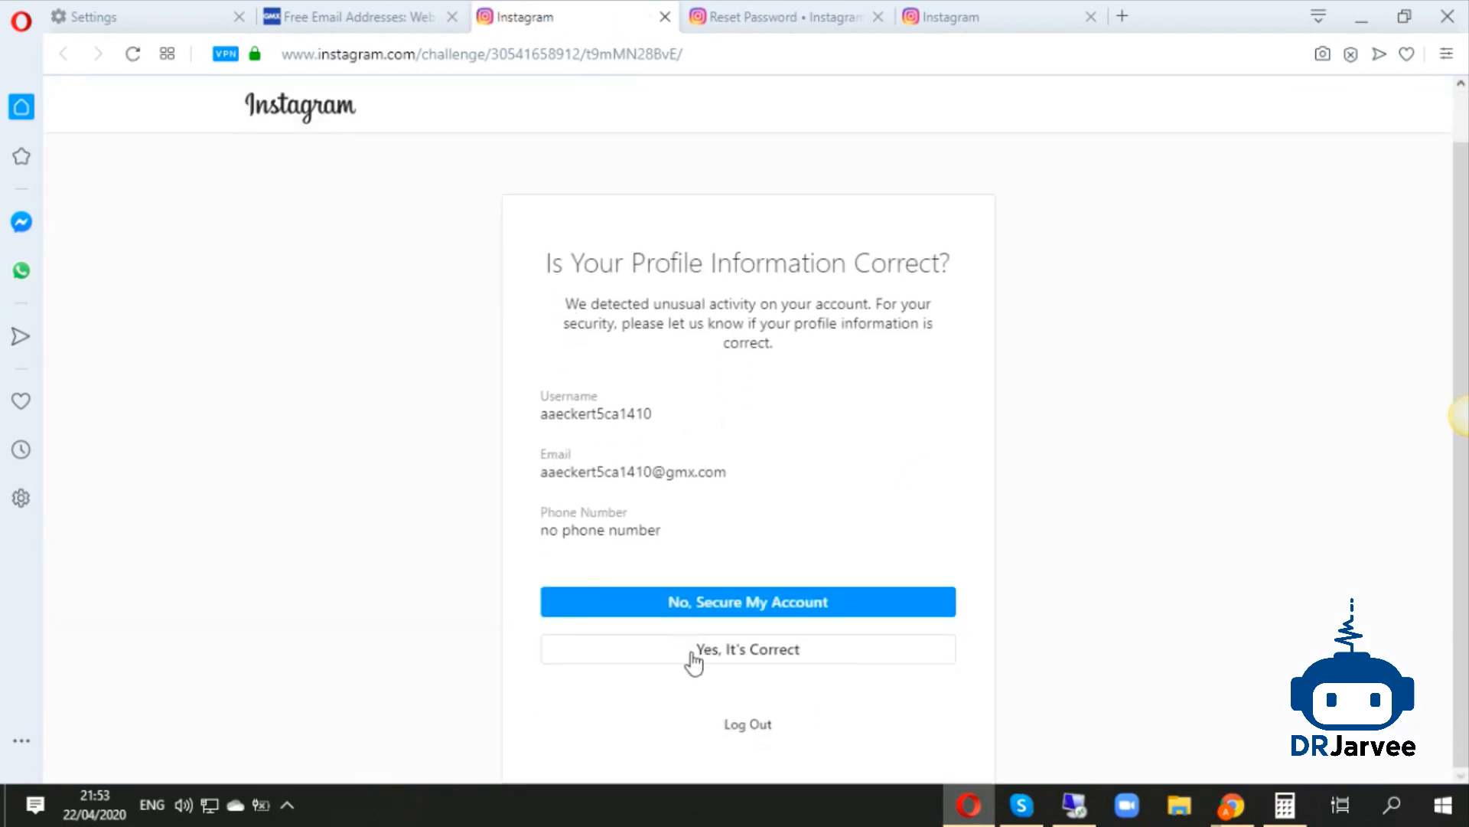
{"action": "left_click", "coordinate": [748, 649]}
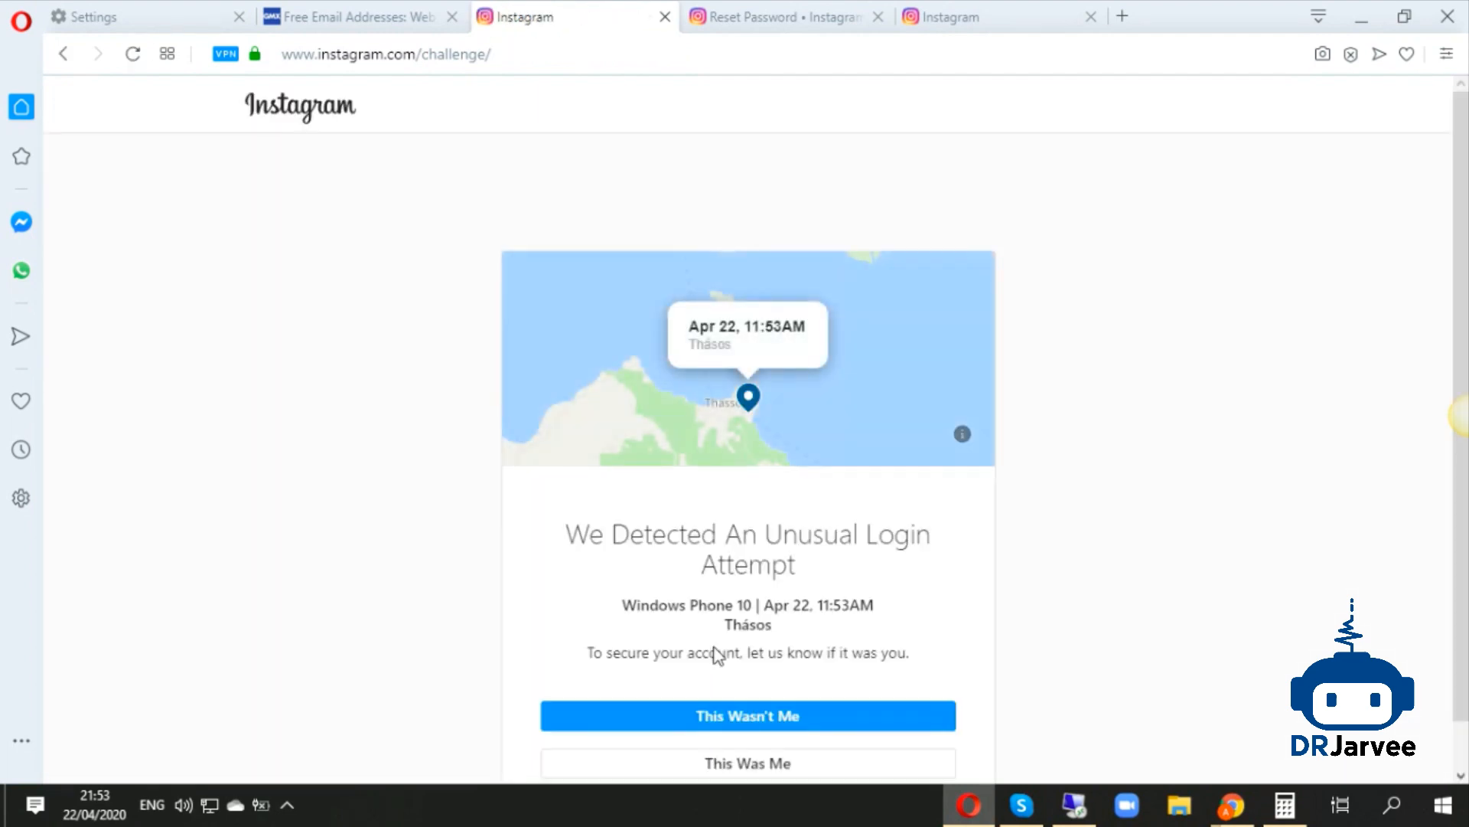
{"action": "scroll", "scroll_direction": "down", "scroll_amount": 3}
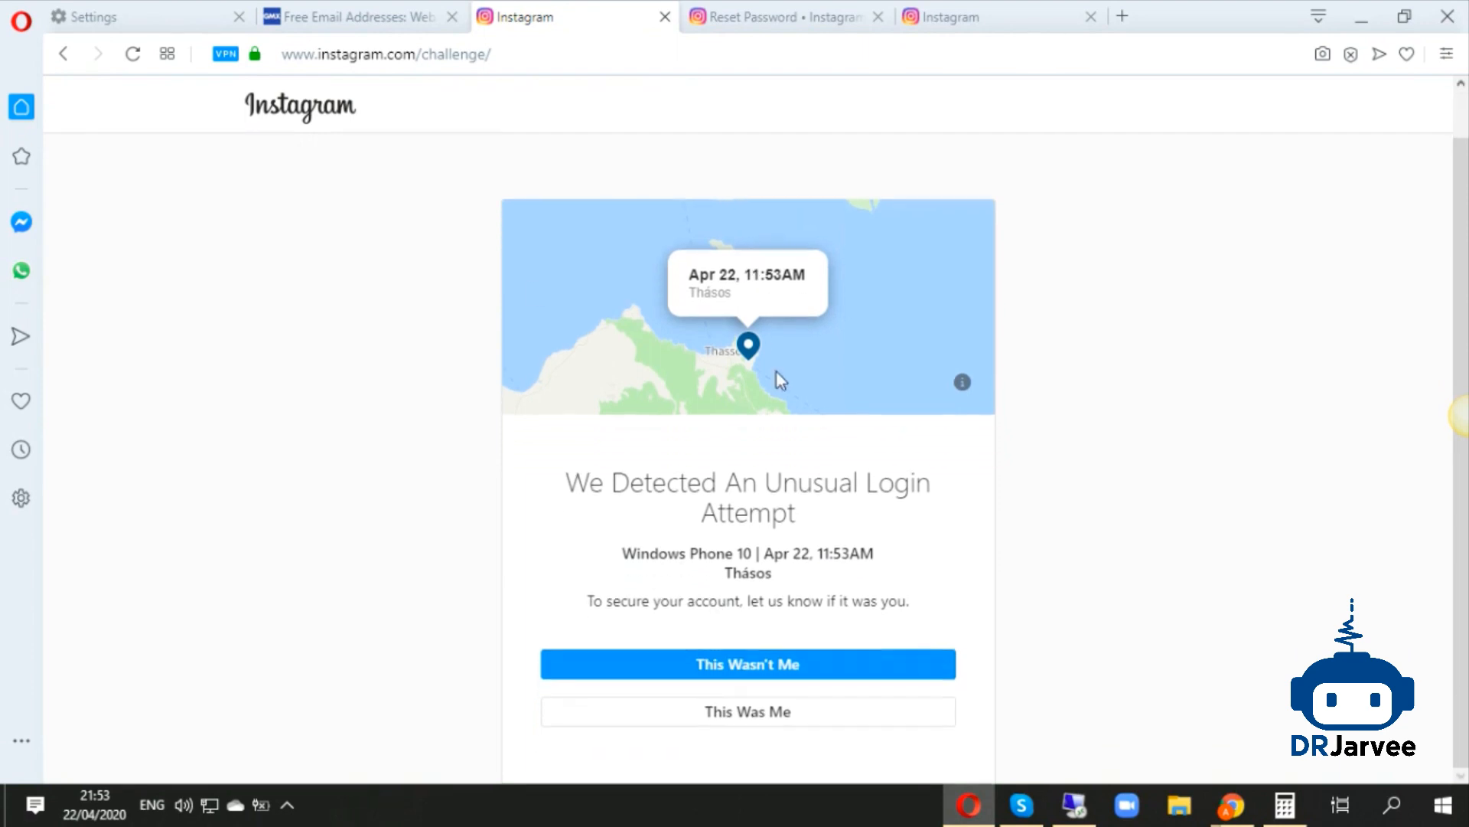
{"action": "mouse_move", "coordinate": [701, 520]}
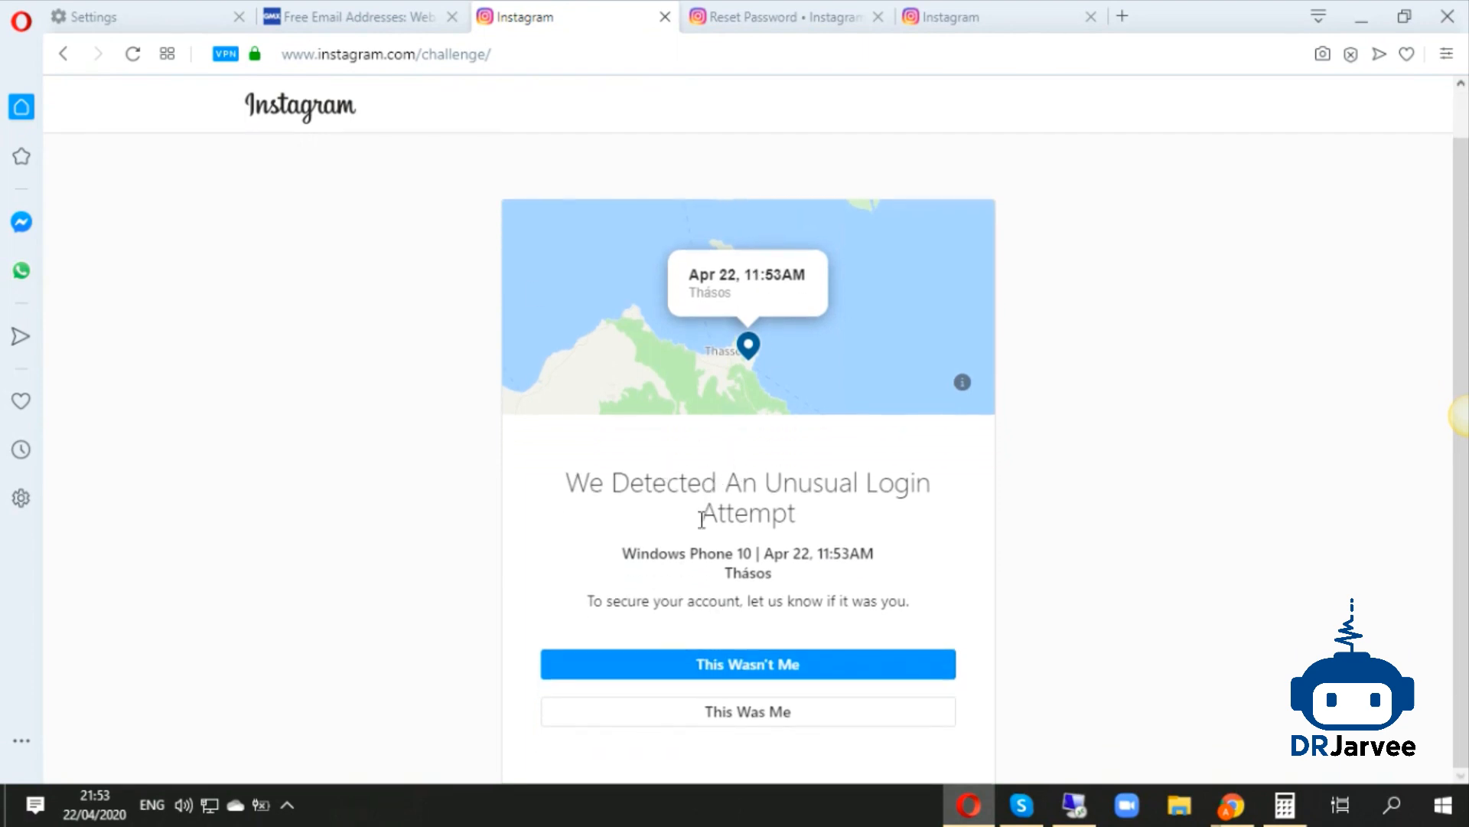
{"action": "mouse_move", "coordinate": [735, 729]}
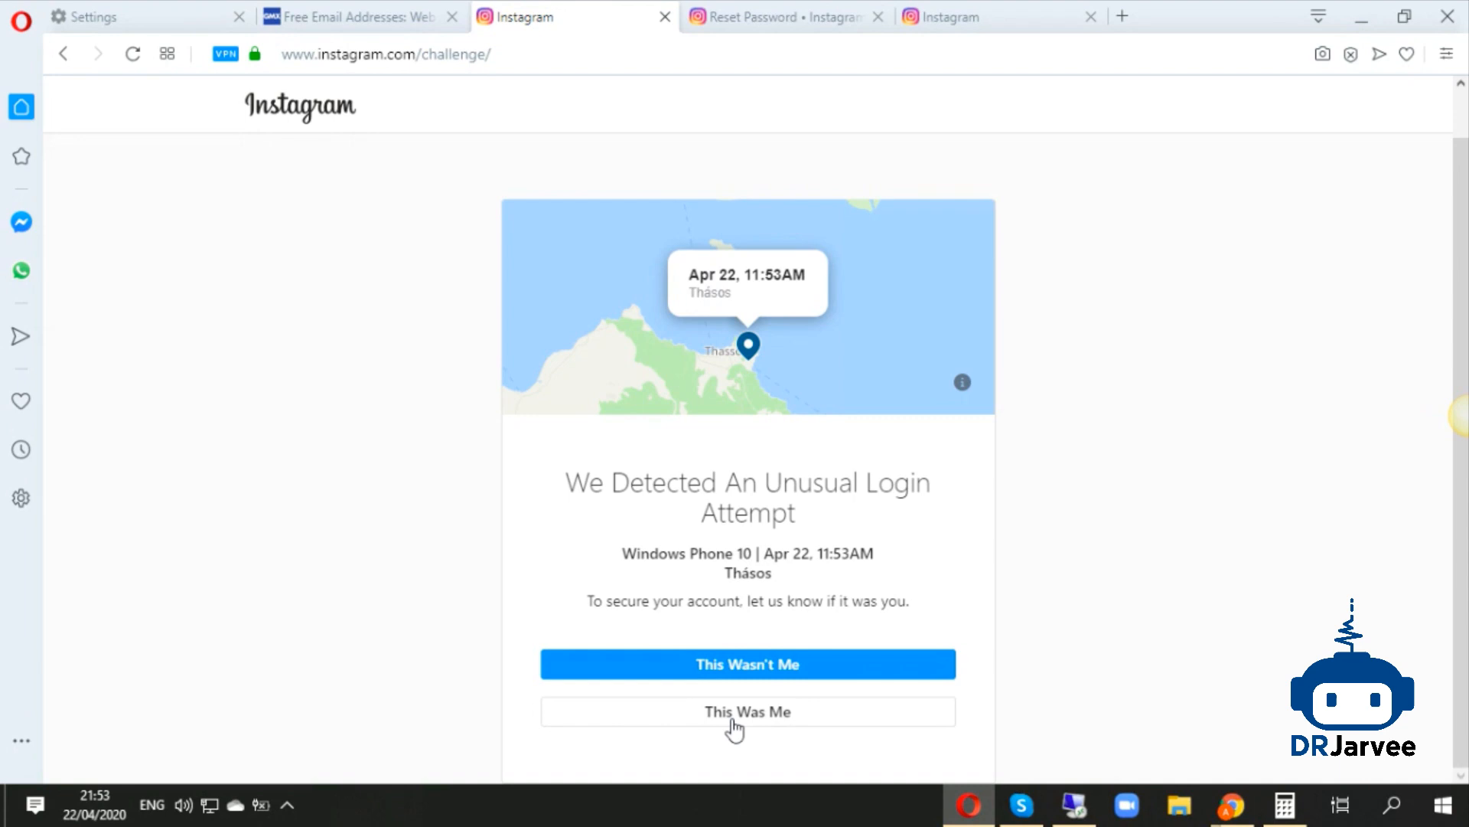
{"action": "left_click", "coordinate": [747, 712]}
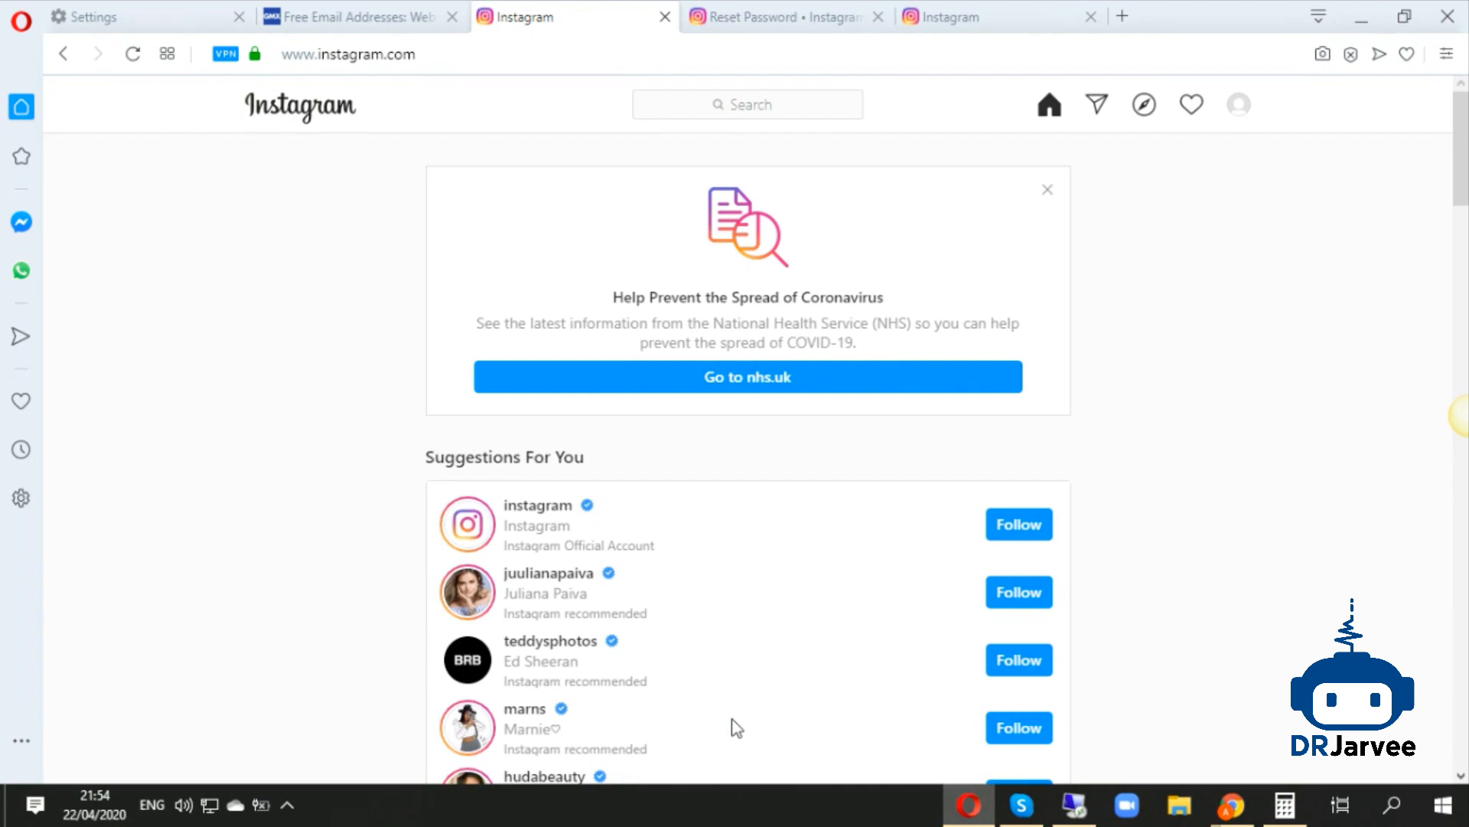
{"action": "mouse_move", "coordinate": [1232, 128]}
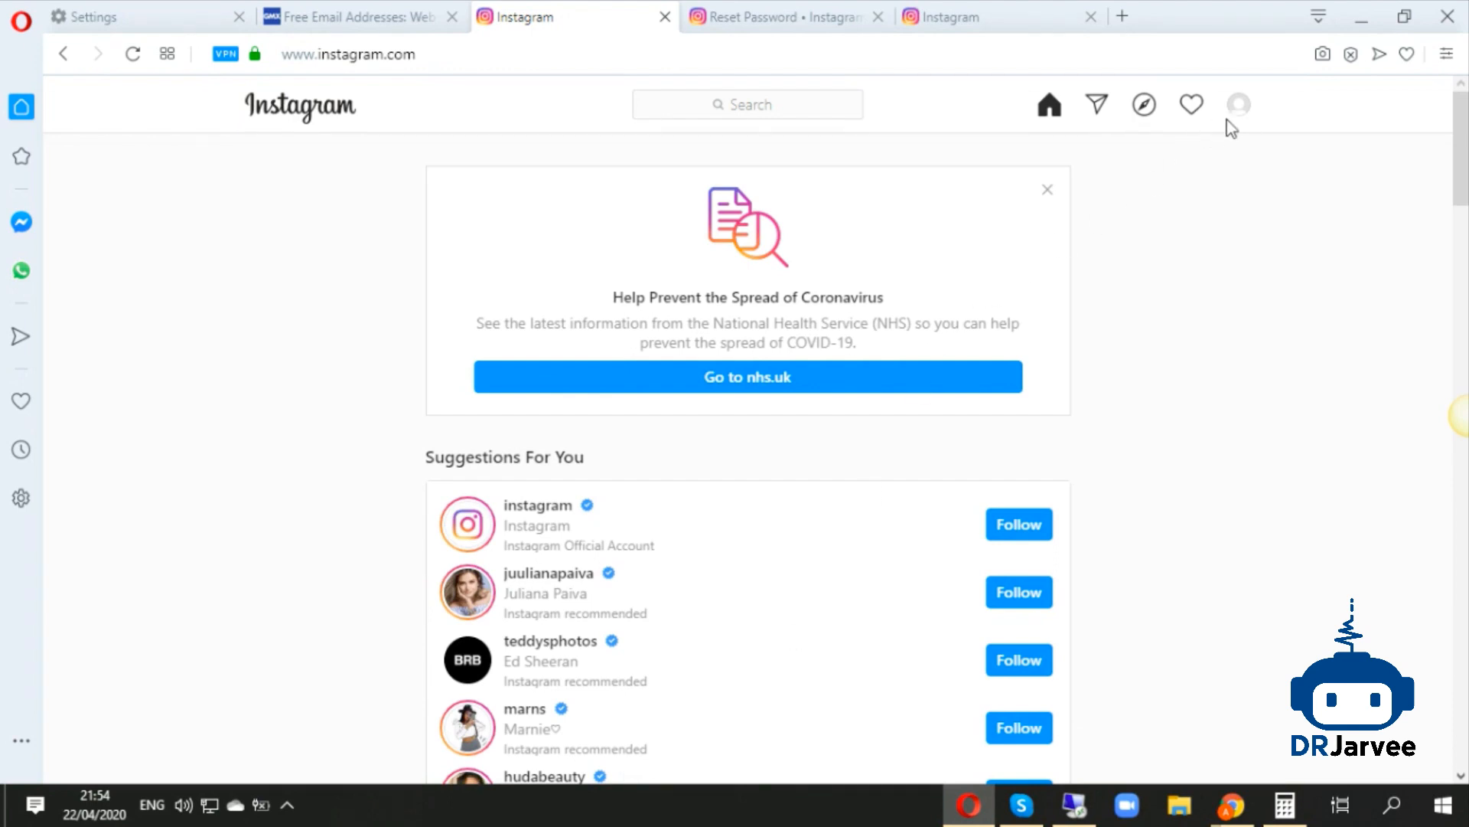
Open the account's profile page showing 0 posts, 0 followers, 0 following.
{"action": "left_click", "coordinate": [1238, 104]}
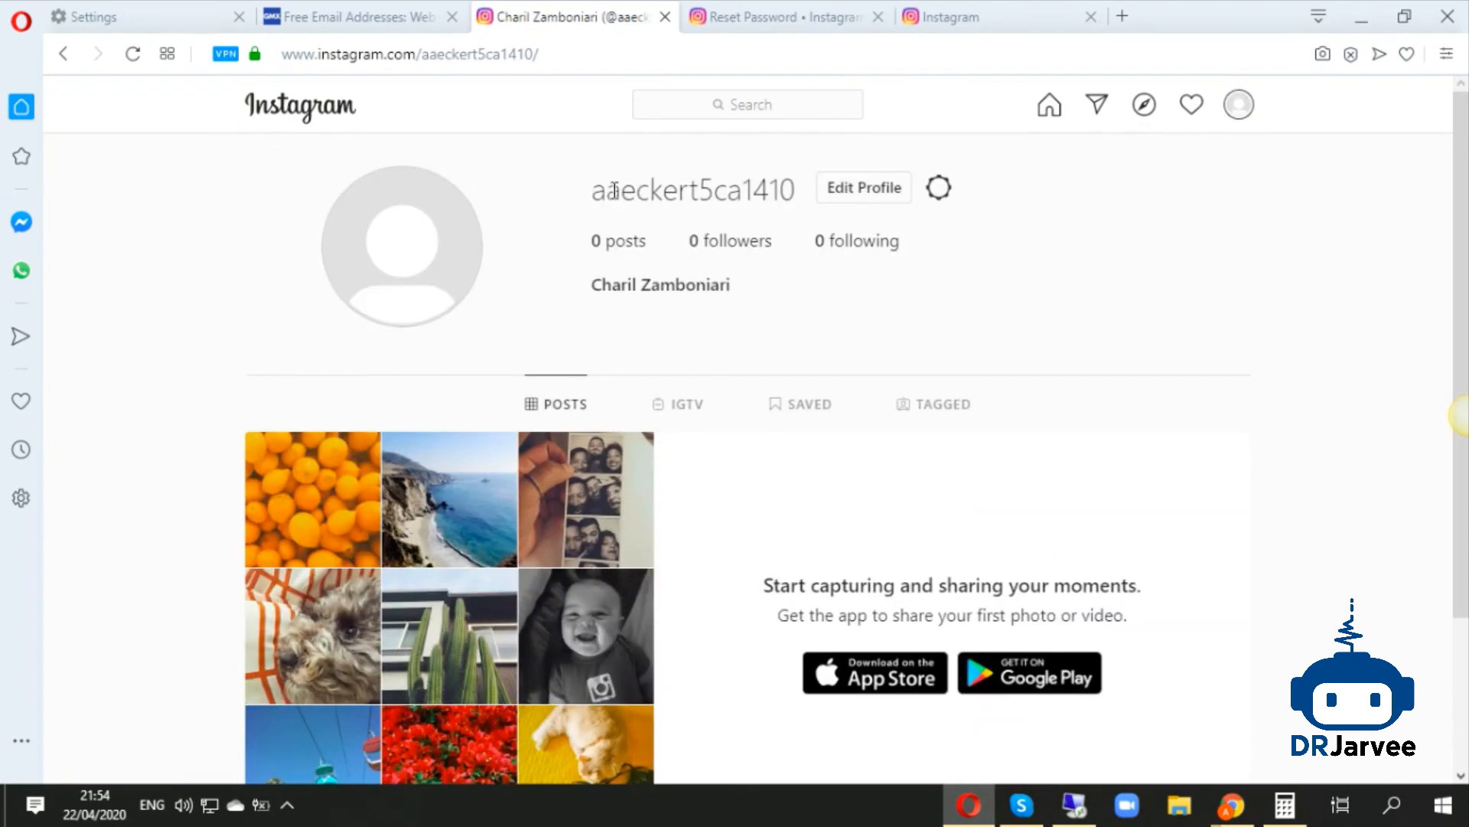
{"action": "mouse_move", "coordinate": [668, 90]}
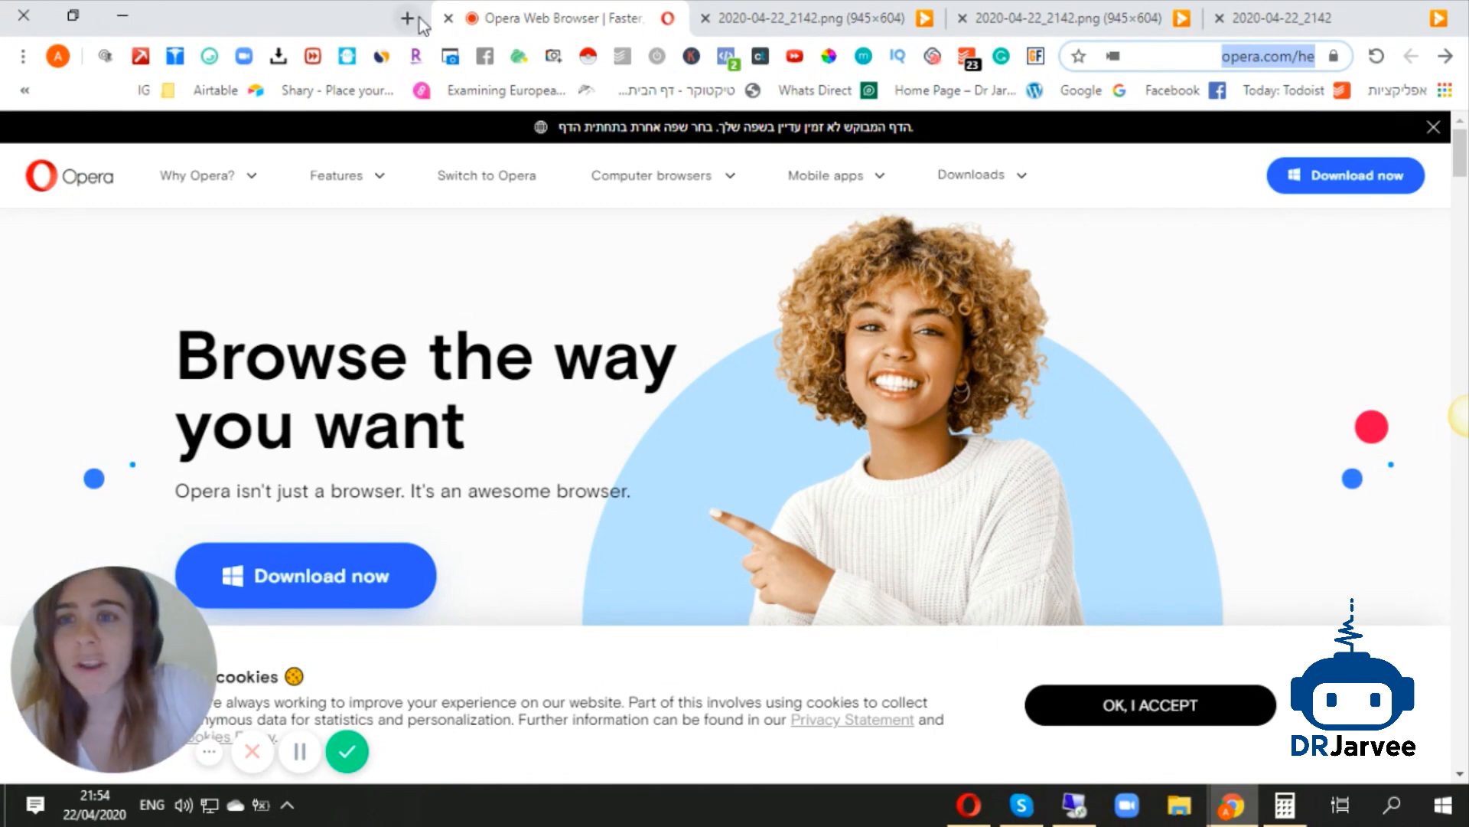
Open Facebook in a new tab and search for 'jar'.
{"action": "left_click", "coordinate": [1172, 90]}
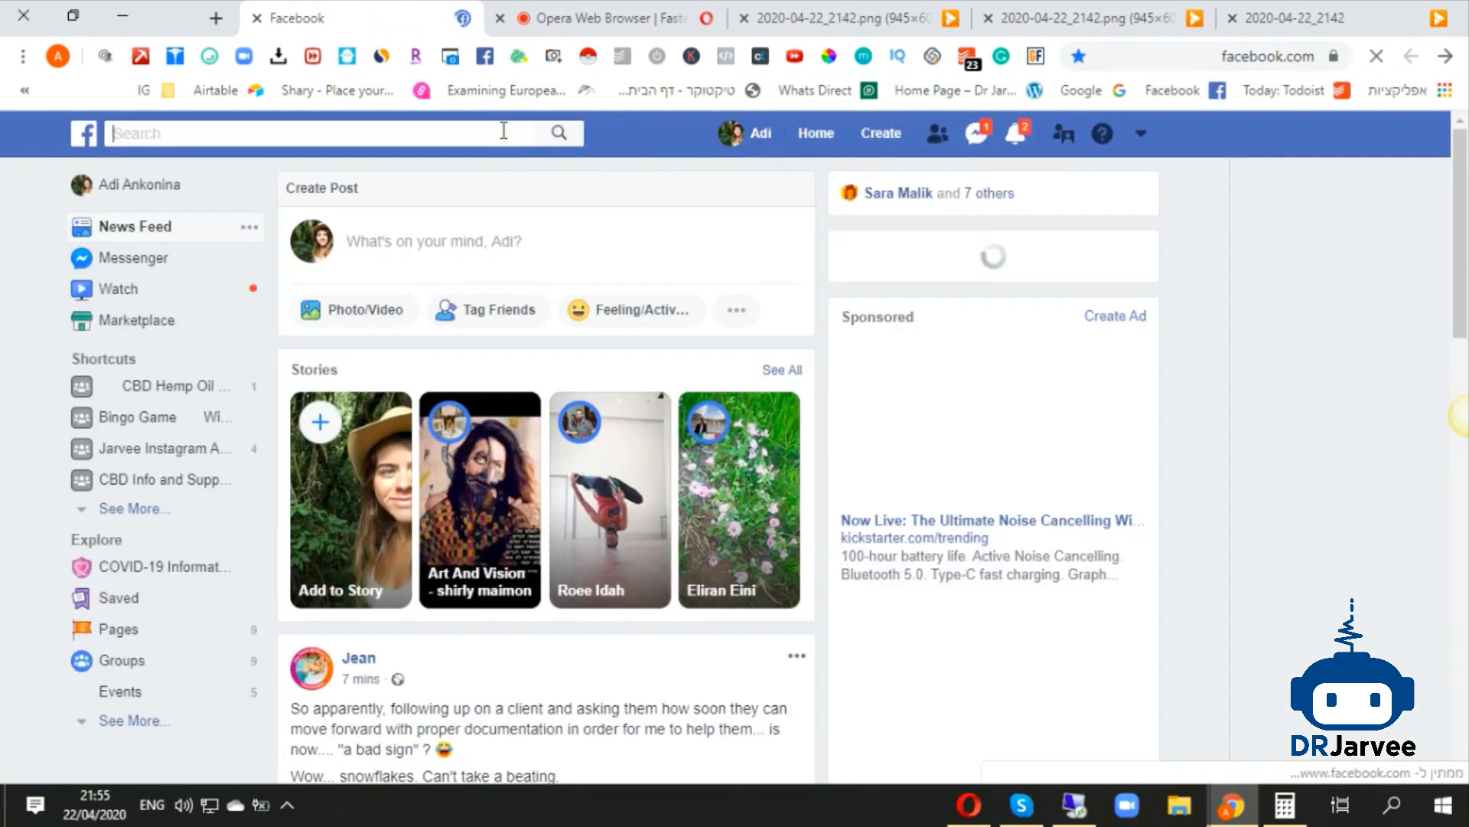
{"action": "type", "text": "jar"}
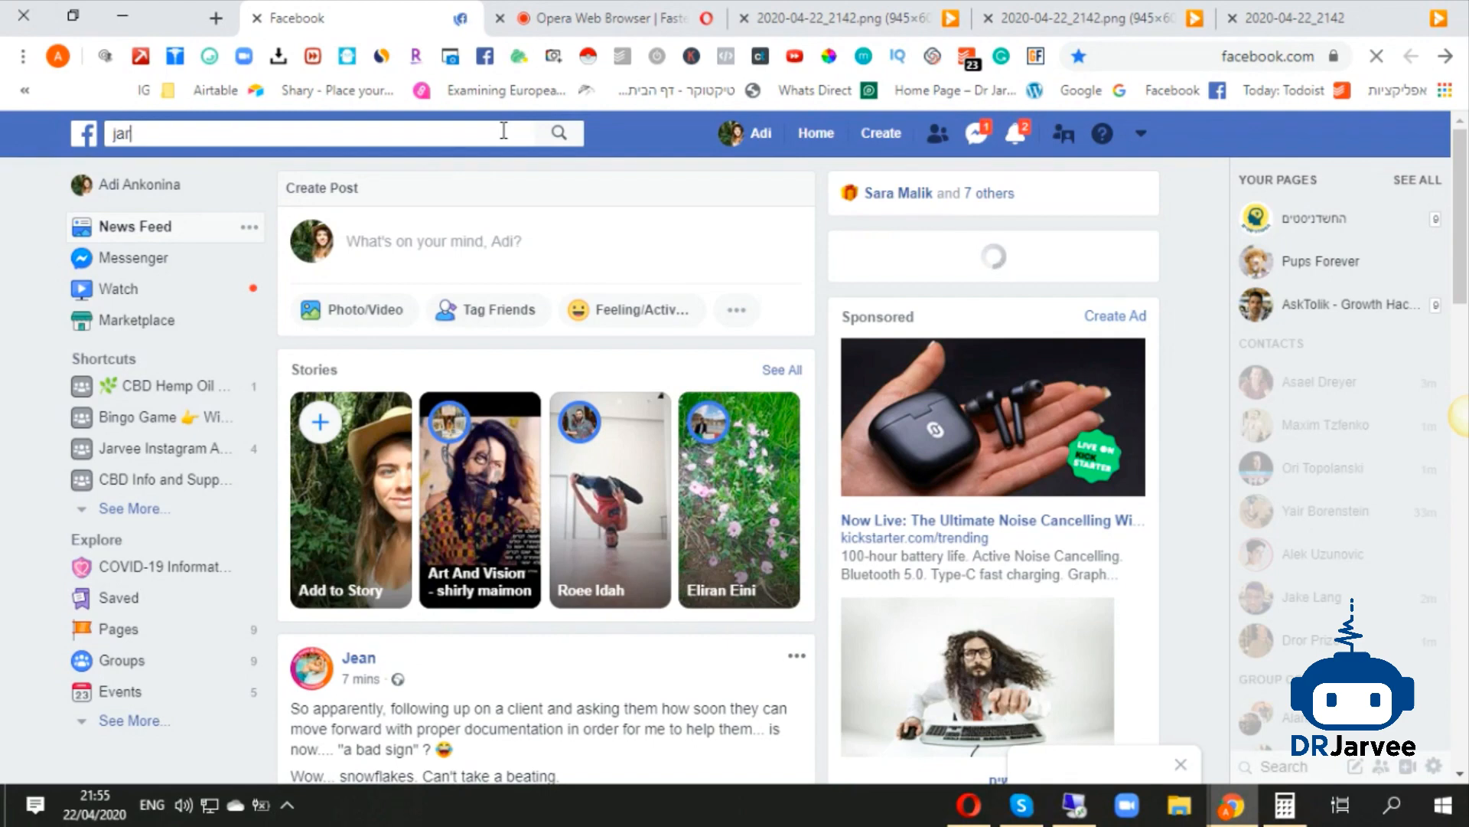